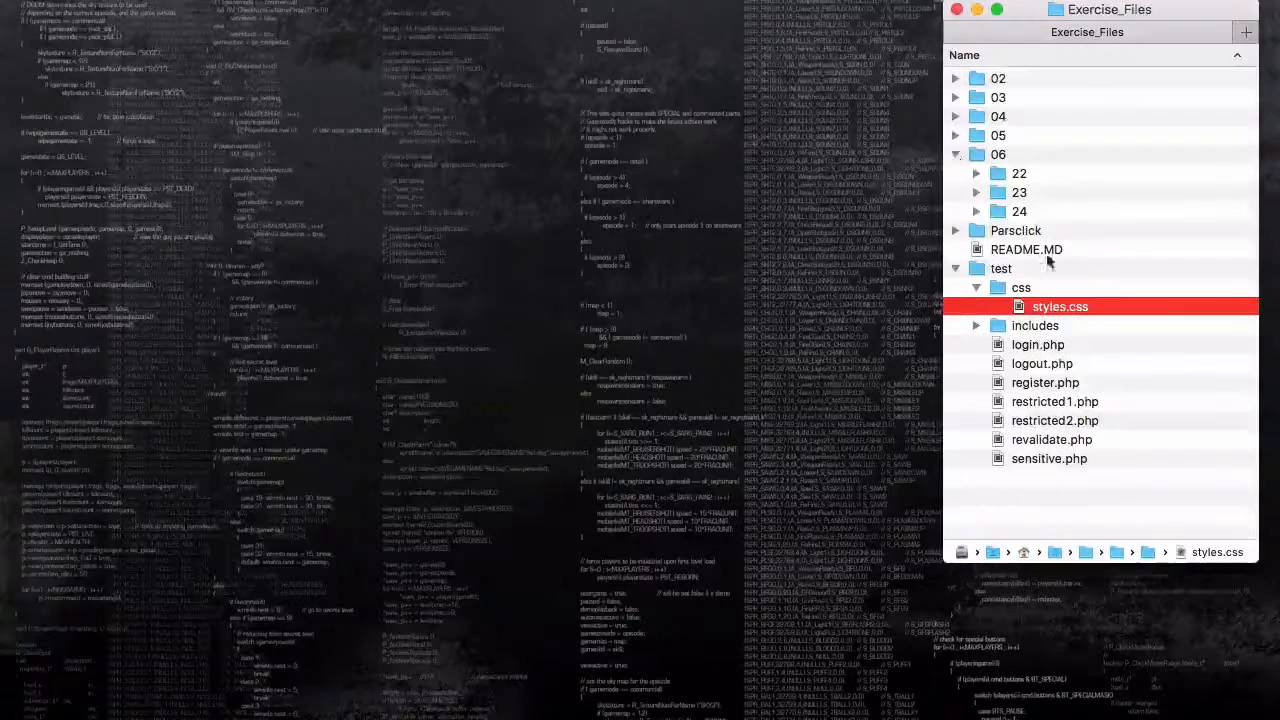
Collapse the Exercise_Files test folder, its includes folder and the Parsclick folder in Finder.
left_click(976, 324)
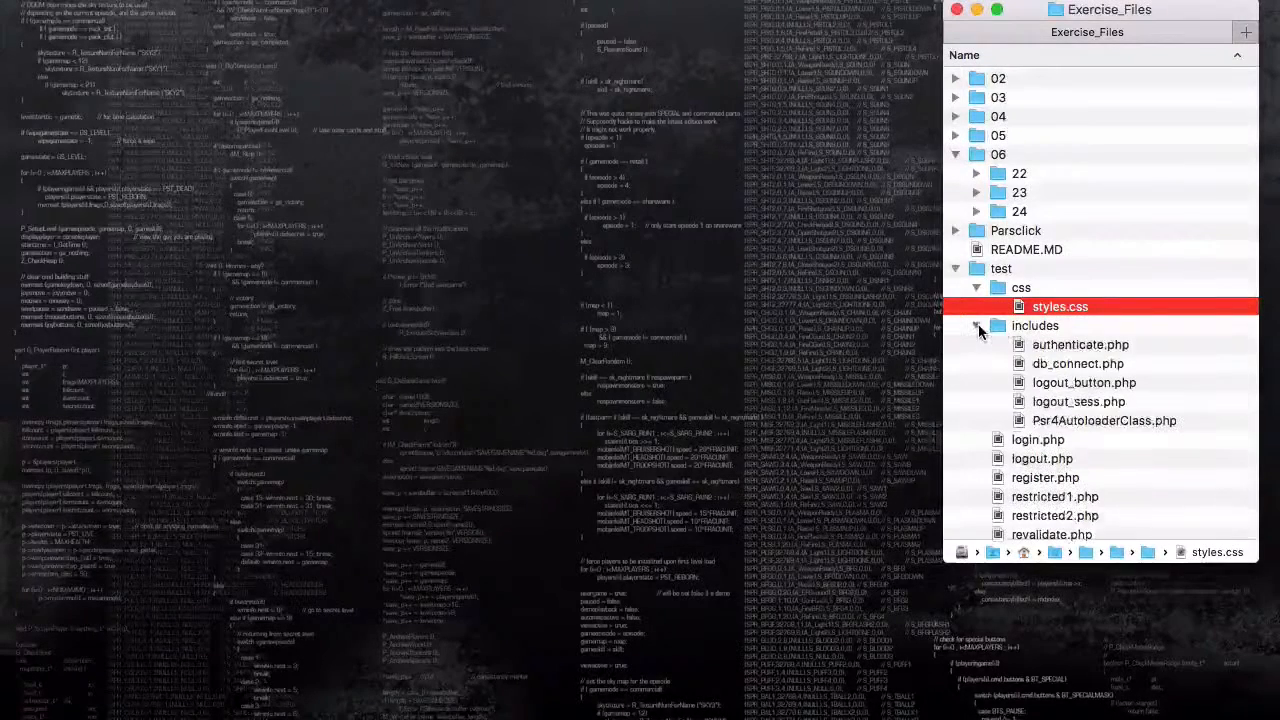
left_click(976, 324)
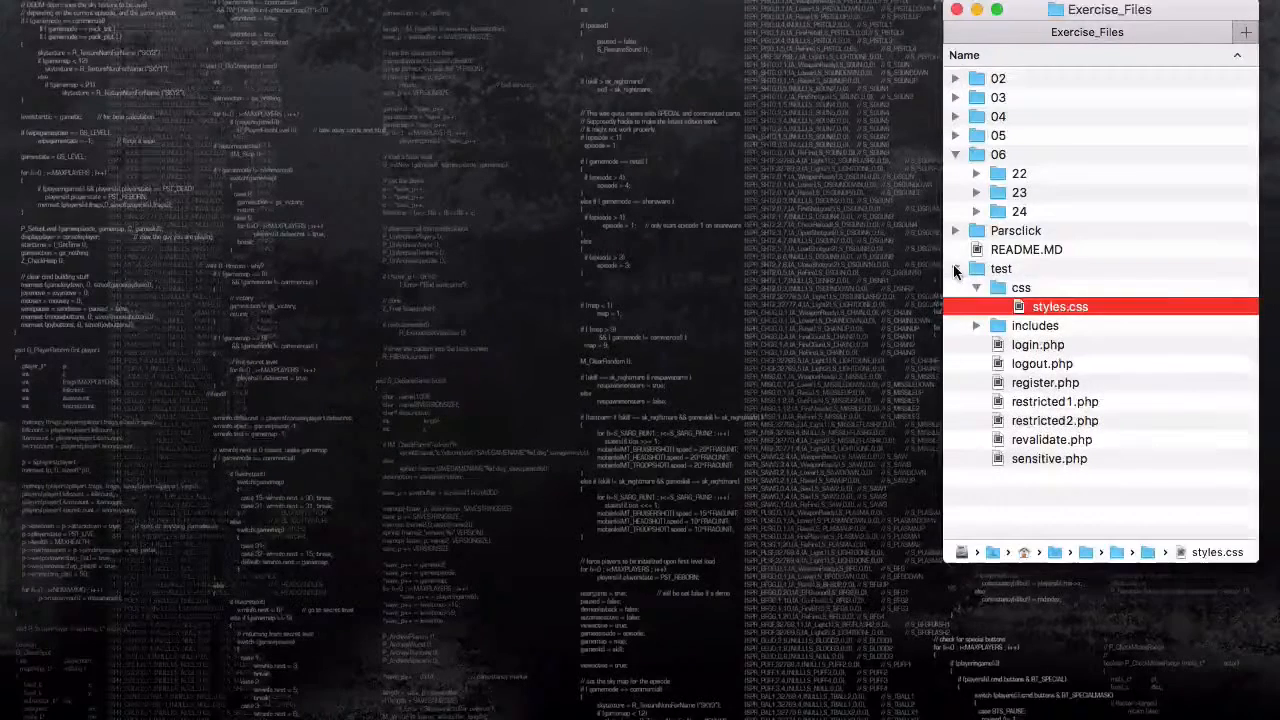
left_click(956, 232)
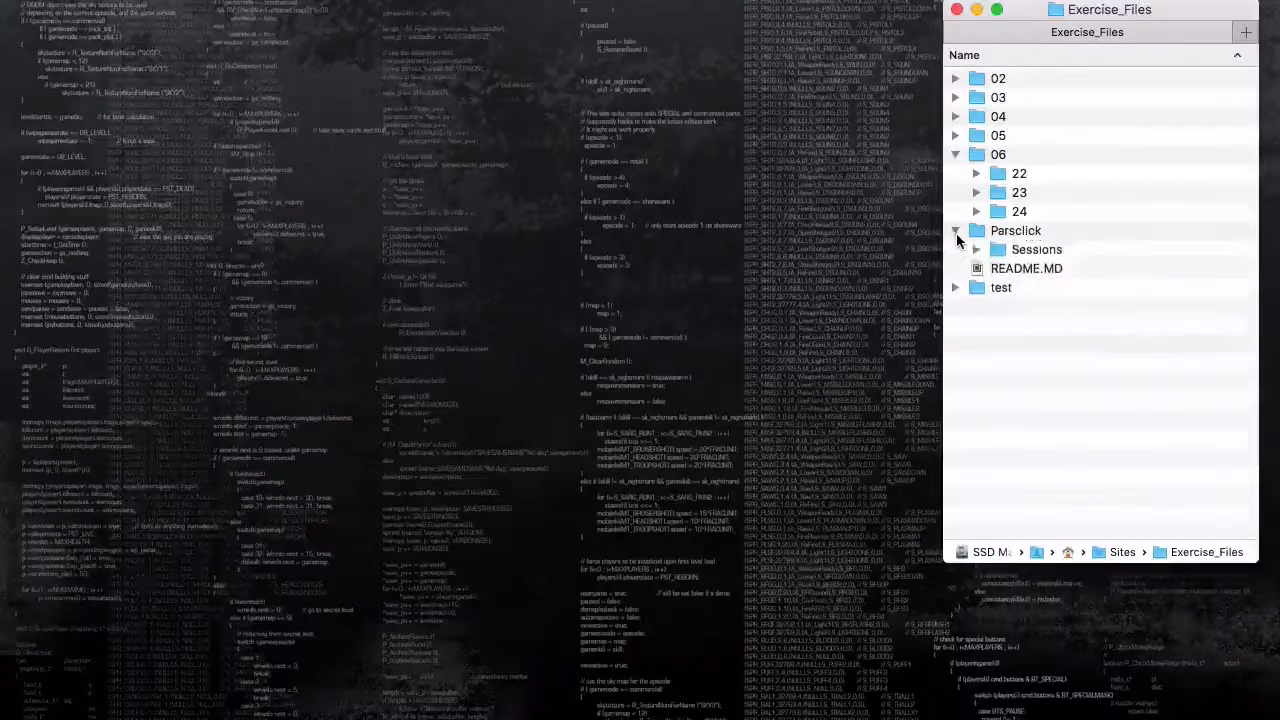
left_click(976, 230)
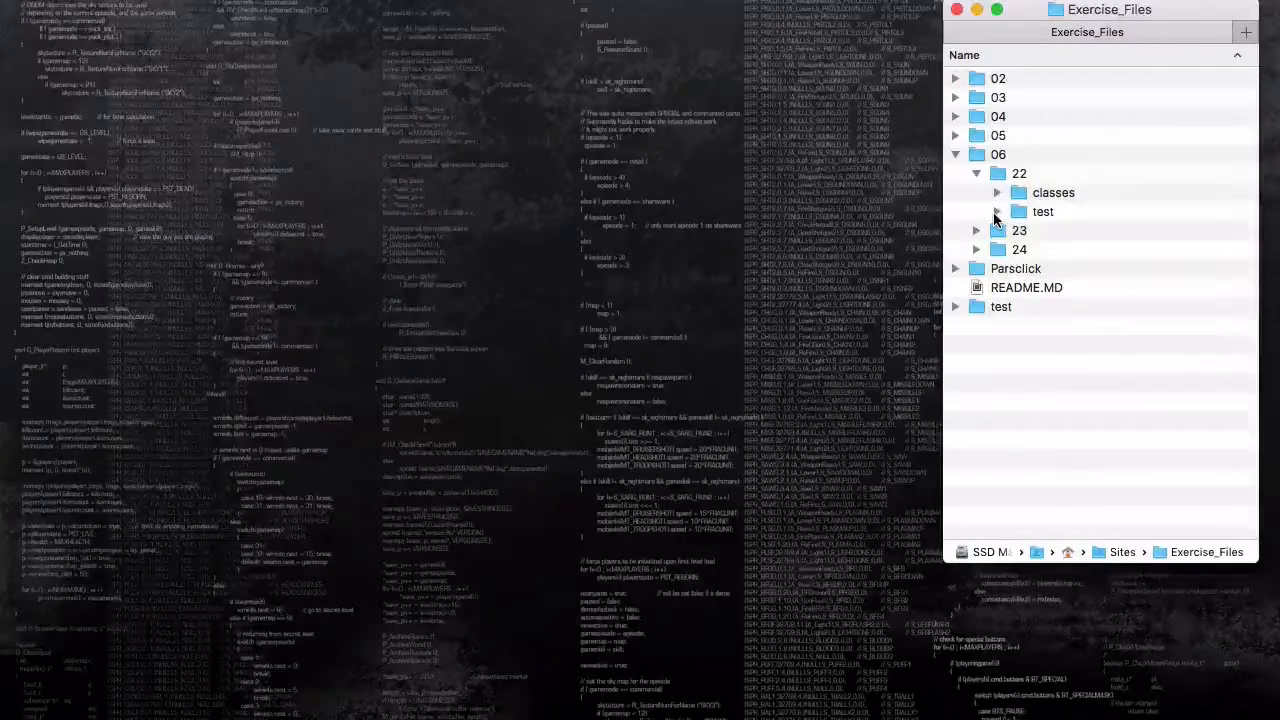
Expand 06 > 22 > test and its includes folder, then select login.php.
left_click(996, 212)
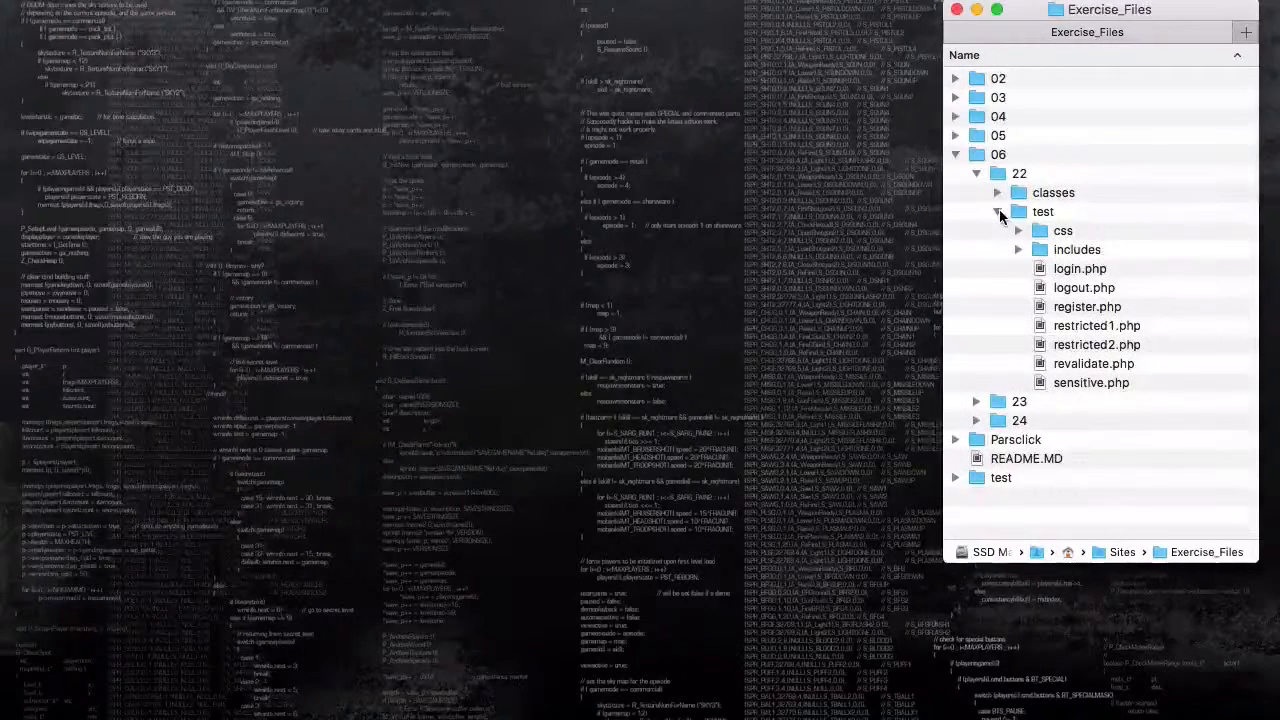
left_click(1016, 230)
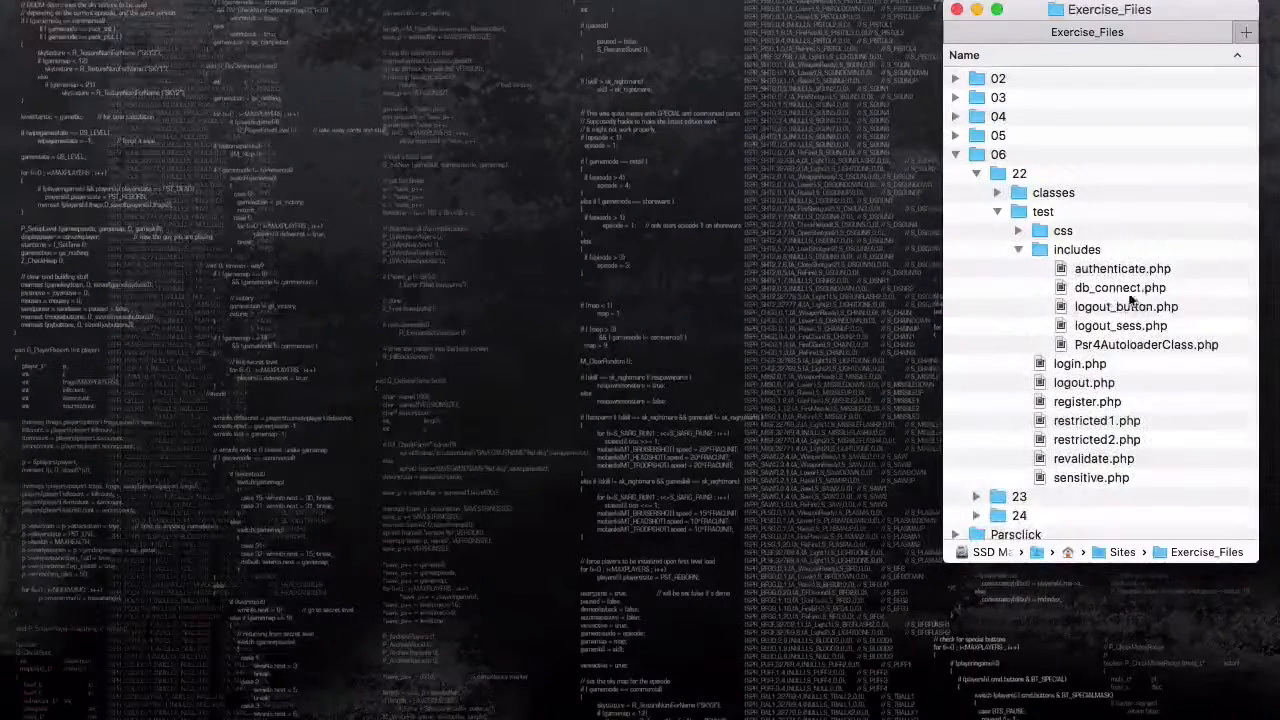
left_click(1080, 364)
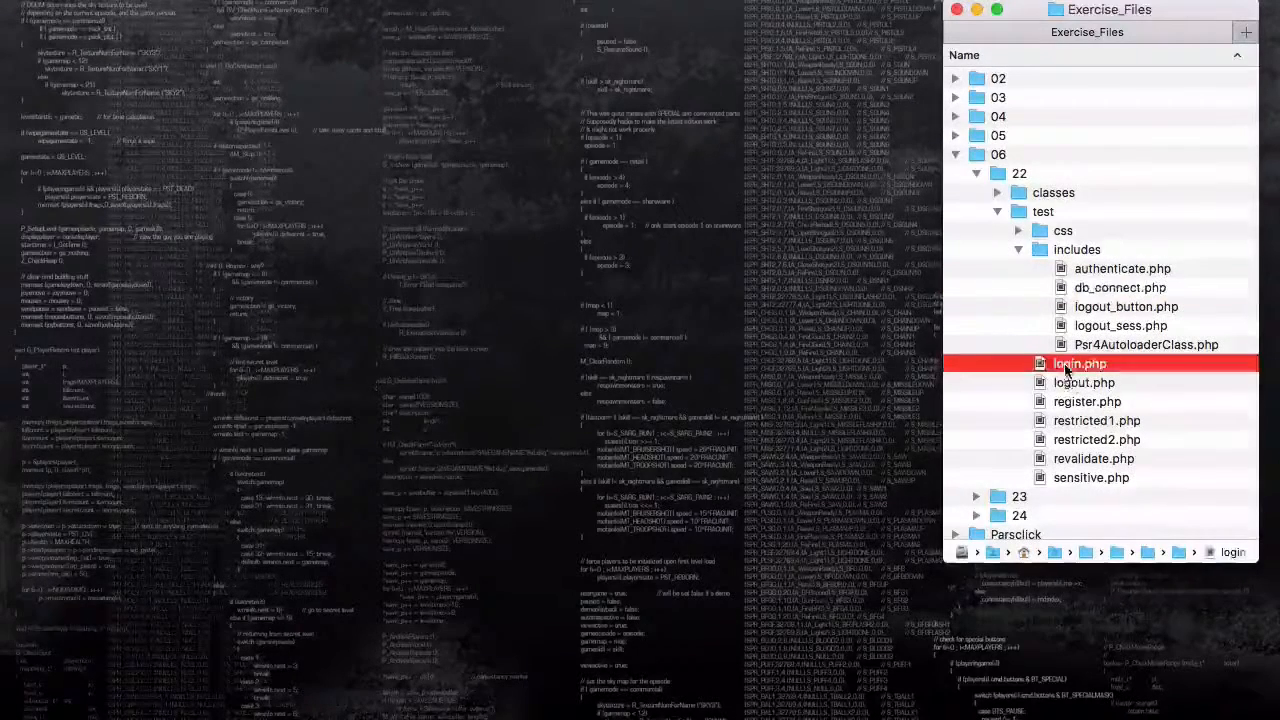
left_click(1088, 400)
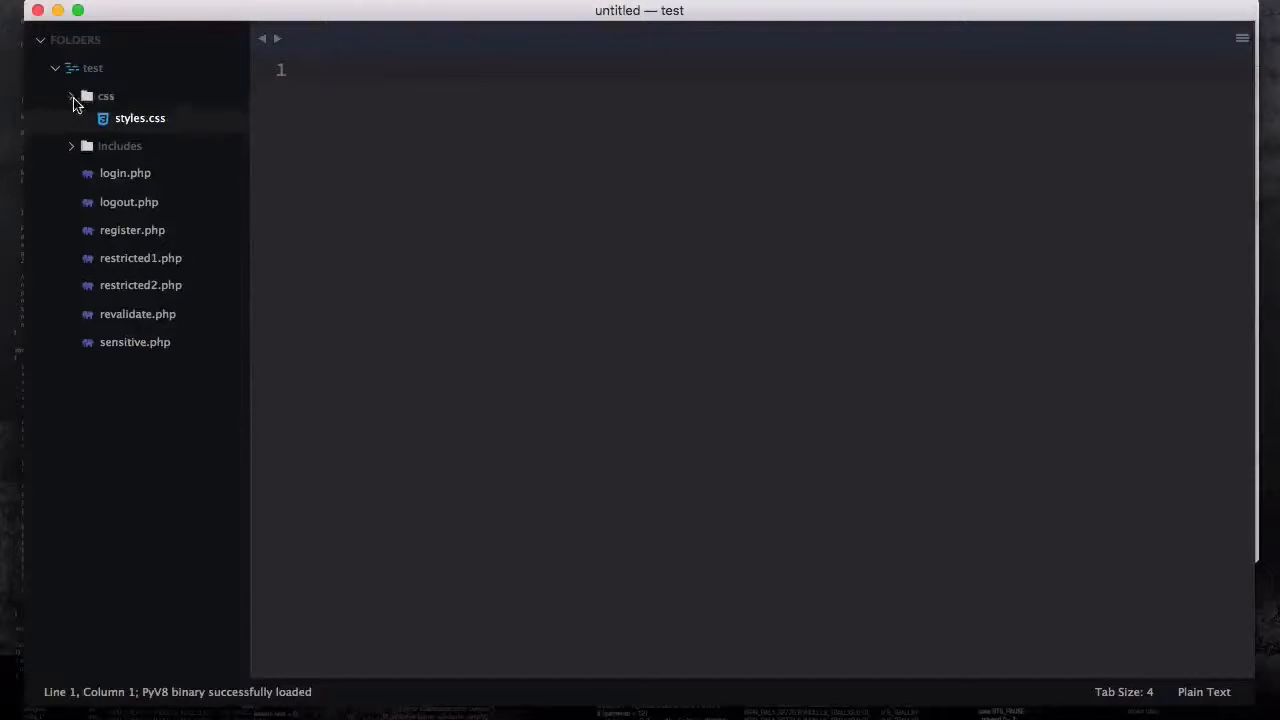
Collapse css, expand includes and preview authenticate.php in the sidebar.
left_click(72, 96)
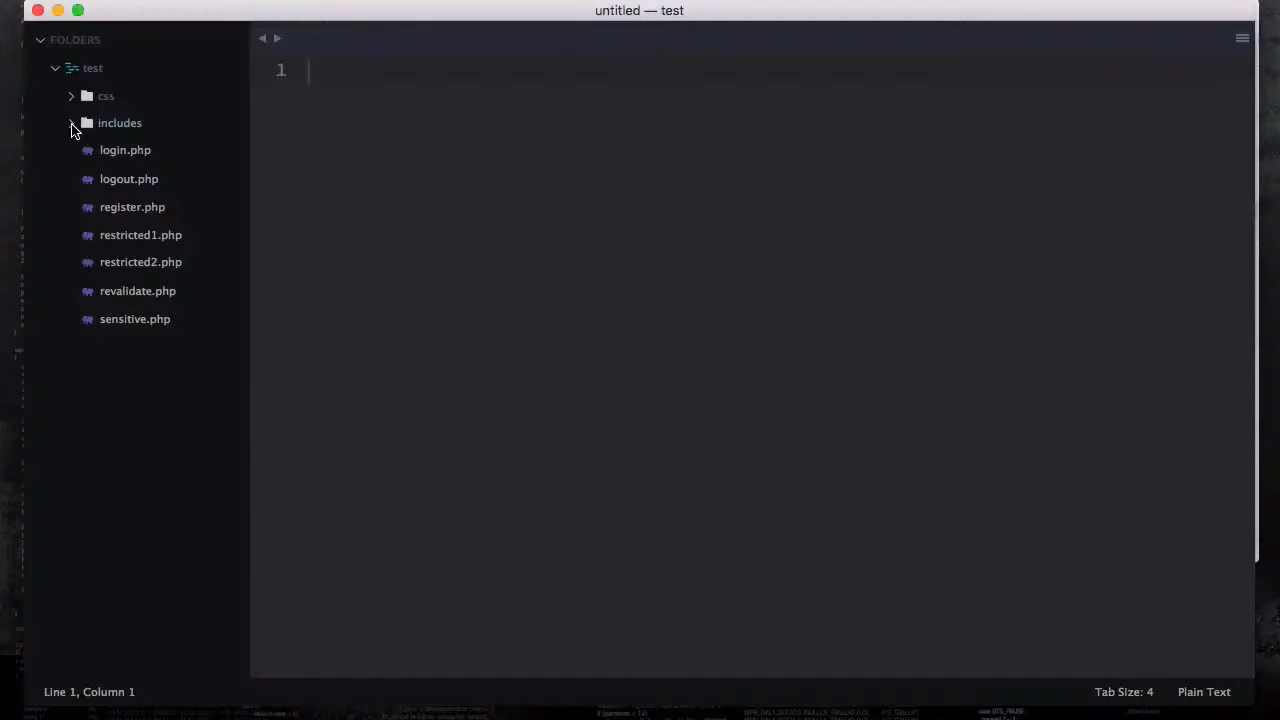
left_click(72, 124)
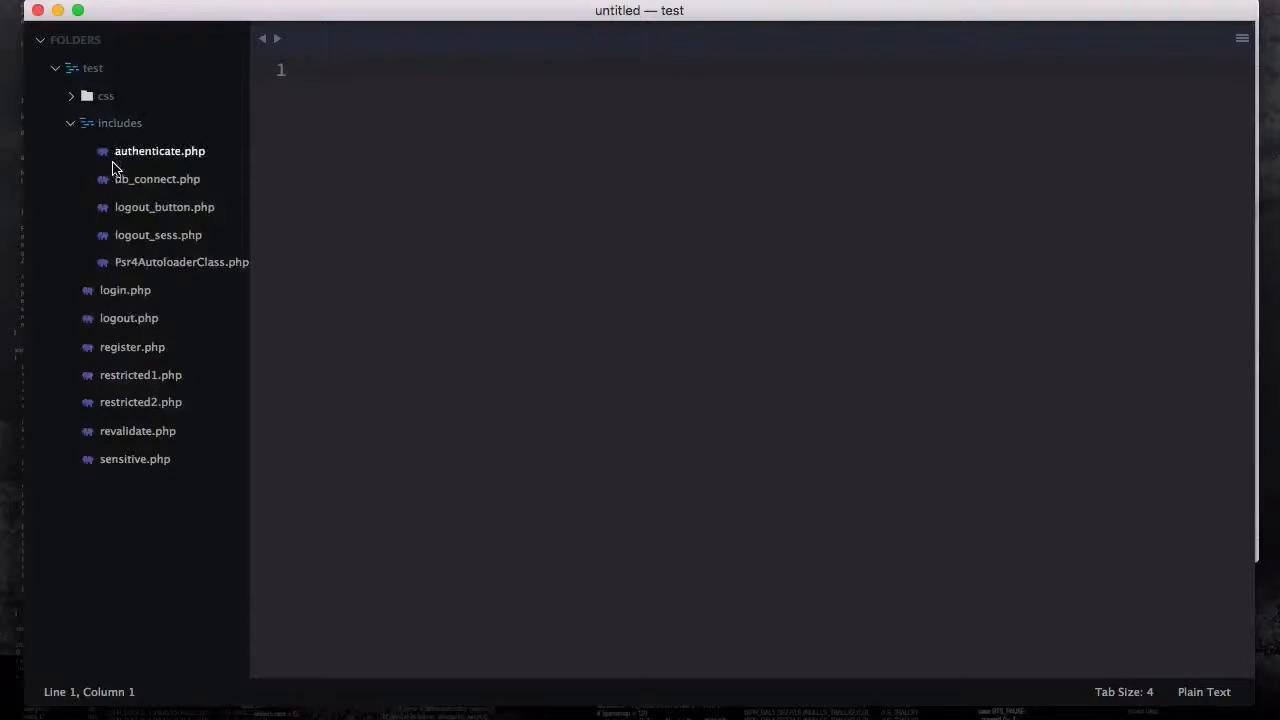
left_click(160, 150)
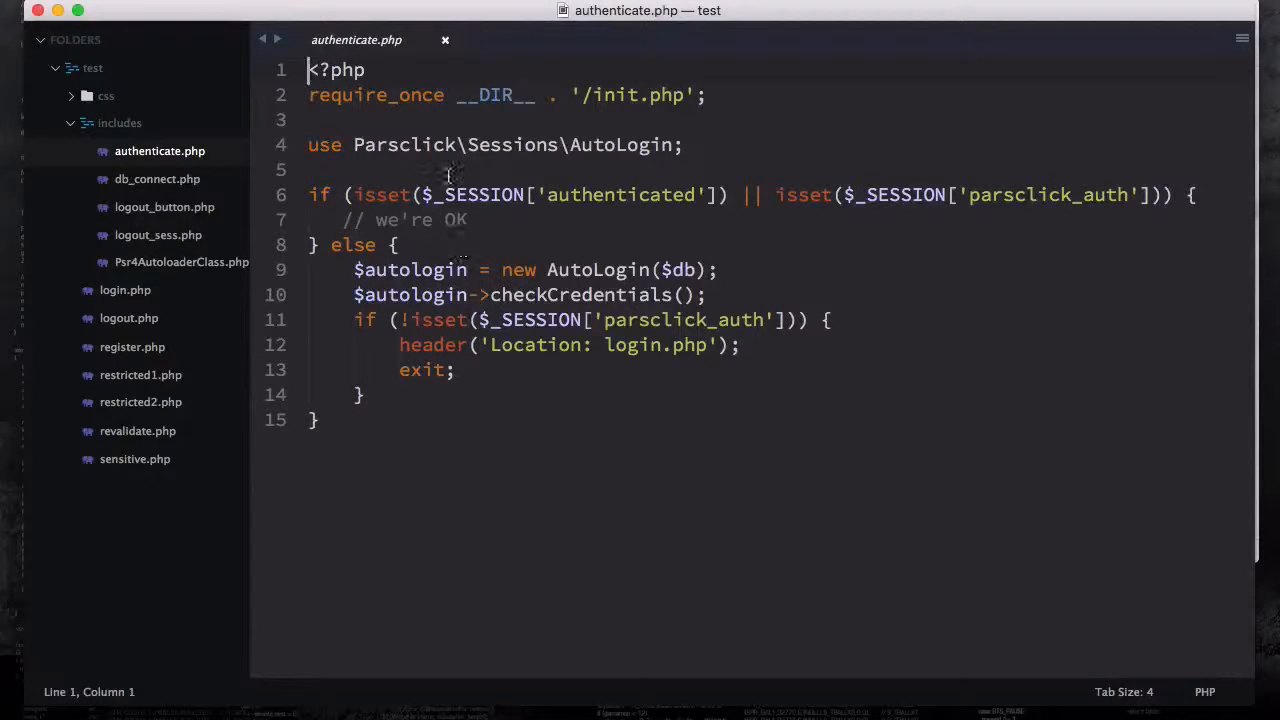
left_click(156, 178)
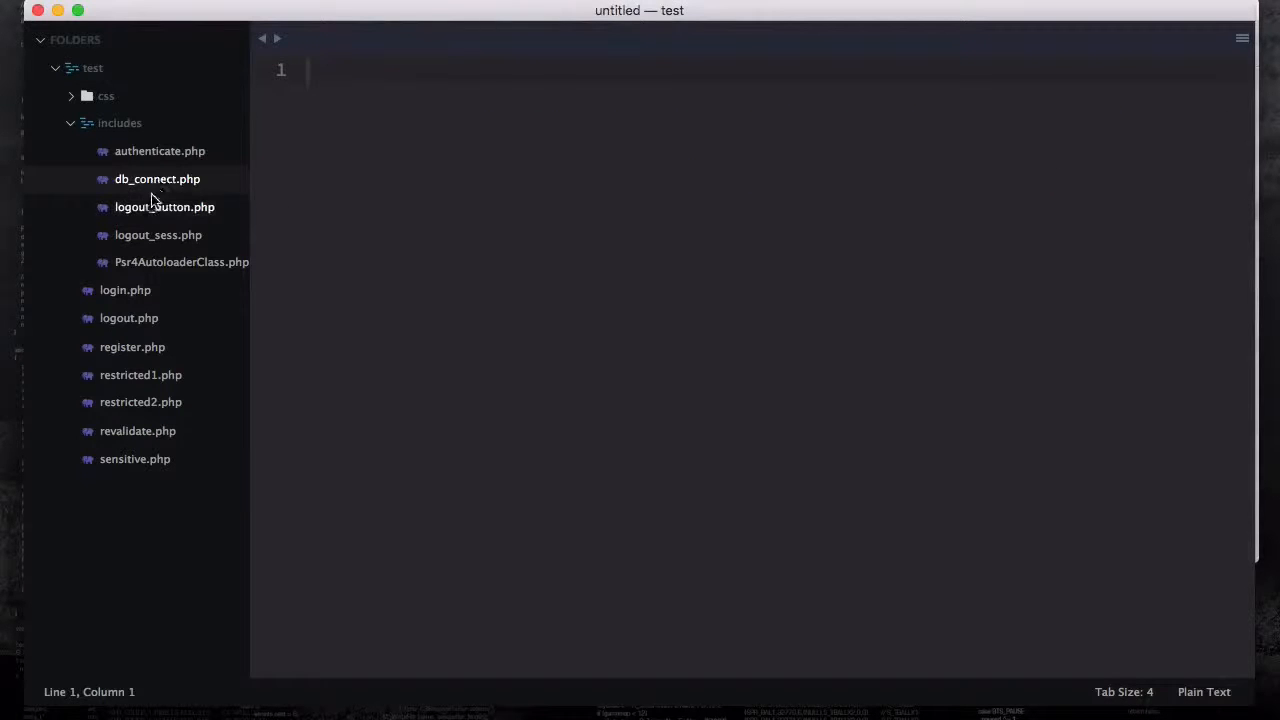
Preview logout_button.php and logout_sess.php, then close the preview tabs.
left_click(164, 206)
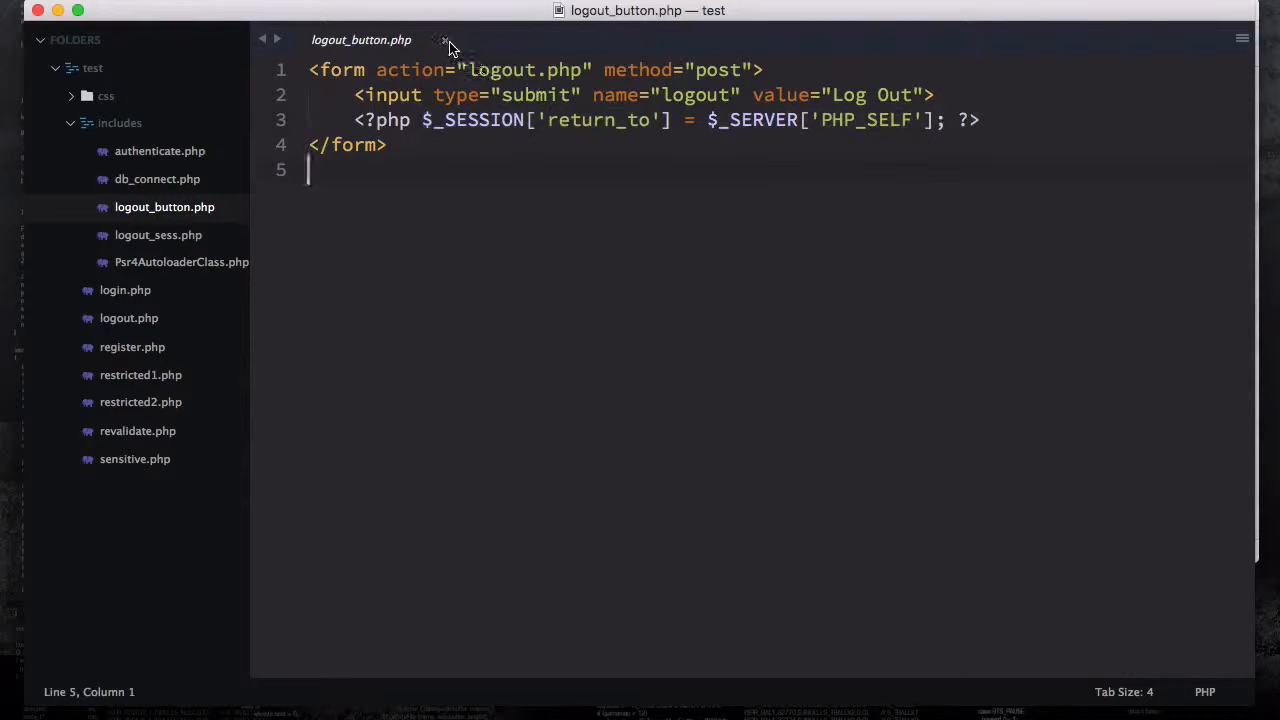
left_click(158, 234)
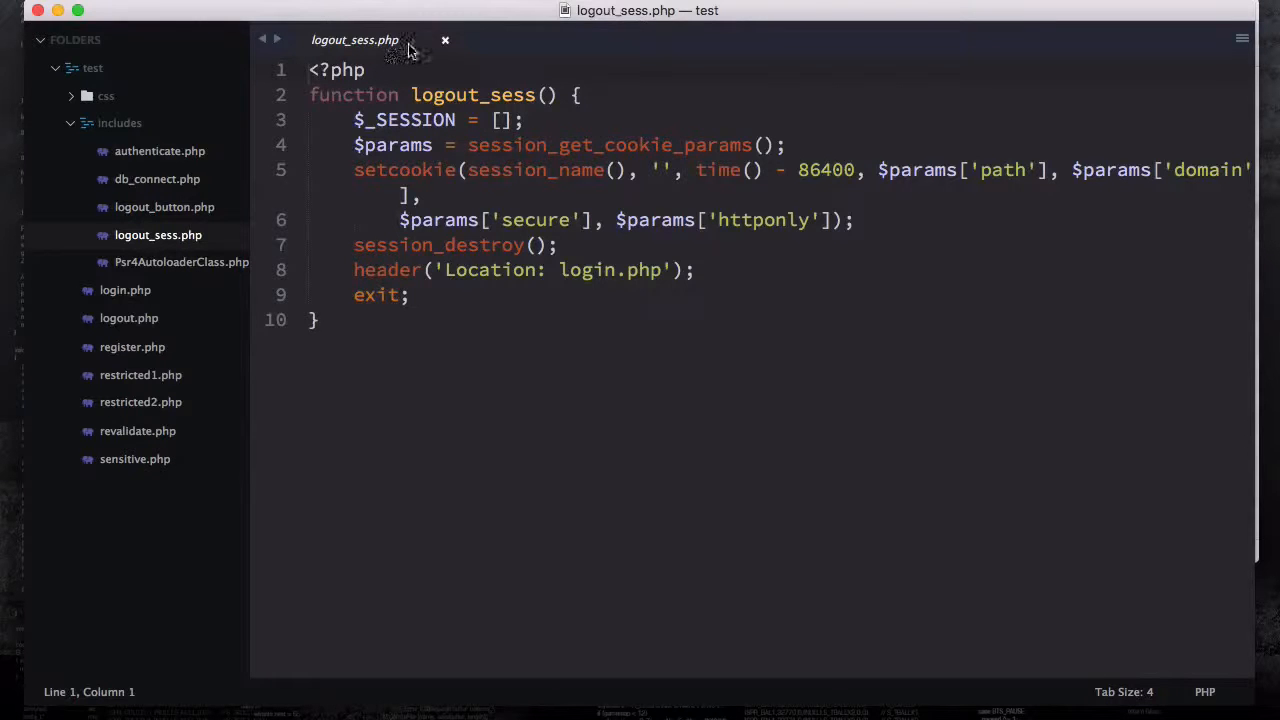
left_click(444, 40)
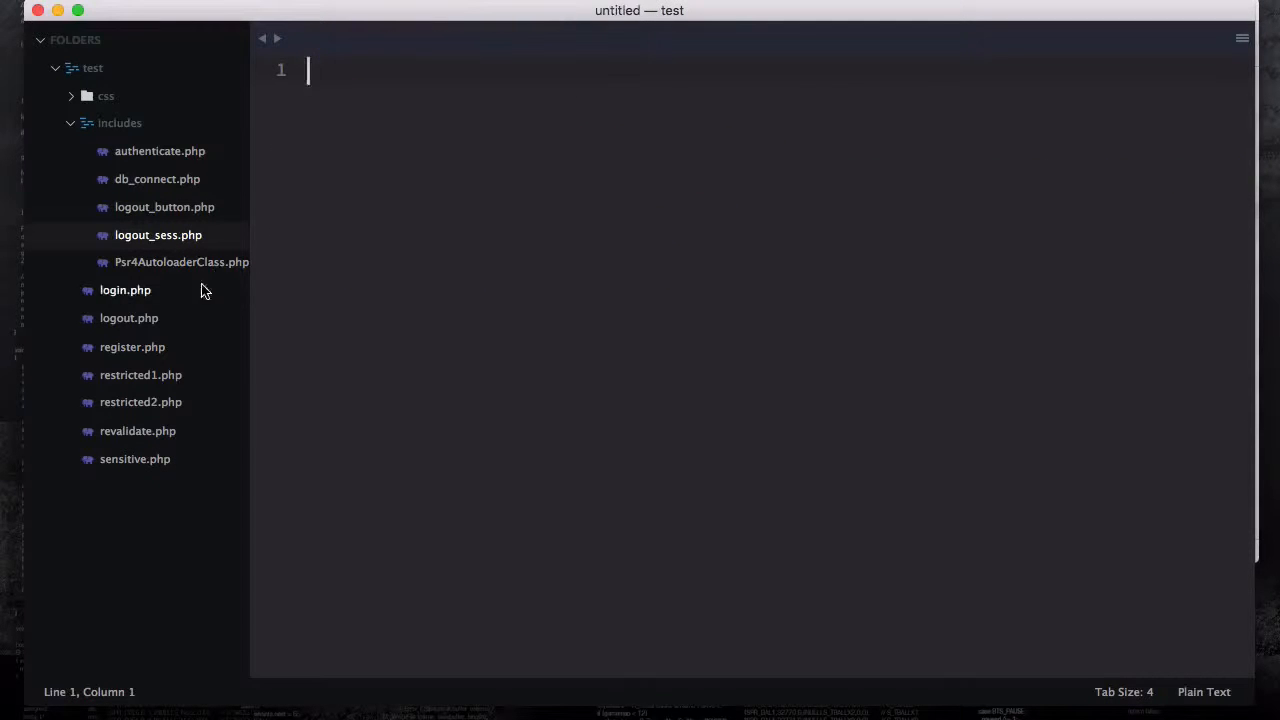
Open register.php and highlight the form's action attribute with its PHP_SELF value.
left_click(72, 124)
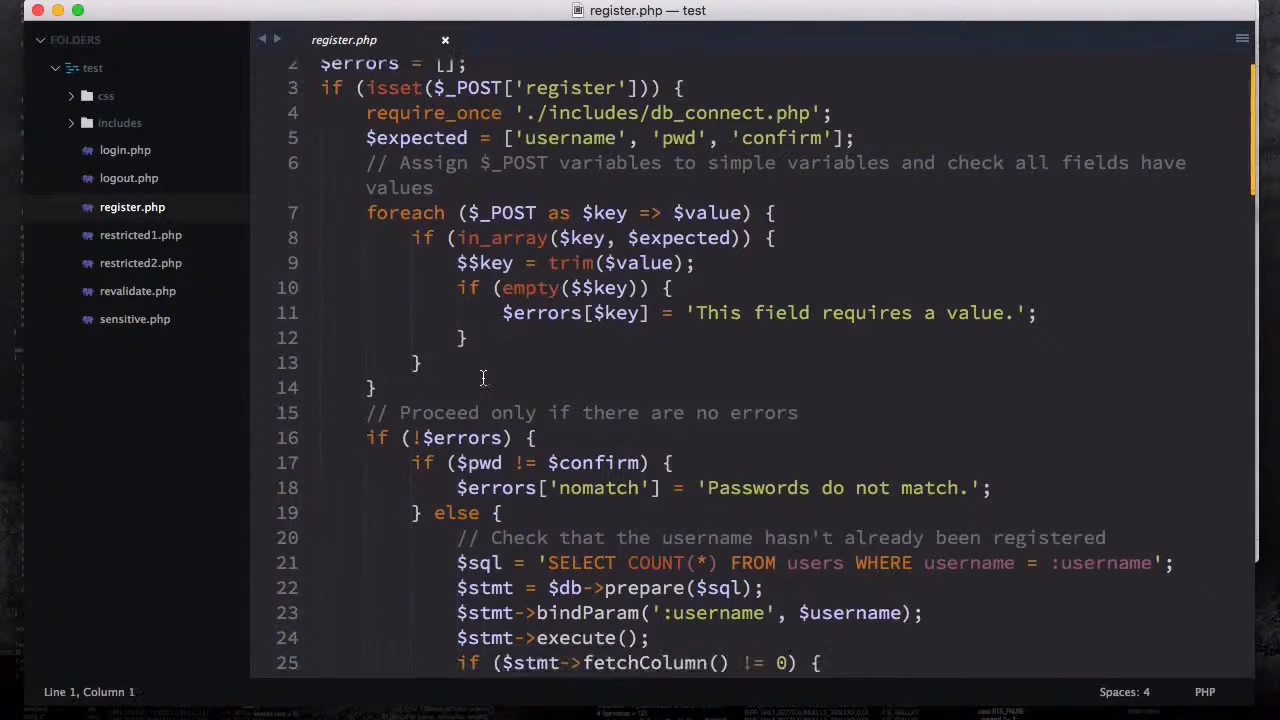
scroll("down", 3)
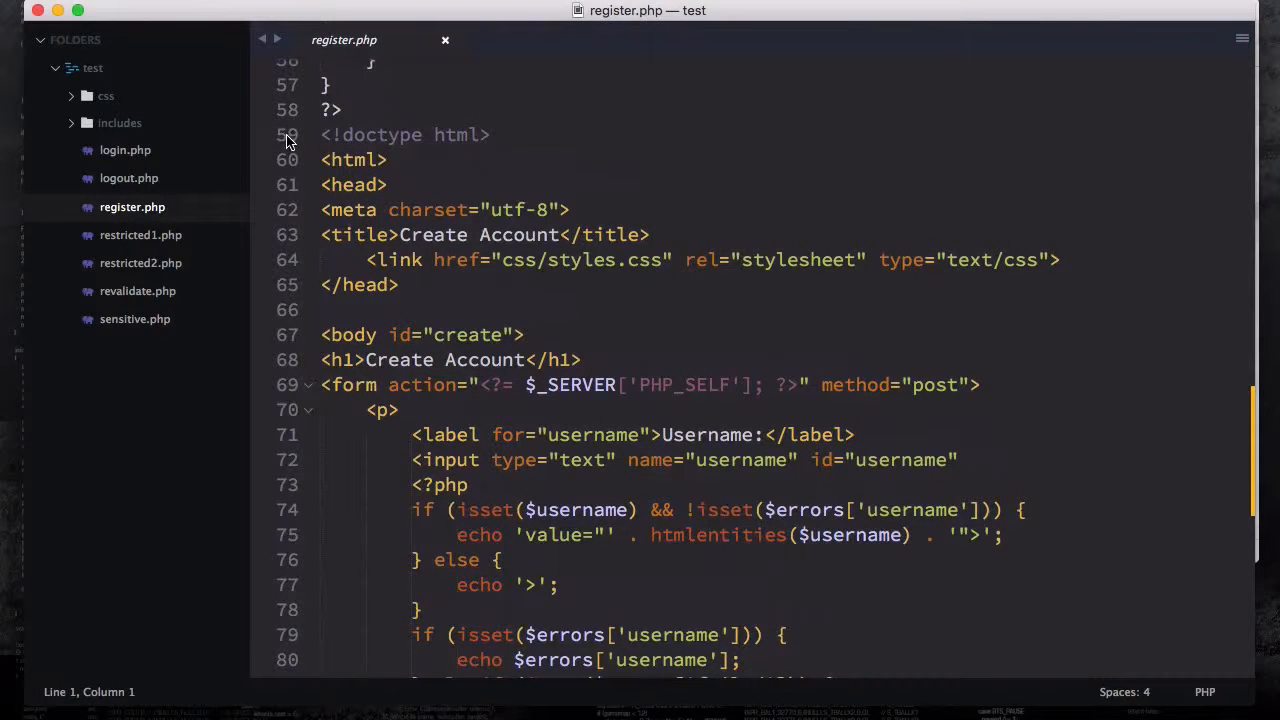
left_click_drag(320, 136, 720, 660)
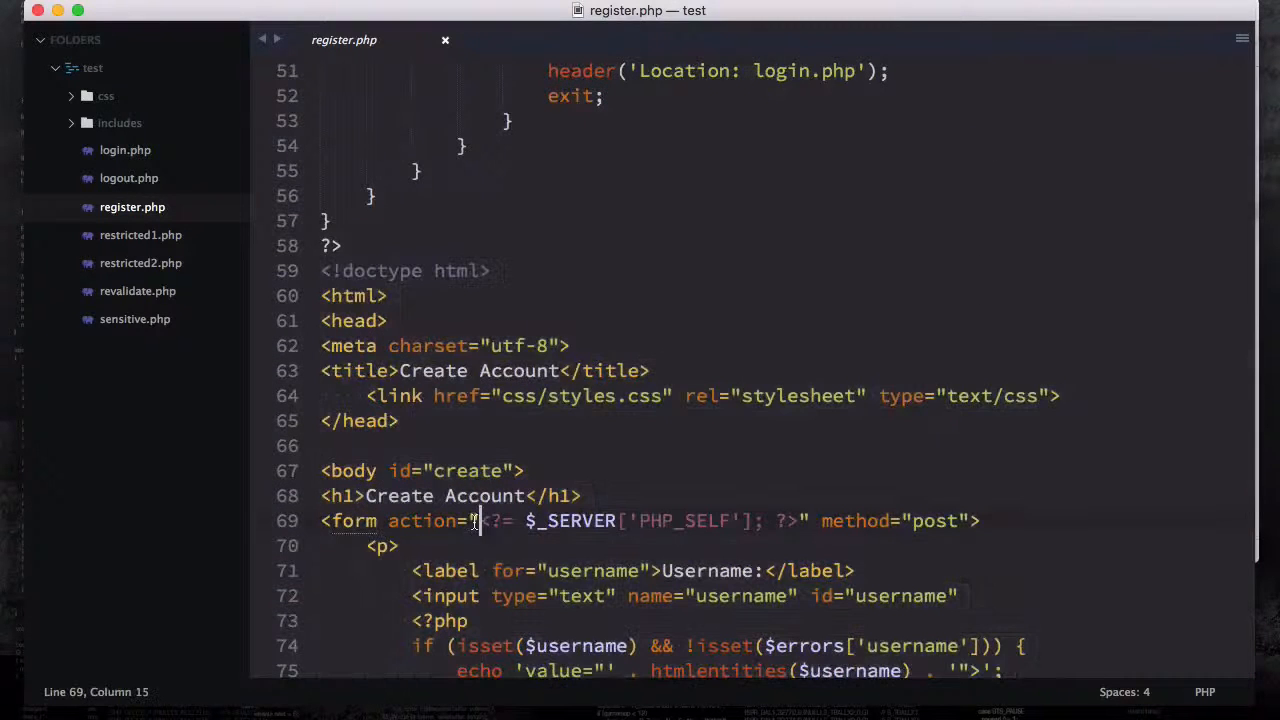
scroll("down", 3)
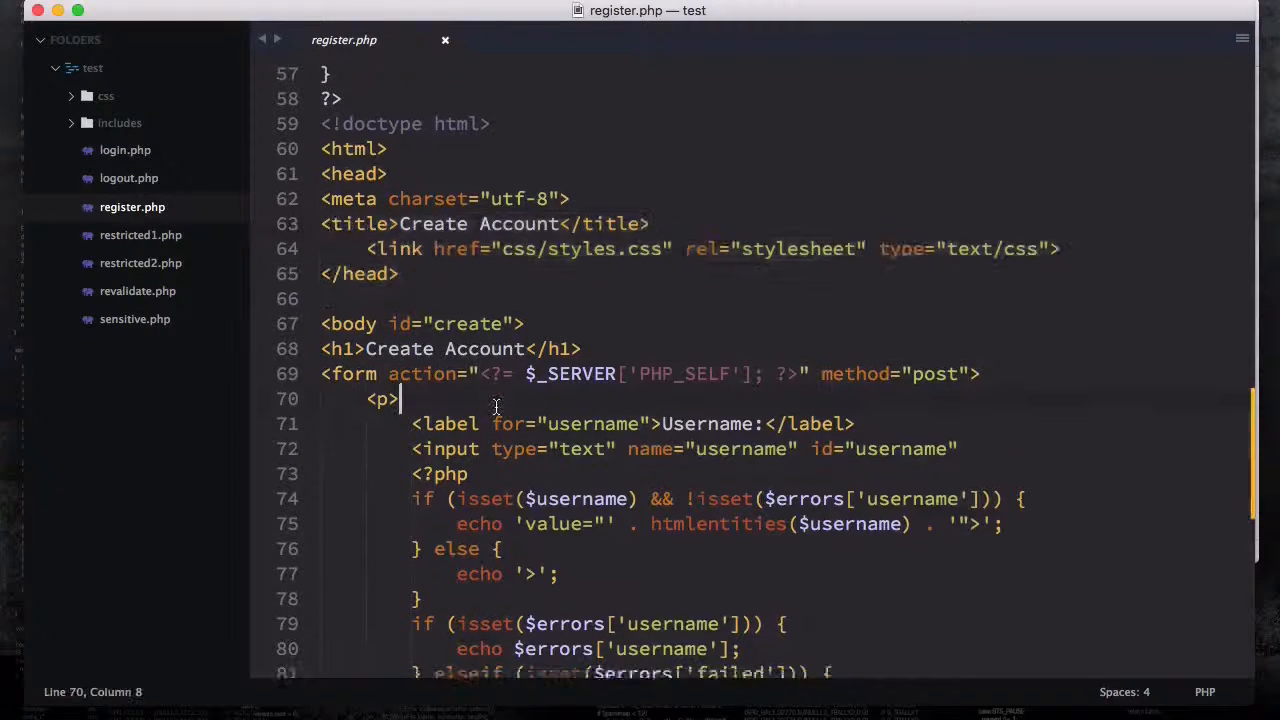
scroll("down", 3)
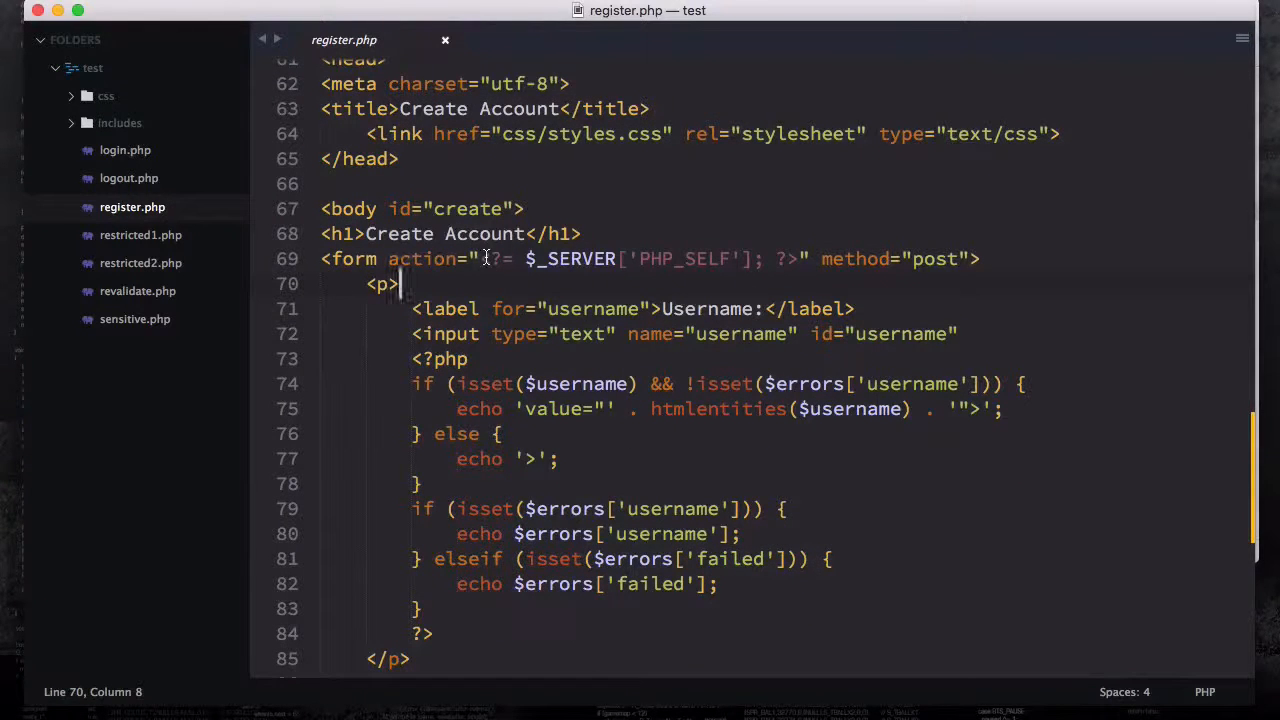
left_click_drag(484, 258, 776, 258)
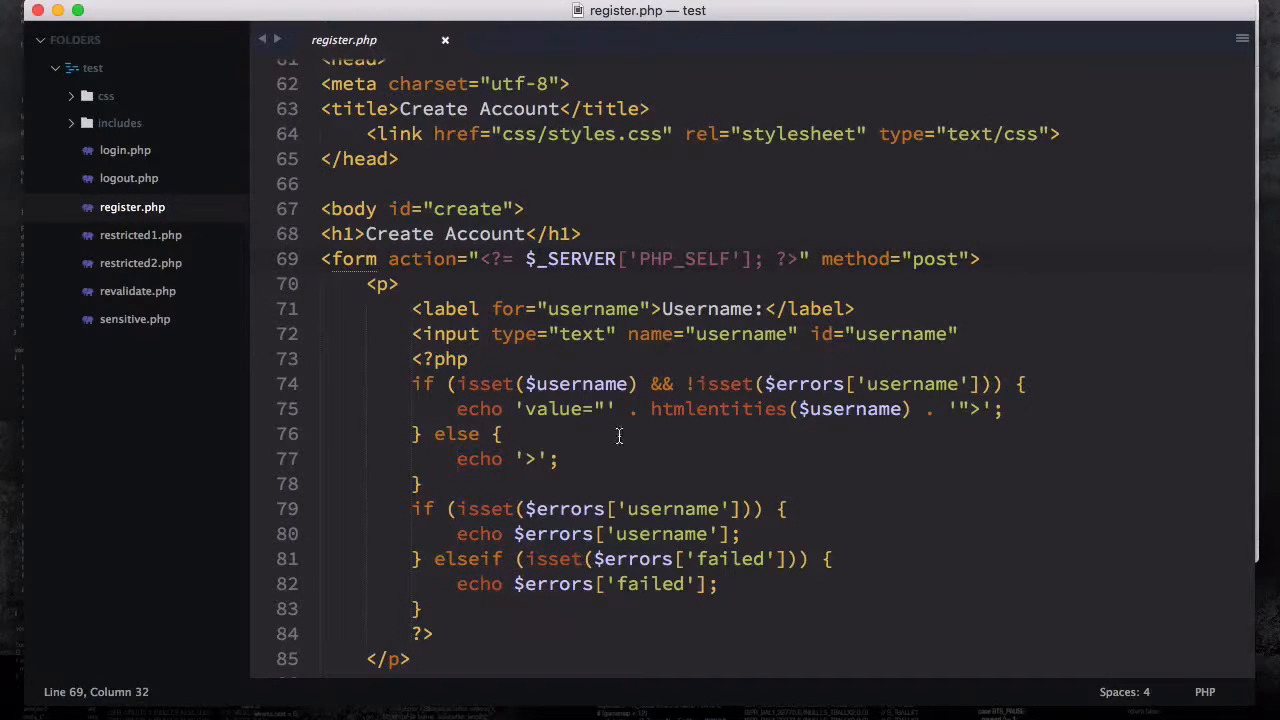
mouse_move(740, 442)
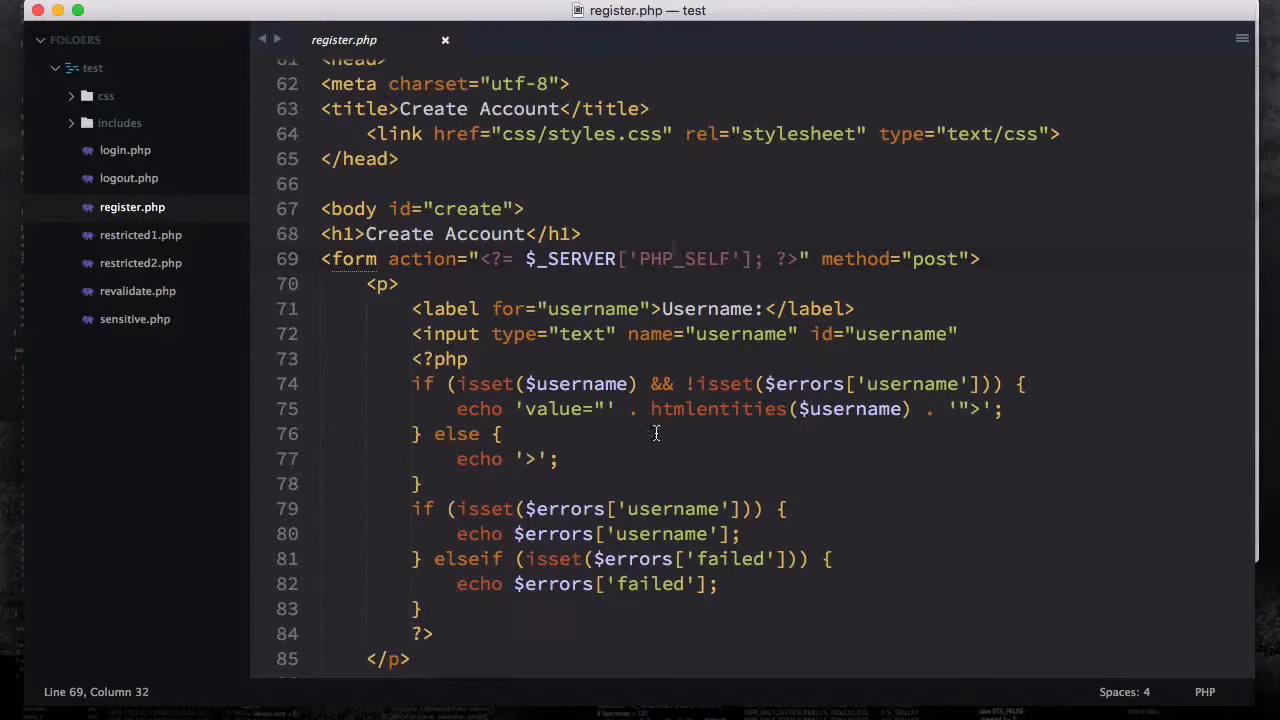
mouse_move(718, 472)
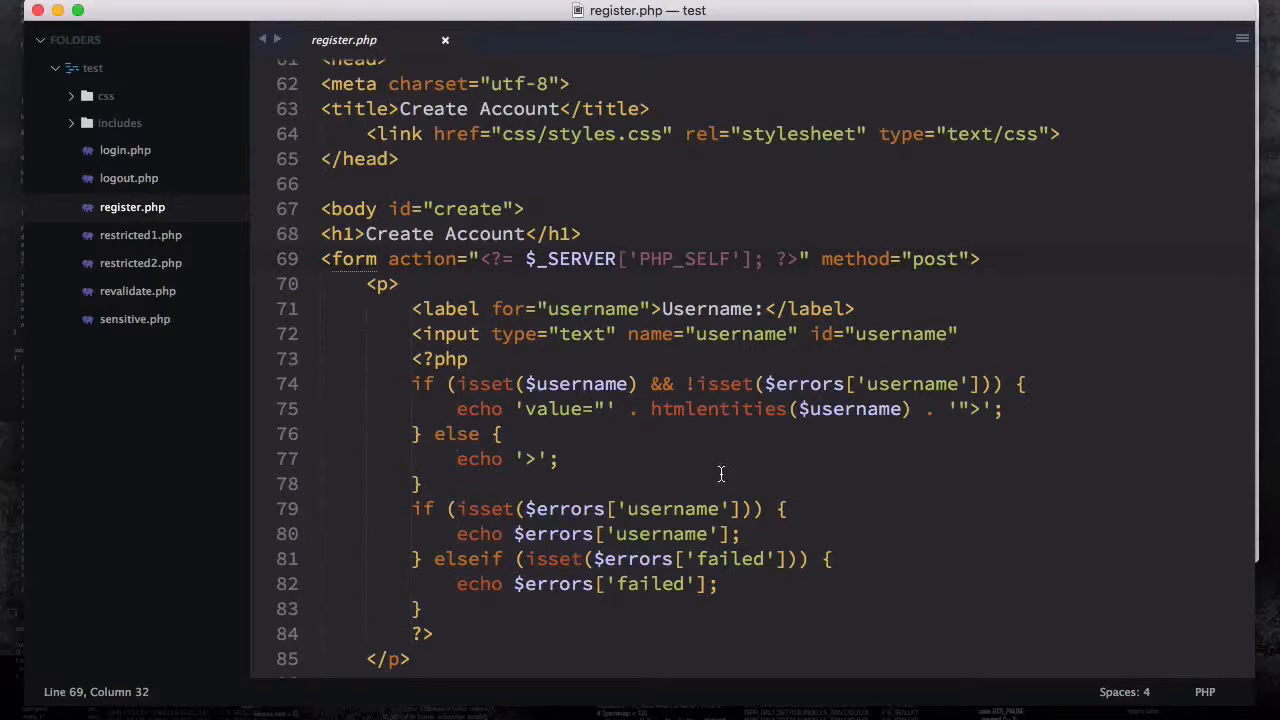
mouse_move(746, 456)
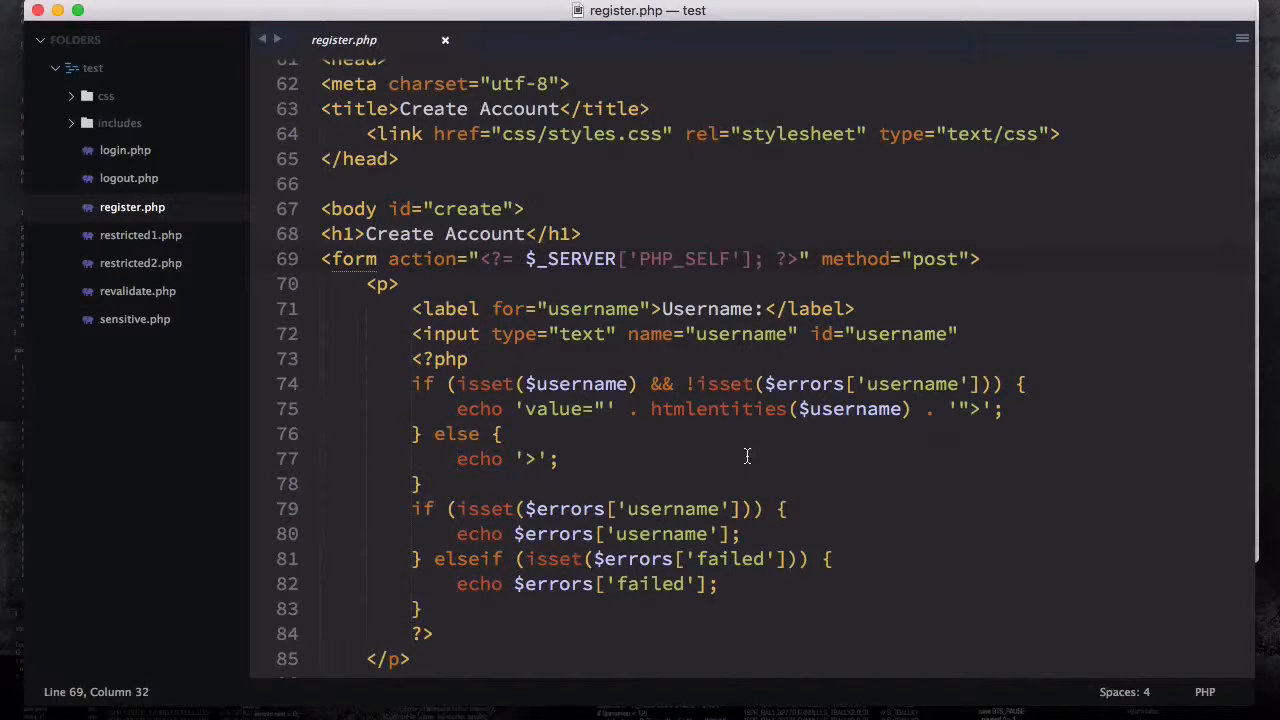
mouse_move(700, 332)
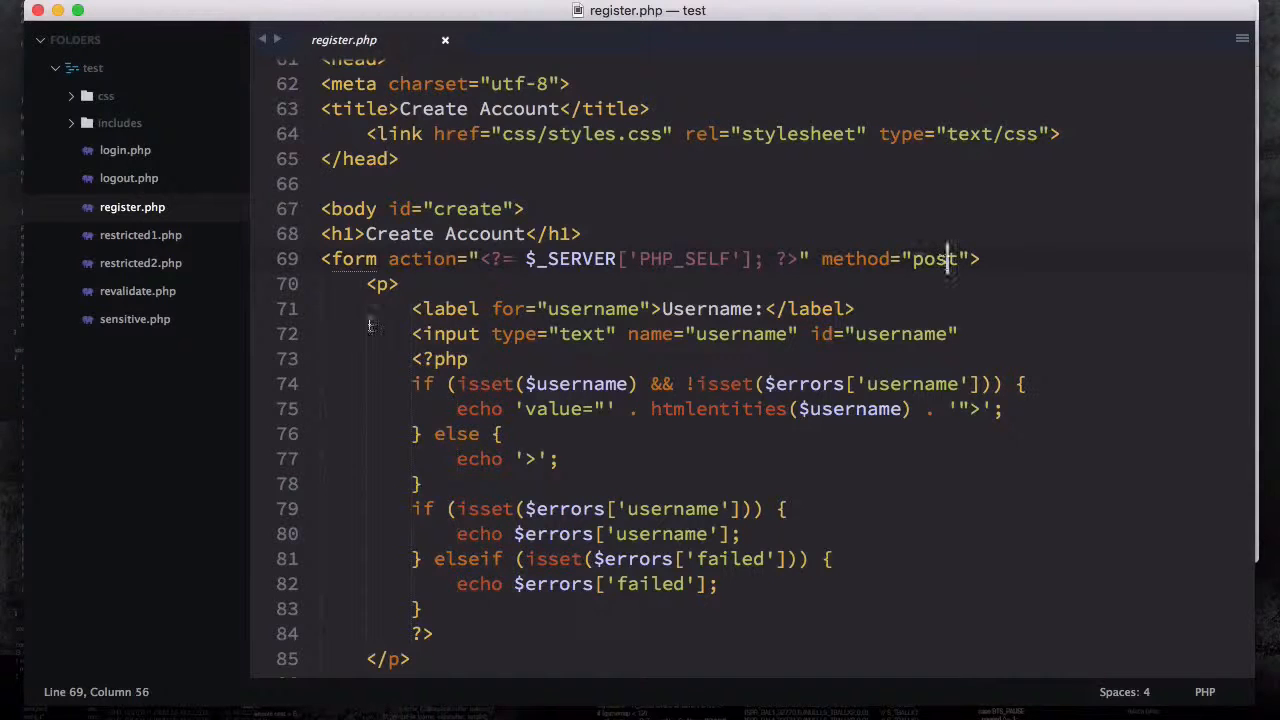
Highlight the form's post method, the username field and the echo closing the input tag.
left_click_drag(396, 284, 410, 658)
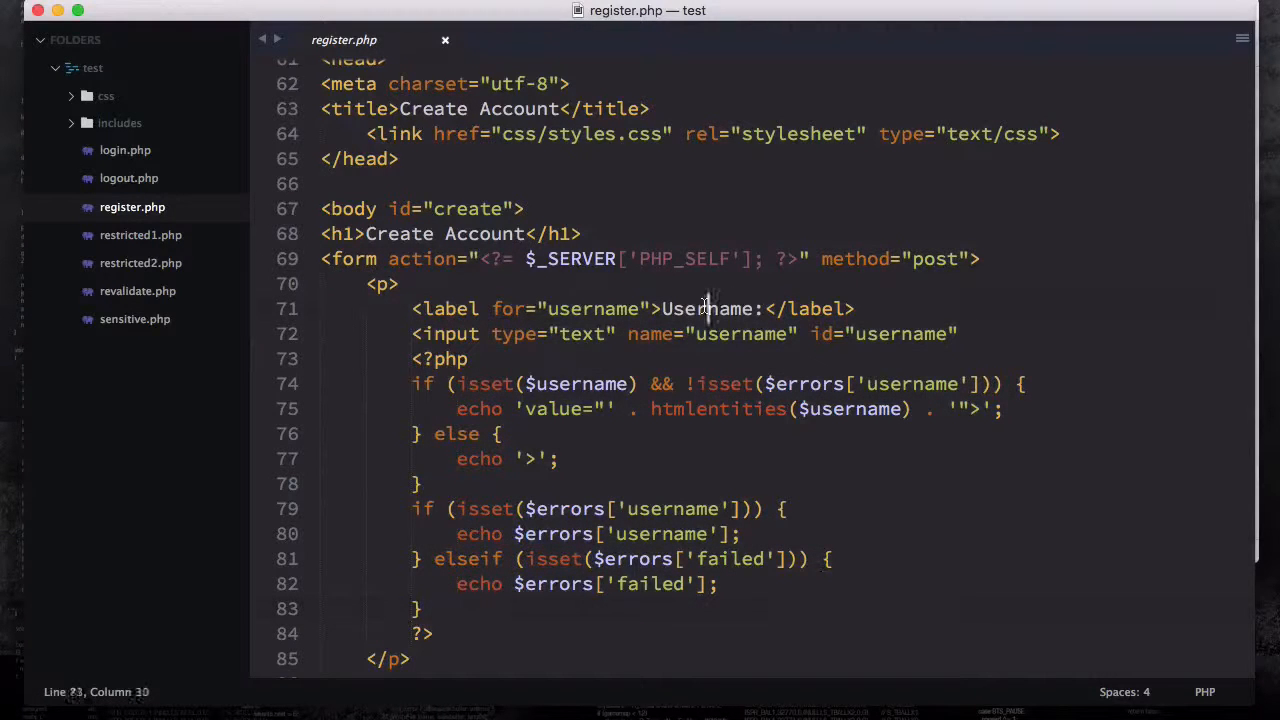
double_click(706, 308)
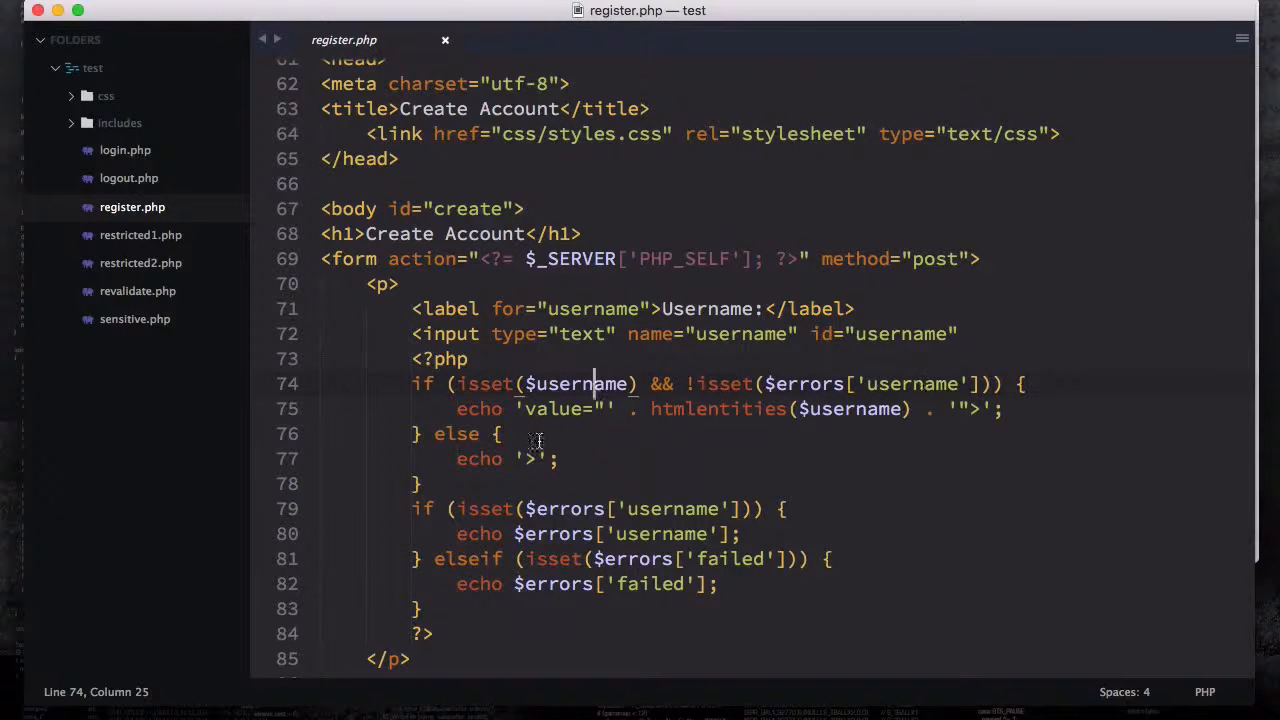
scroll("down", 3)
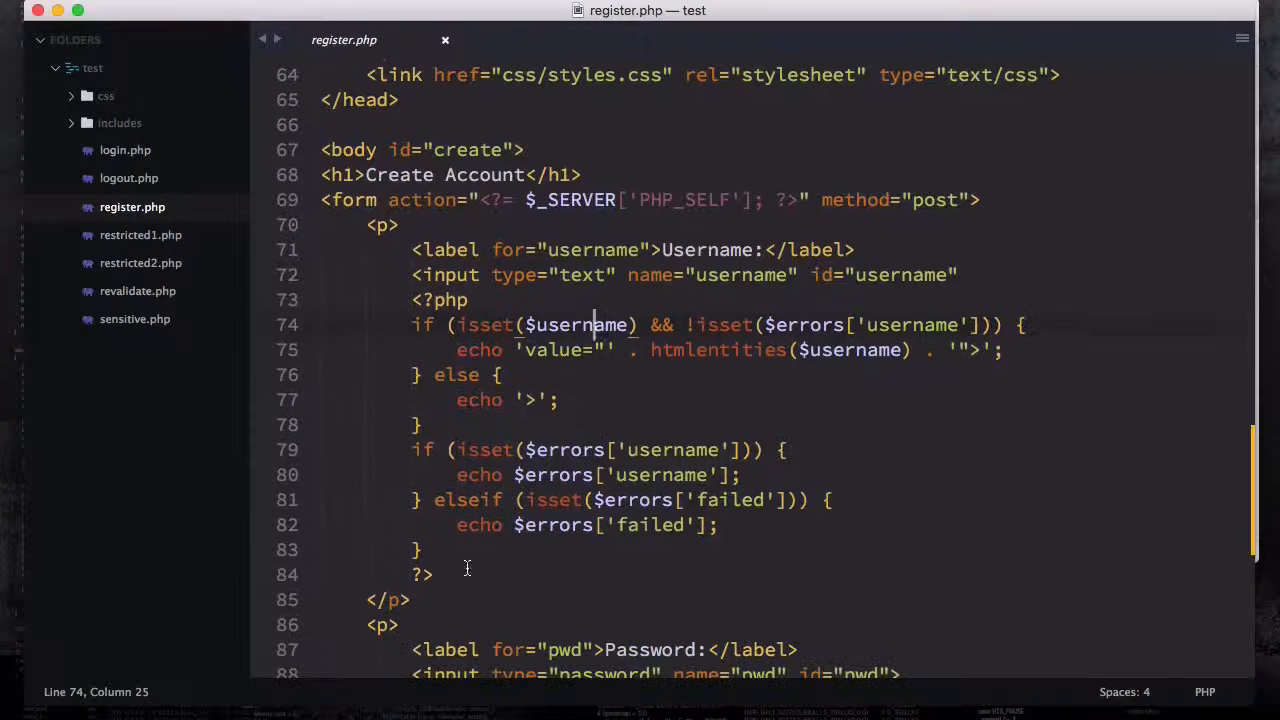
left_click(480, 400)
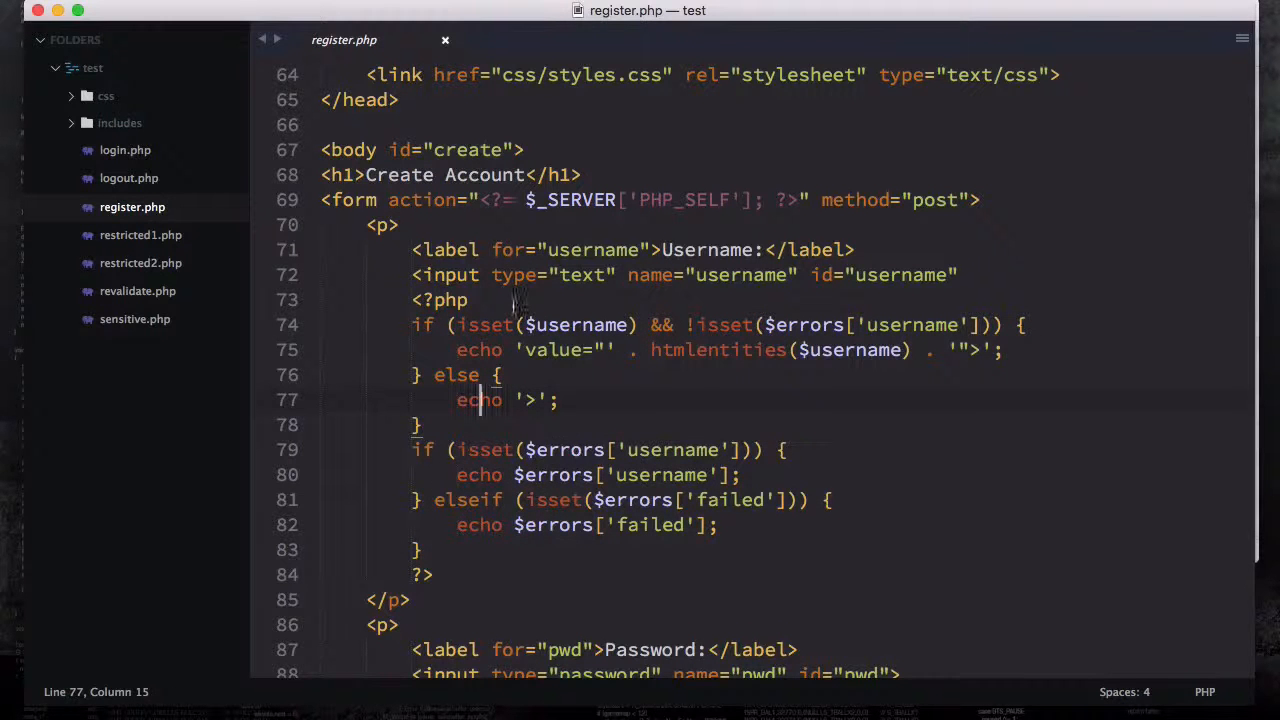
scroll("down", 3)
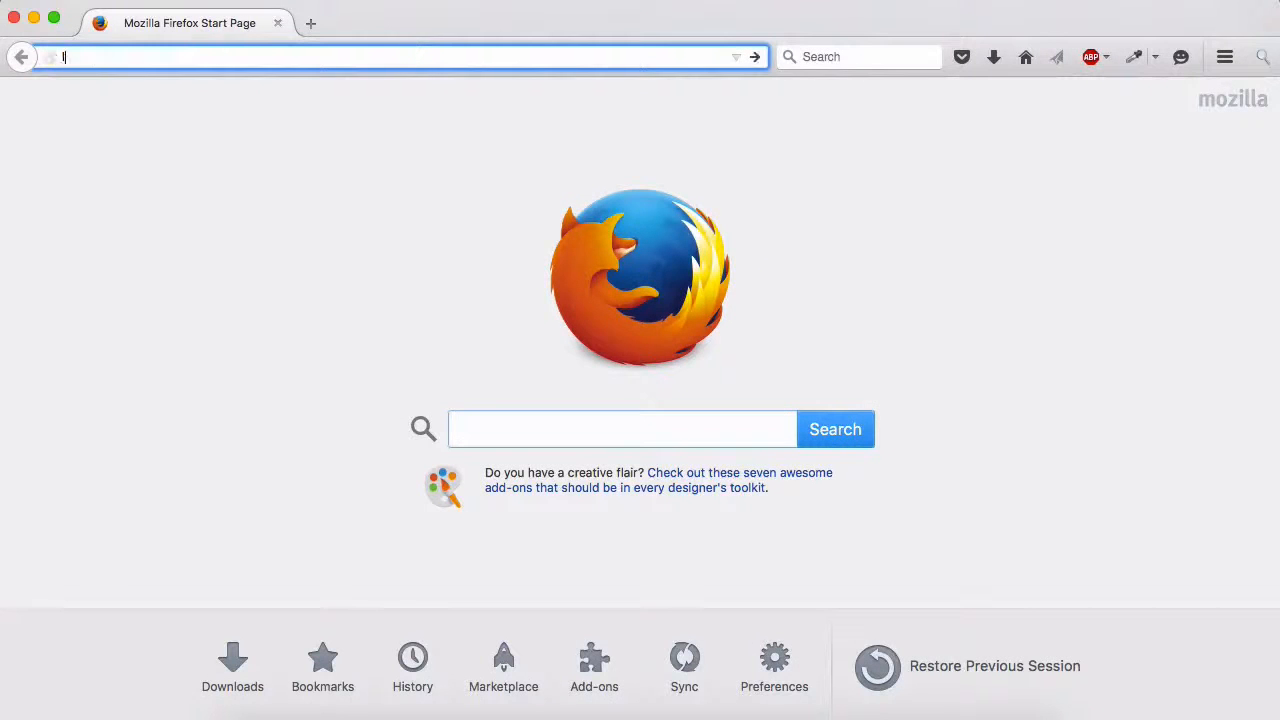
Load localhost/ test folder's register.php page in Firefox, then return to the editor.
type("localhost/Exercise_Files/")
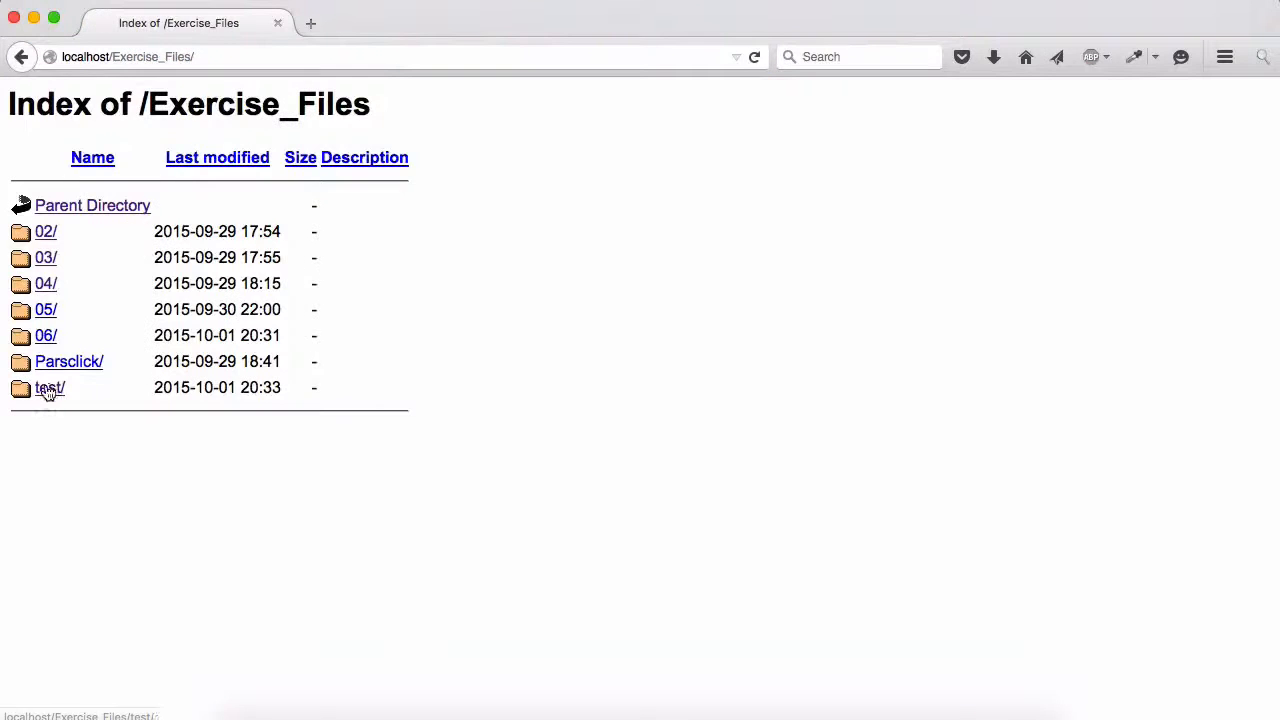
left_click(48, 388)
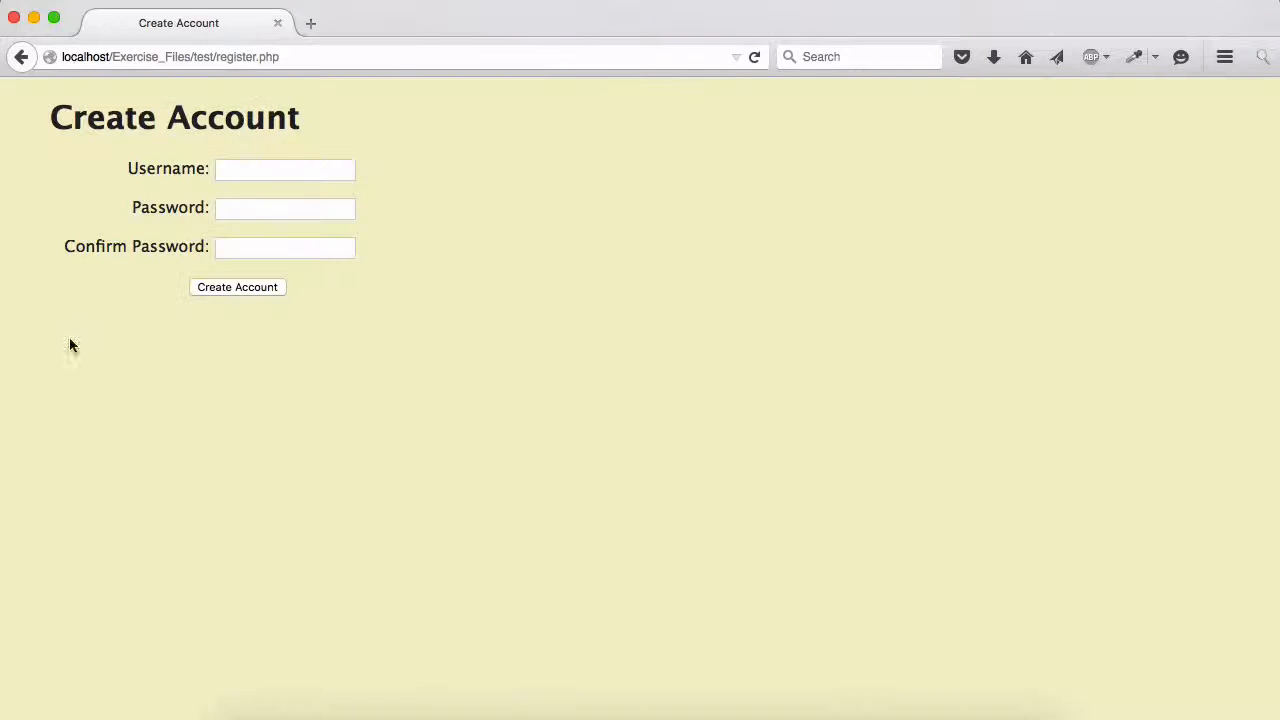
mouse_move(364, 168)
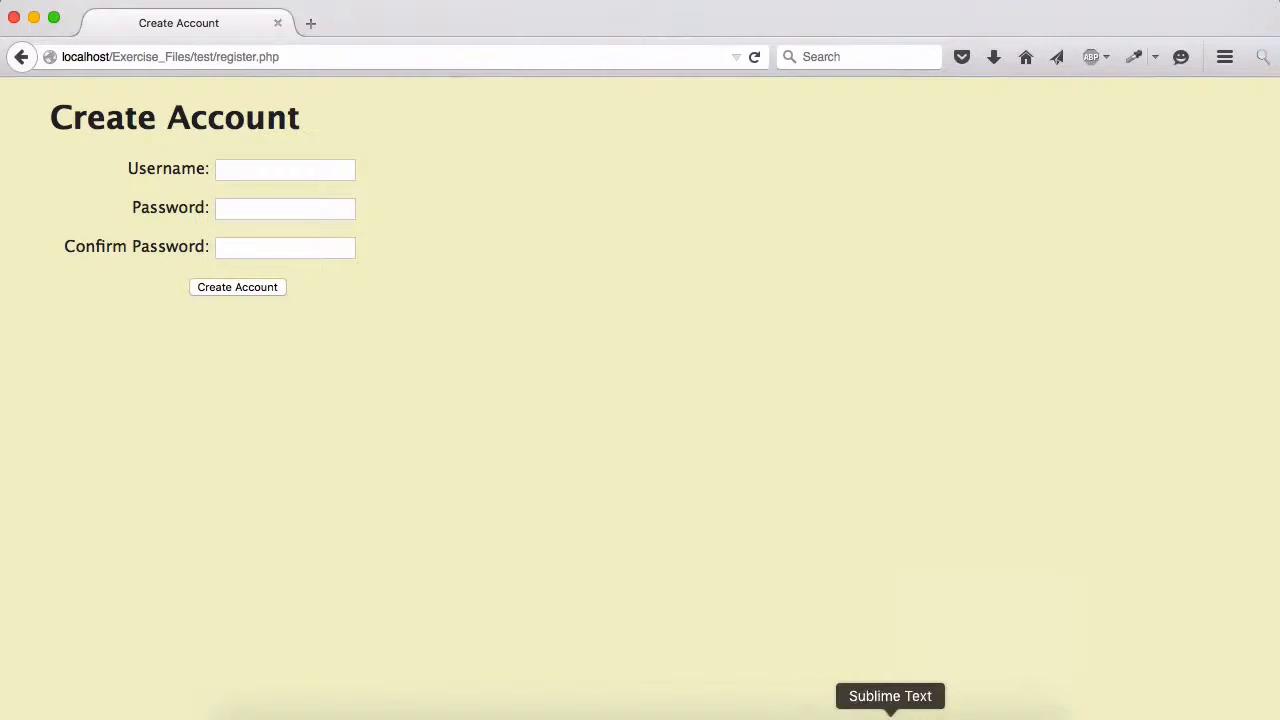
left_click(890, 696)
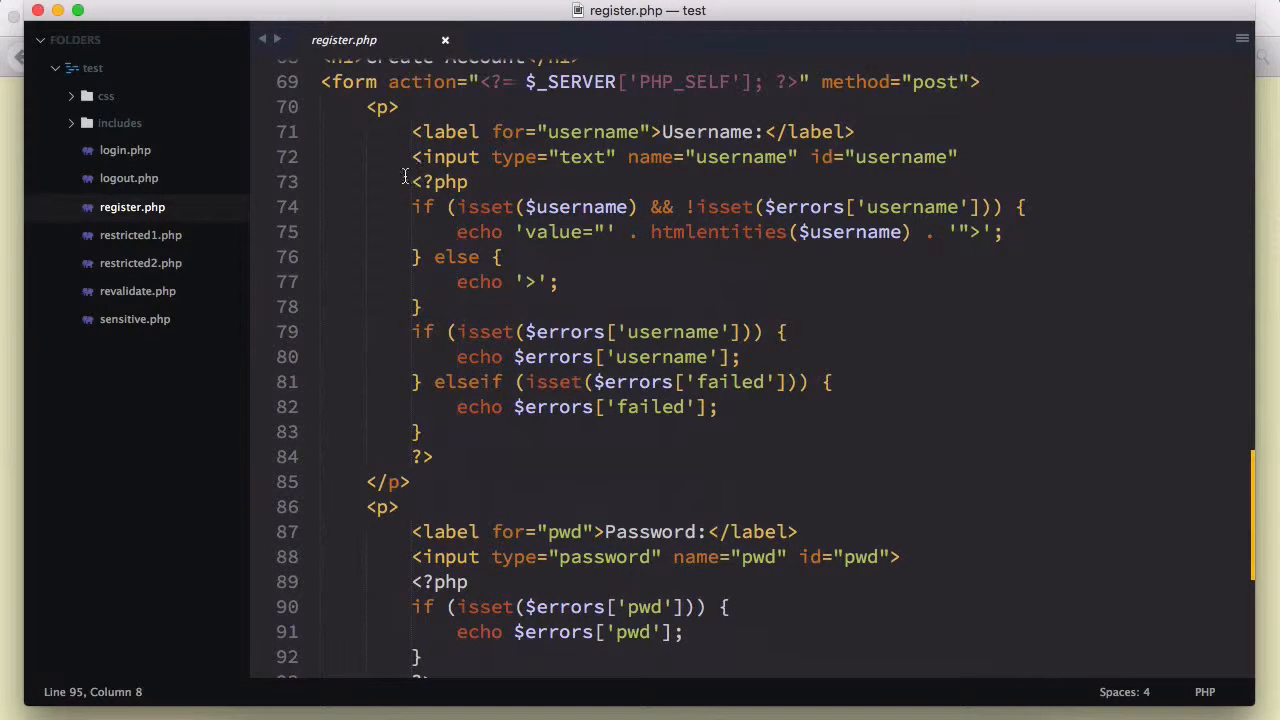
left_click_drag(412, 180, 432, 456)
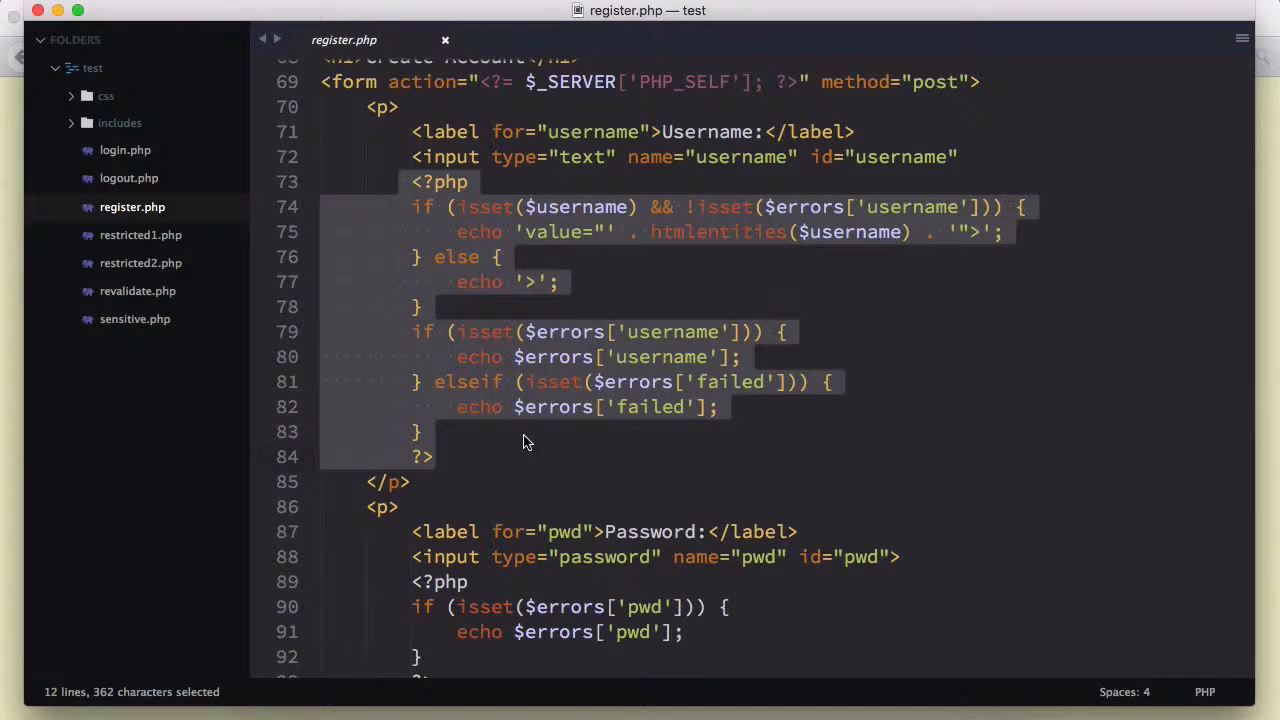
scroll("down", 3)
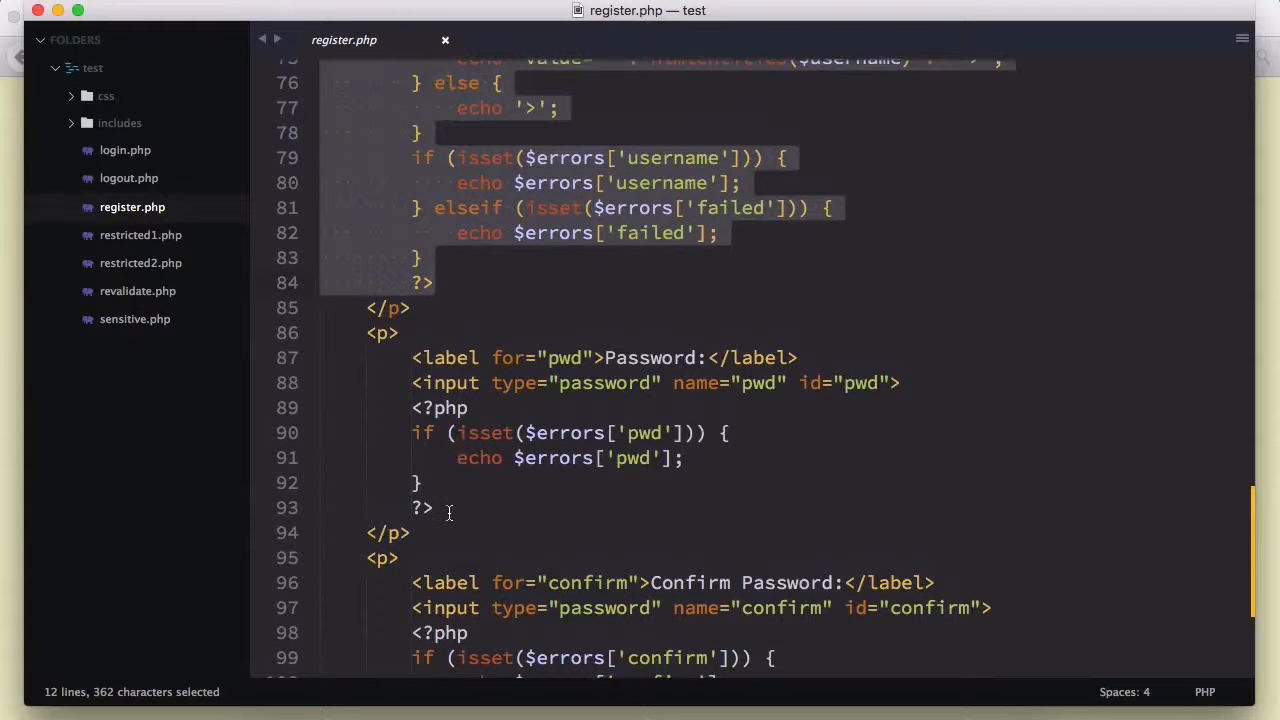
left_click(568, 458)
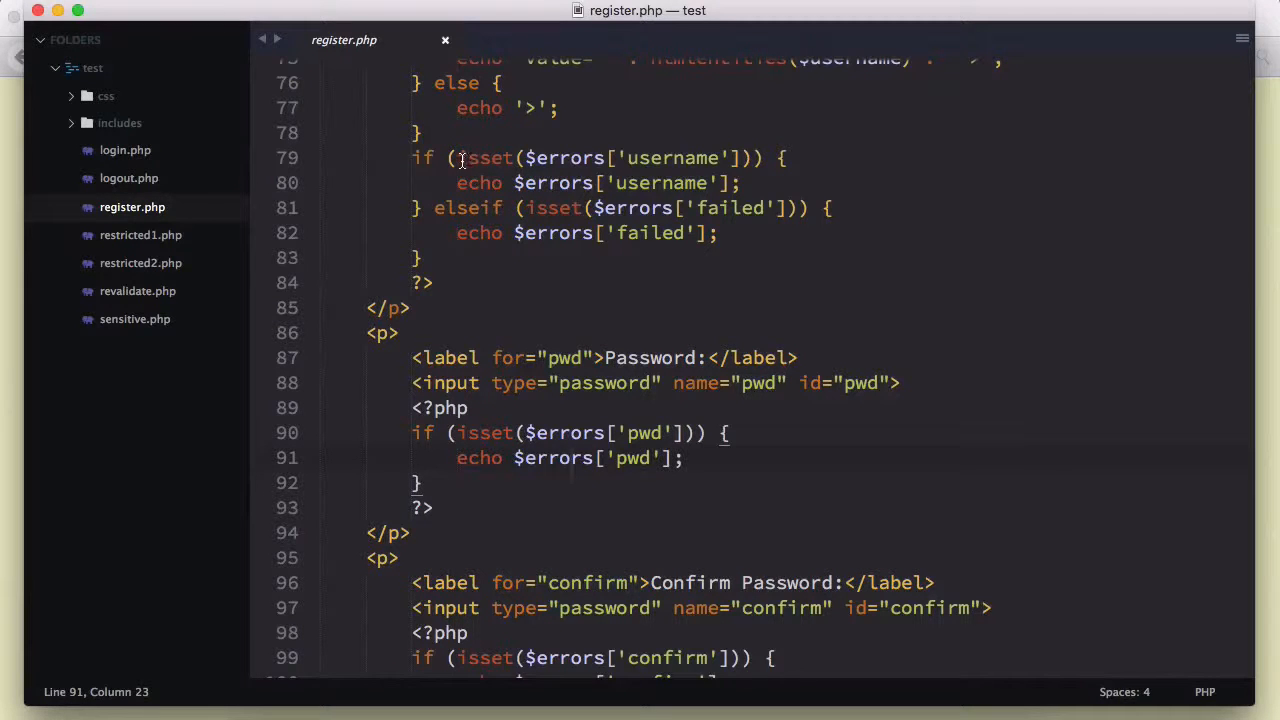
left_click_drag(456, 156, 740, 156)
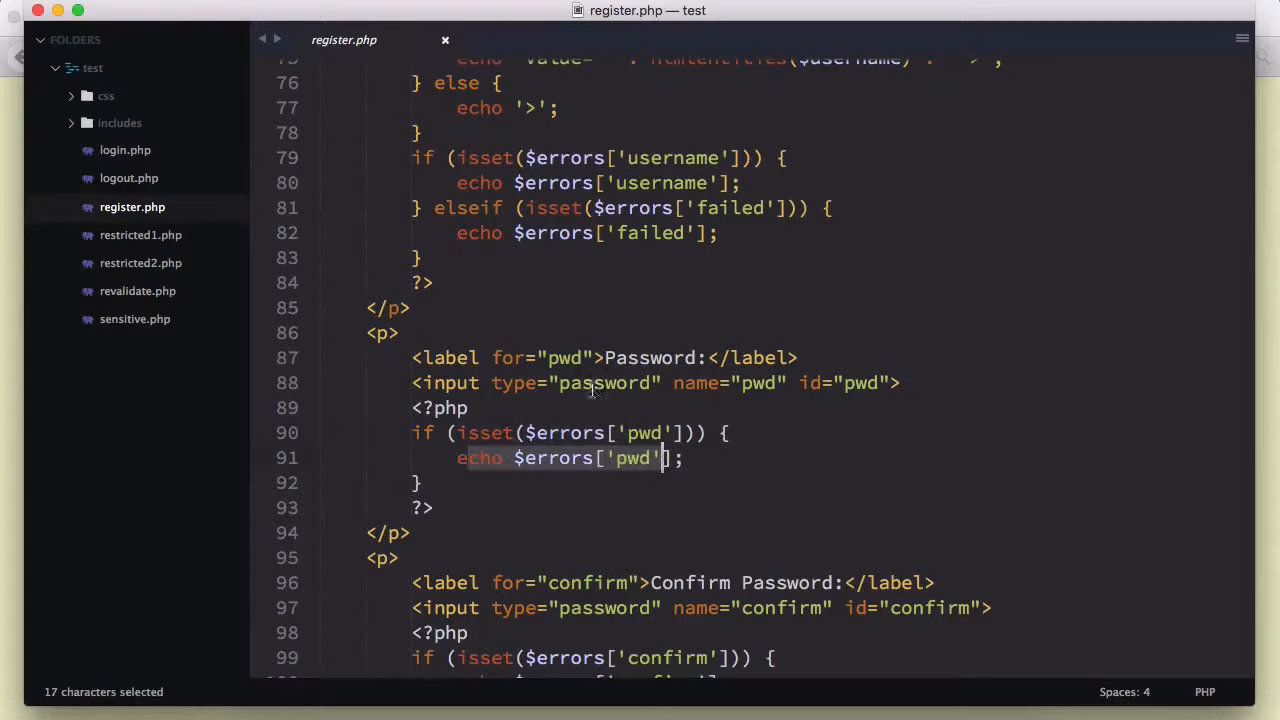
mouse_move(568, 290)
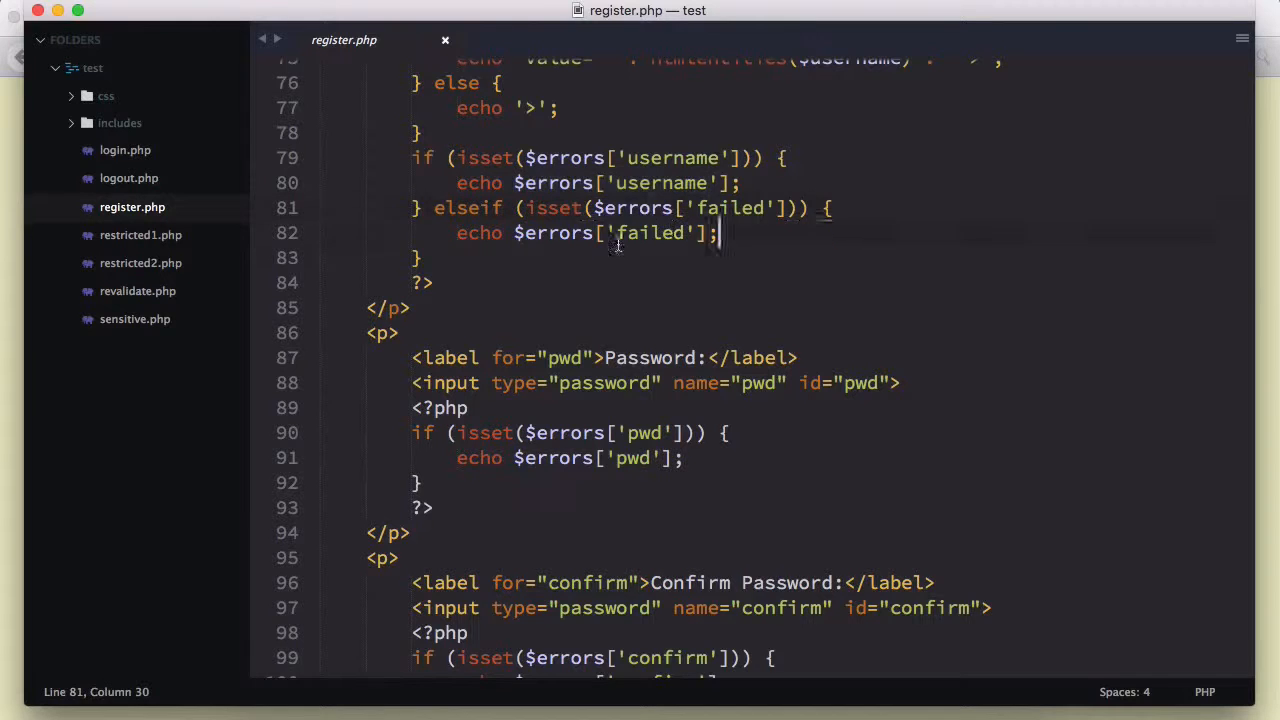
scroll("down", 3)
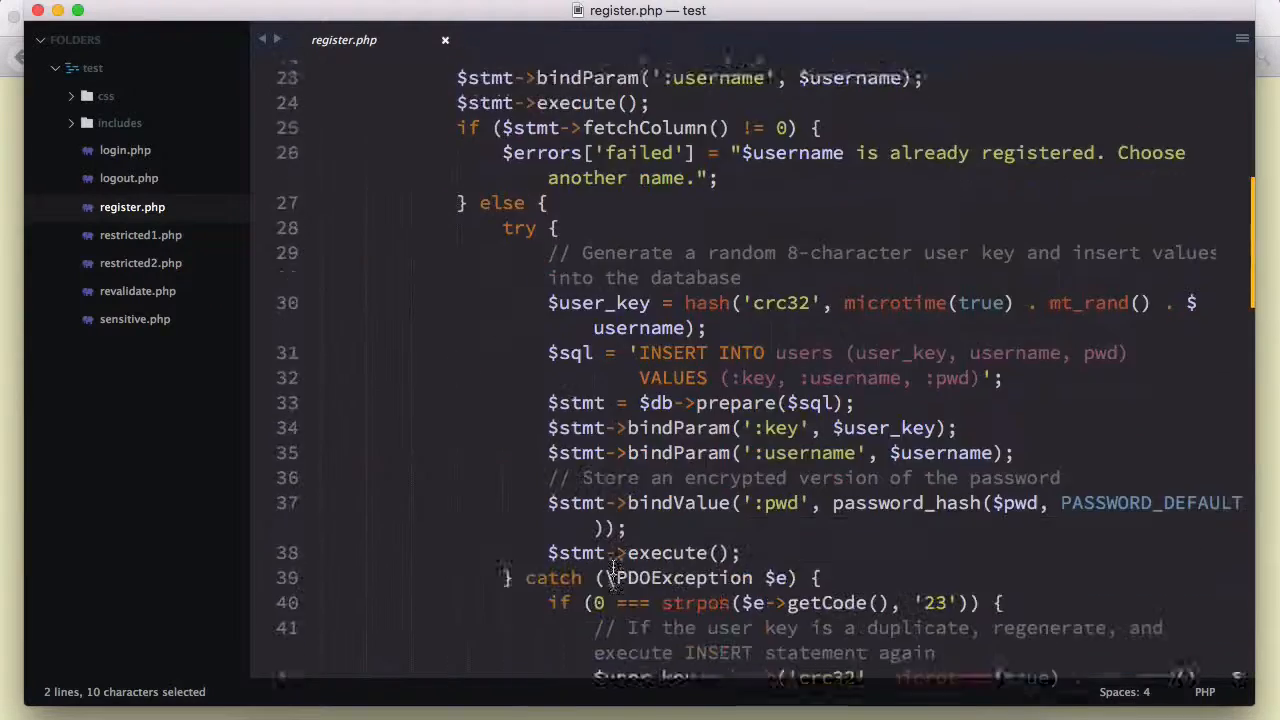
scroll("down", 3)
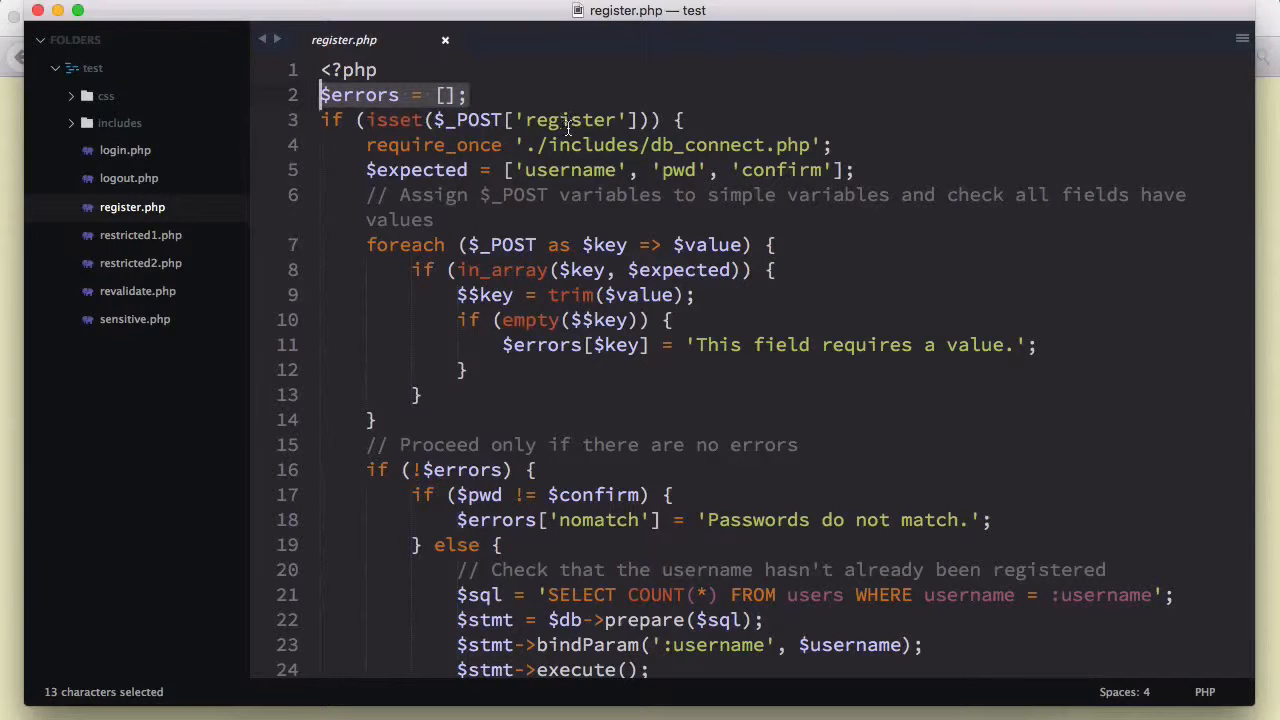
scroll("down", 3)
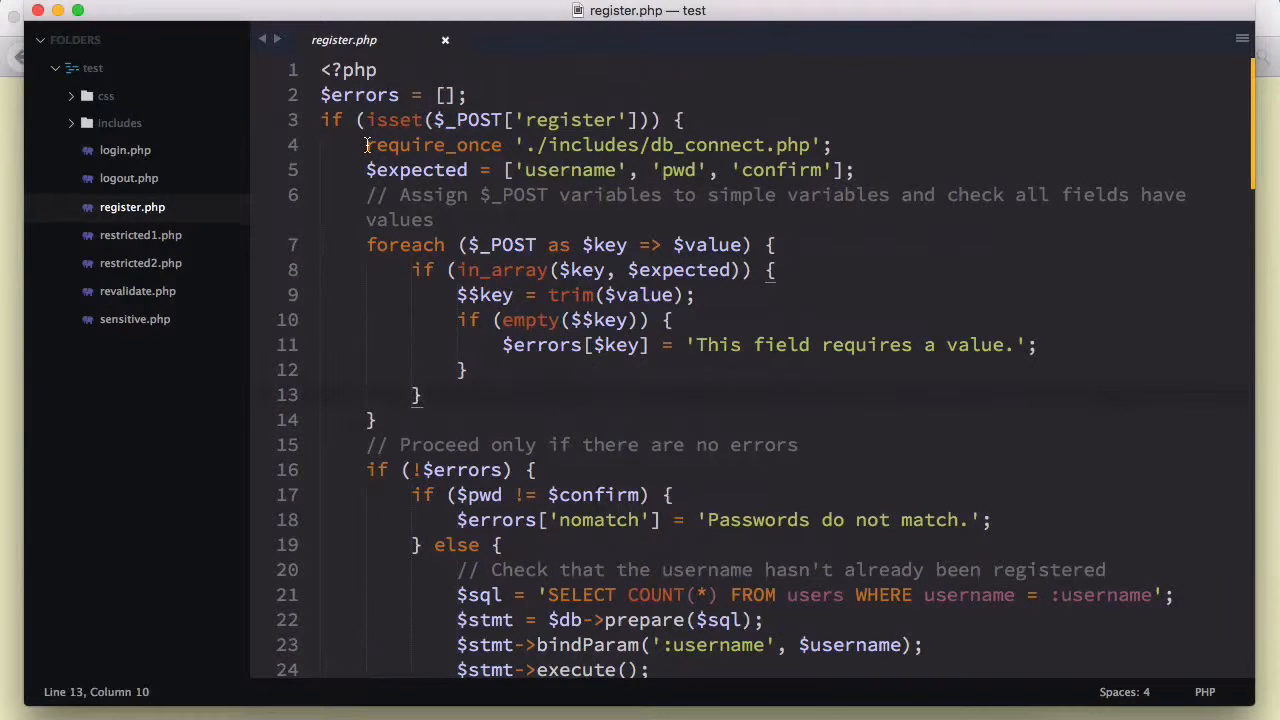
double_click(700, 144)
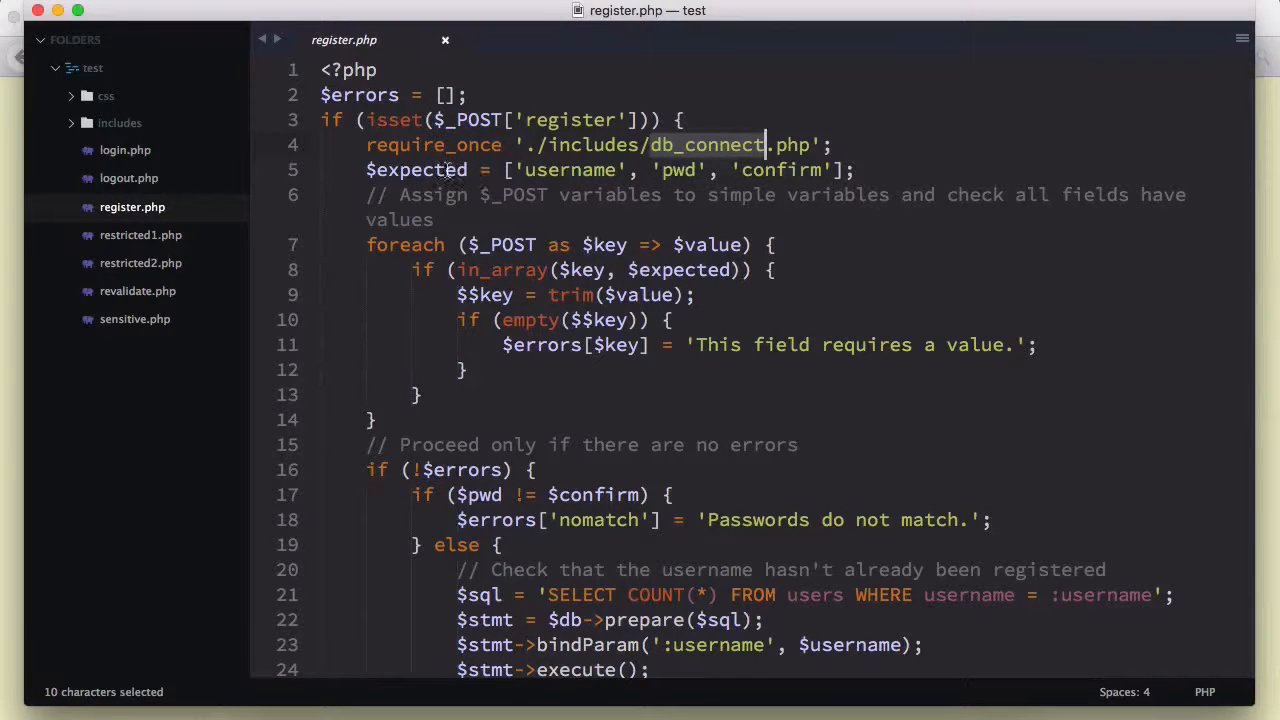
scroll("down", 3)
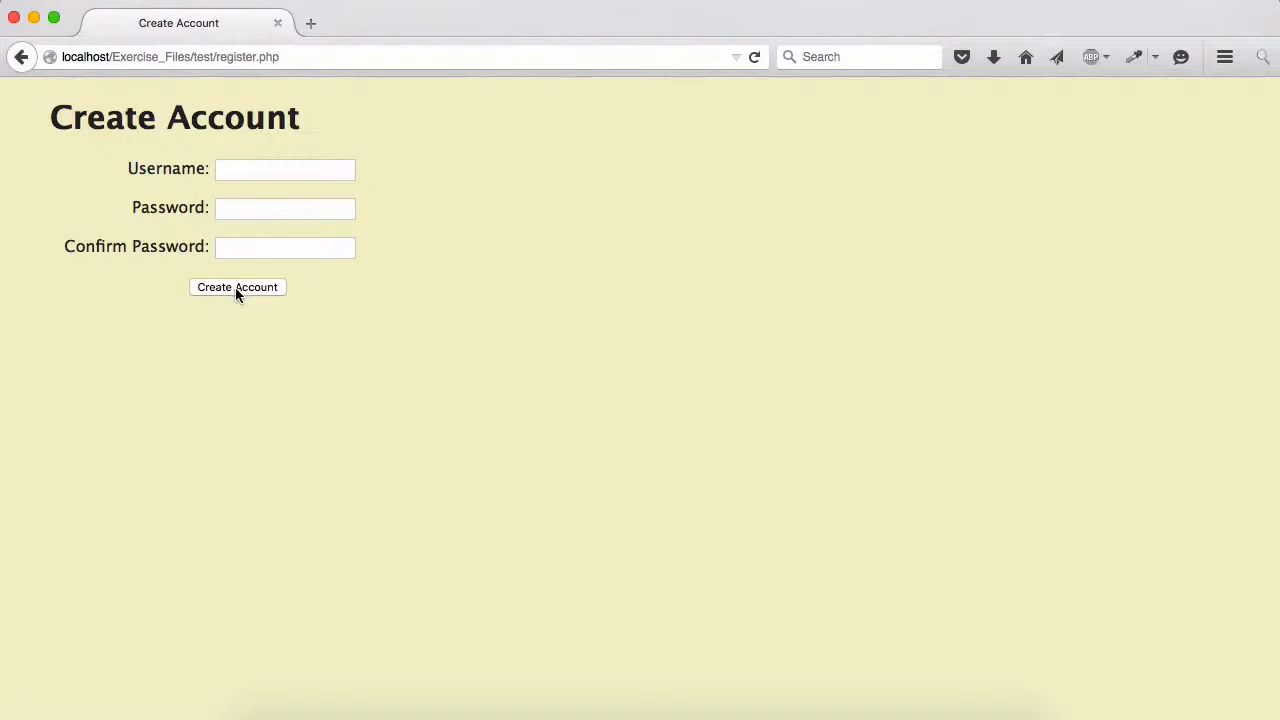
Submit the Create Account form with all three fields empty.
left_click(236, 288)
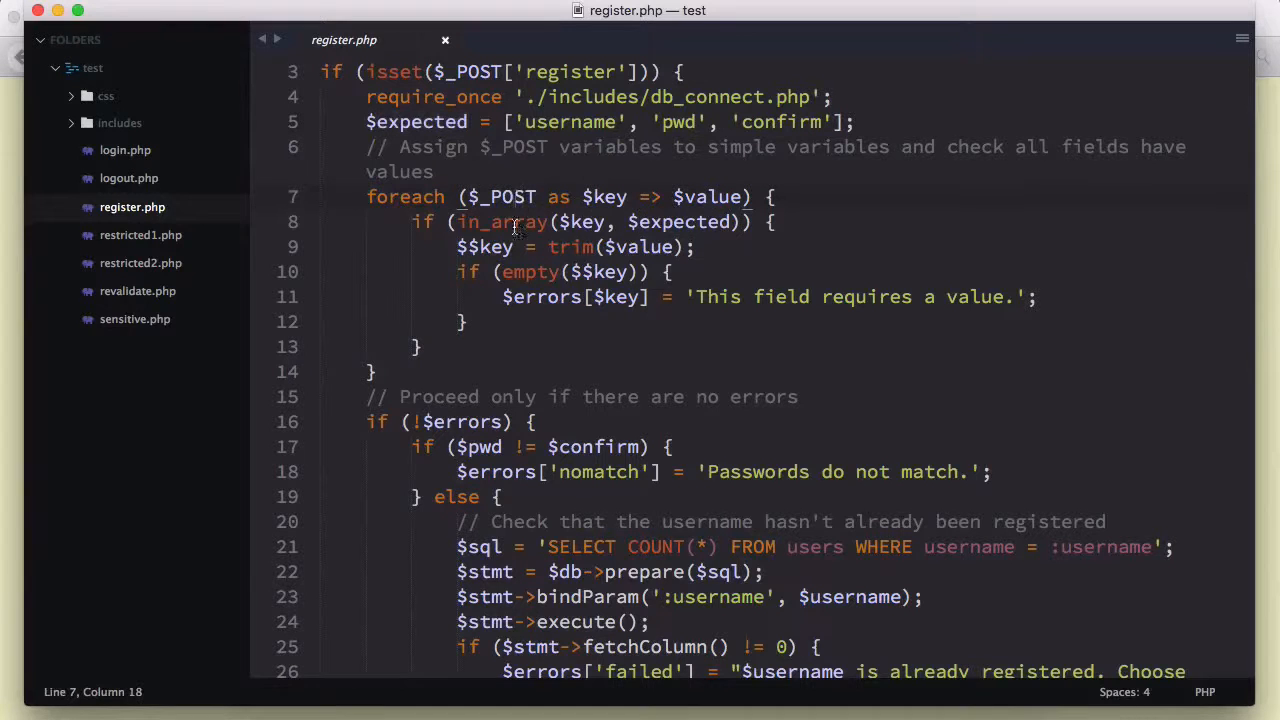
double_click(498, 220)
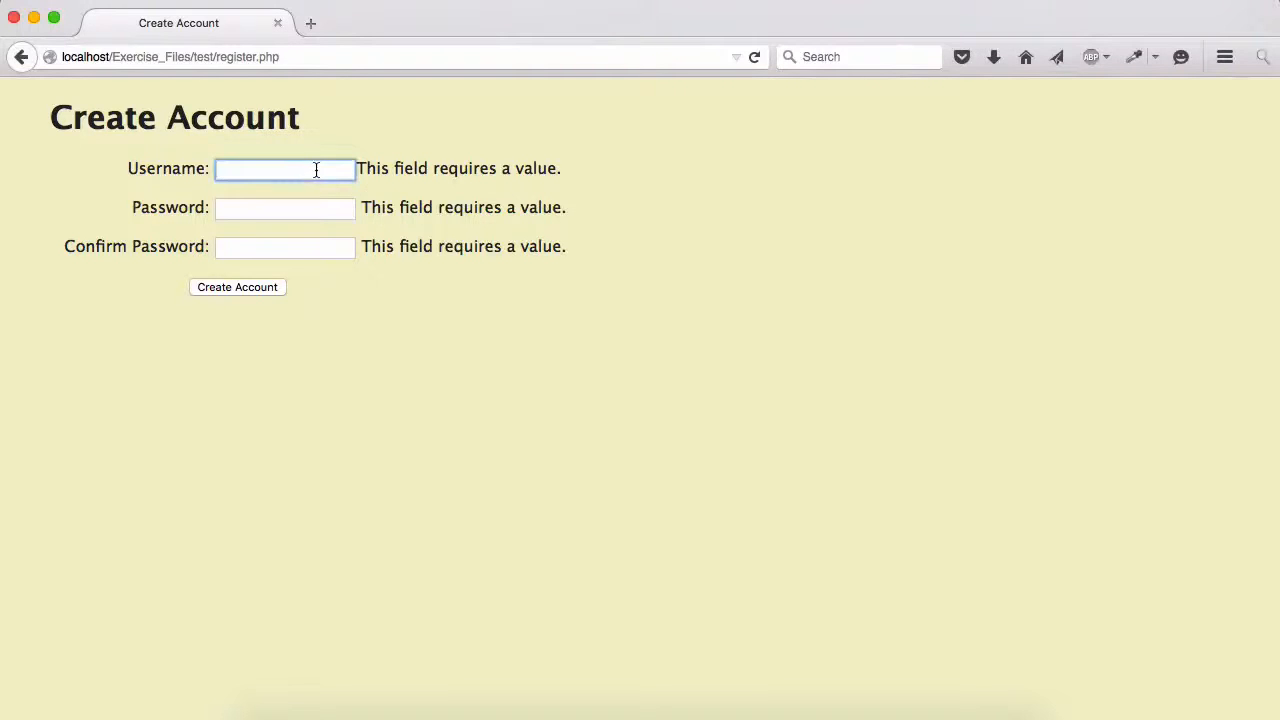
Enter hassan as the username on the error-flagged Create Account form.
type("hassan")
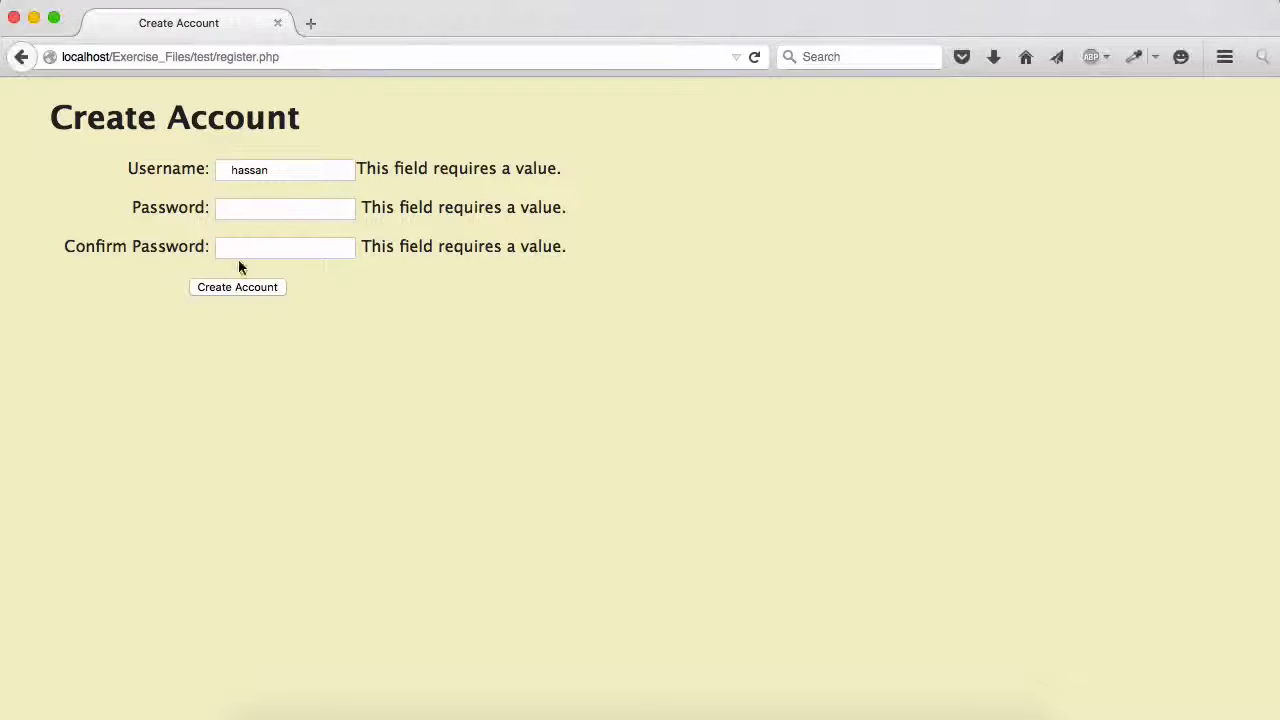
left_click(284, 168)
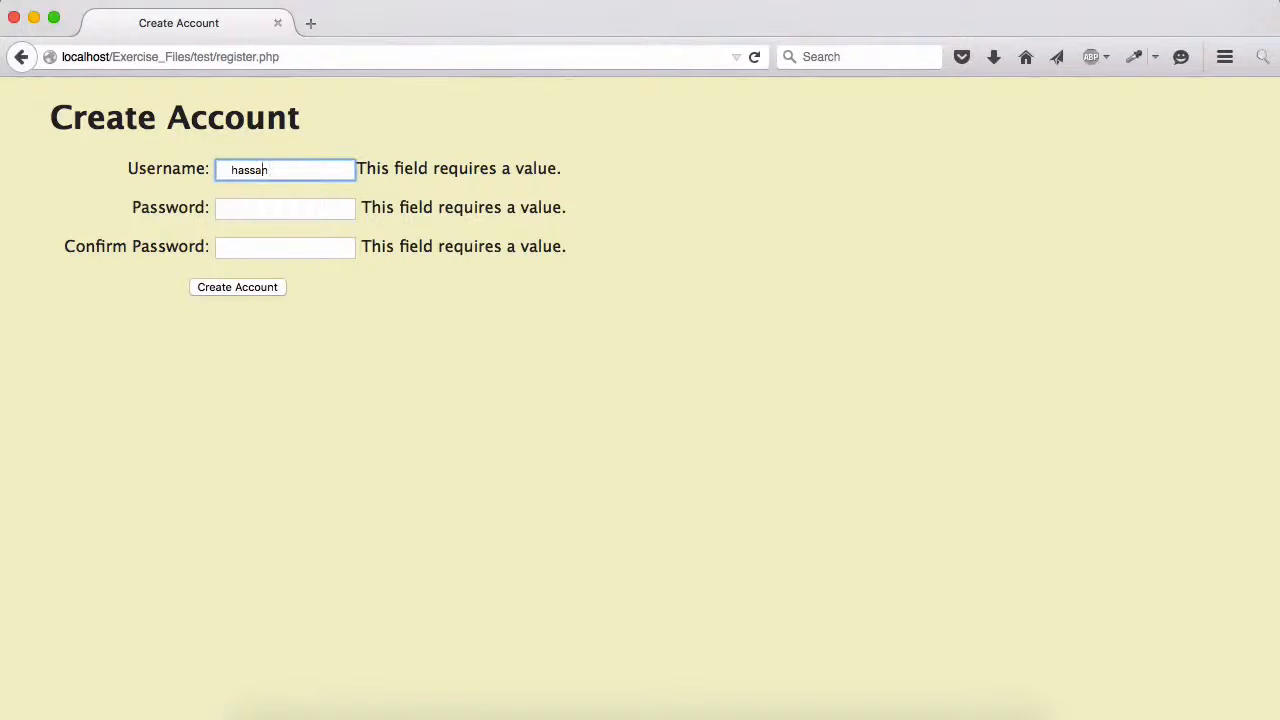
type("hassan")
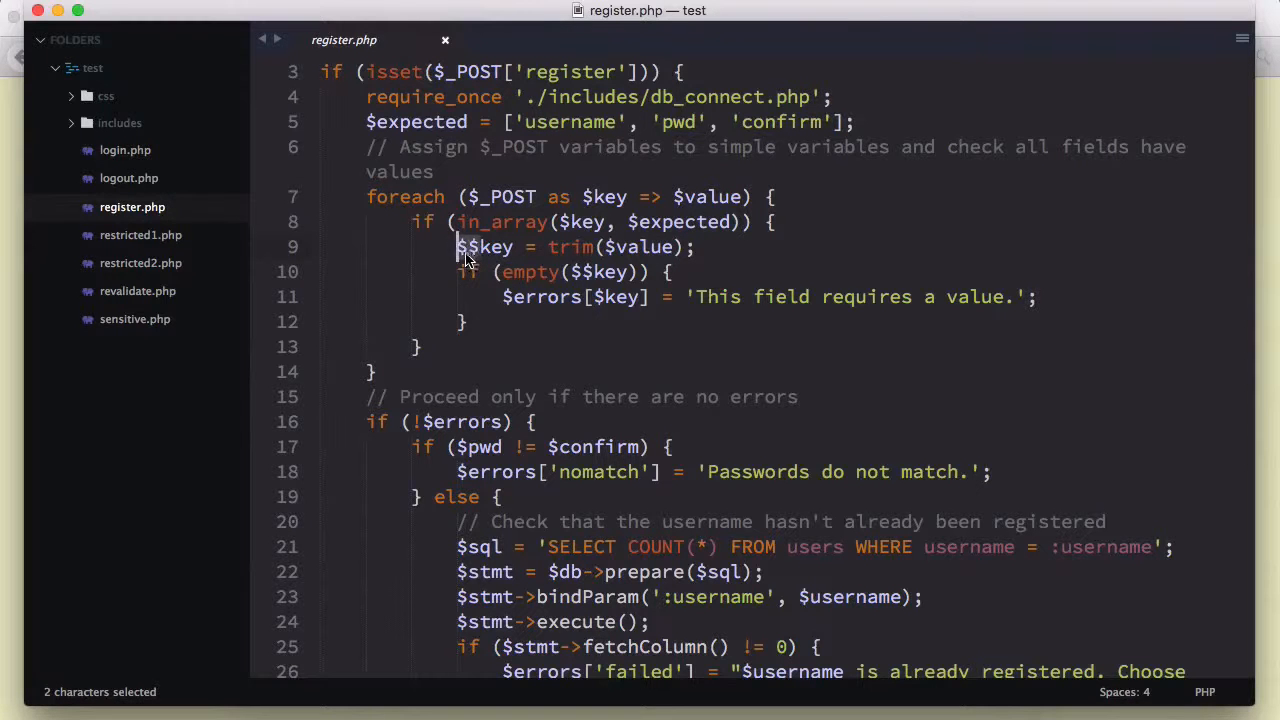
mouse_move(548, 280)
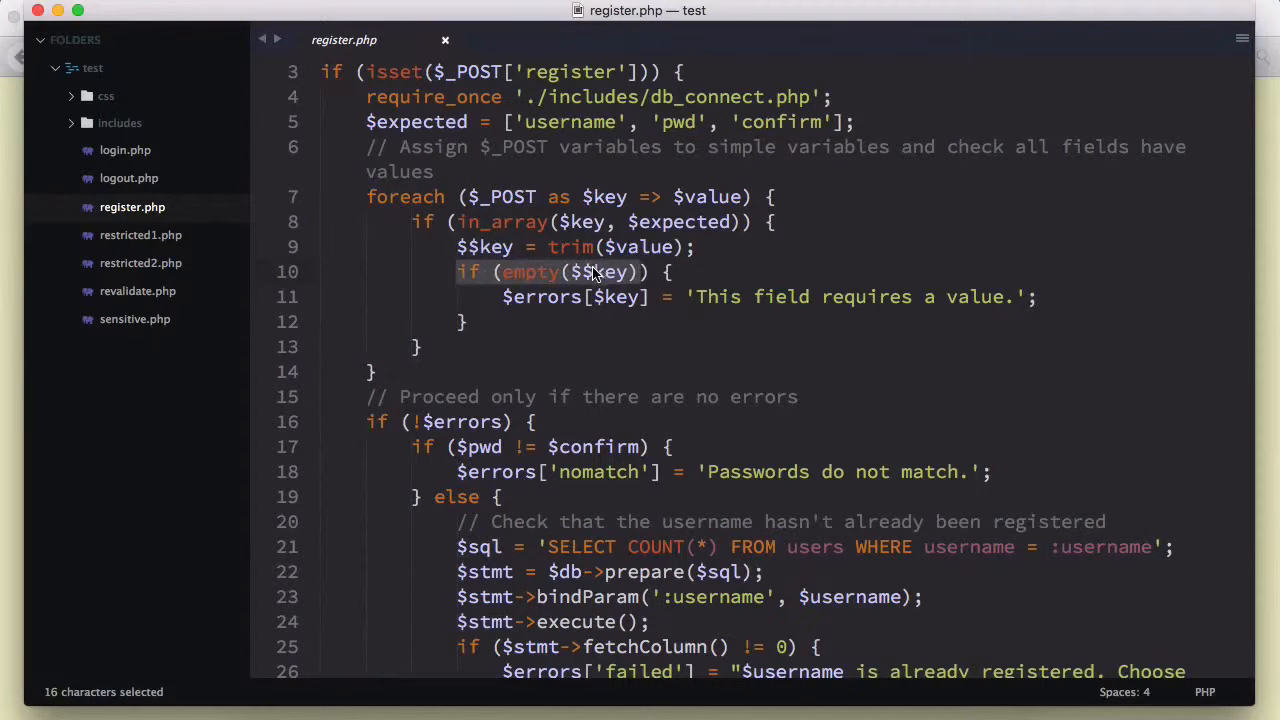
left_click(844, 296)
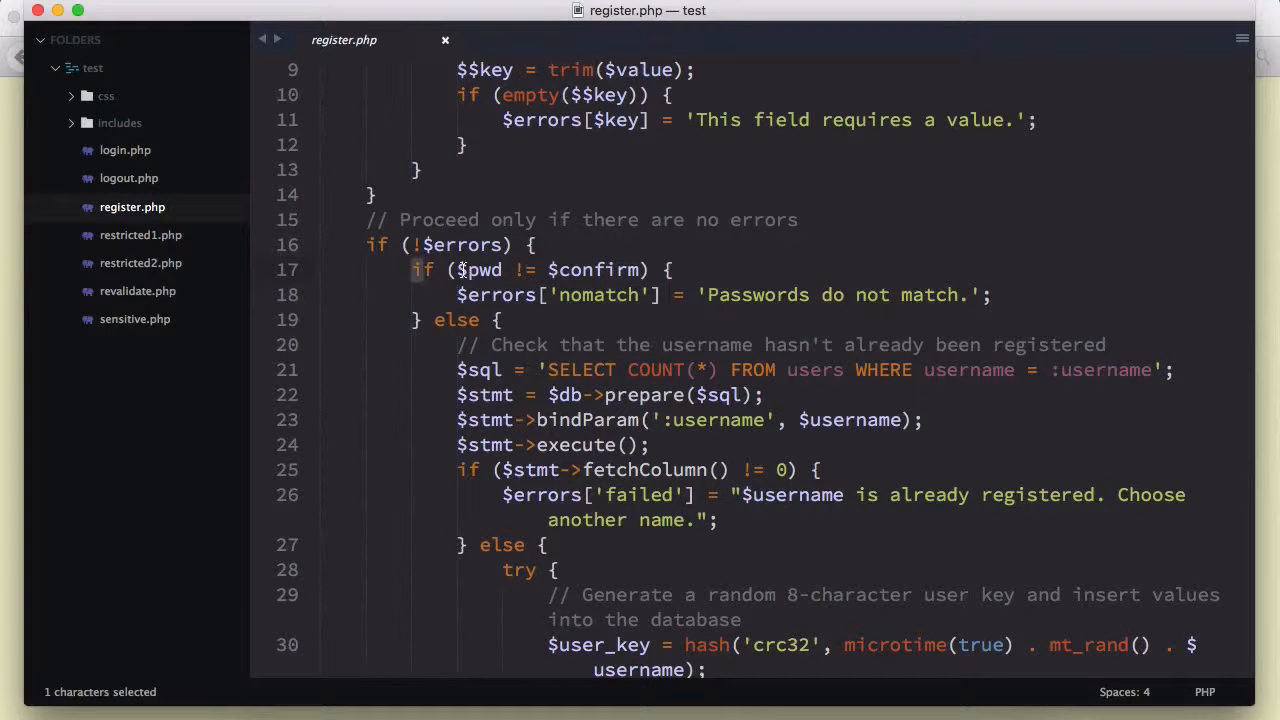
left_click(536, 270)
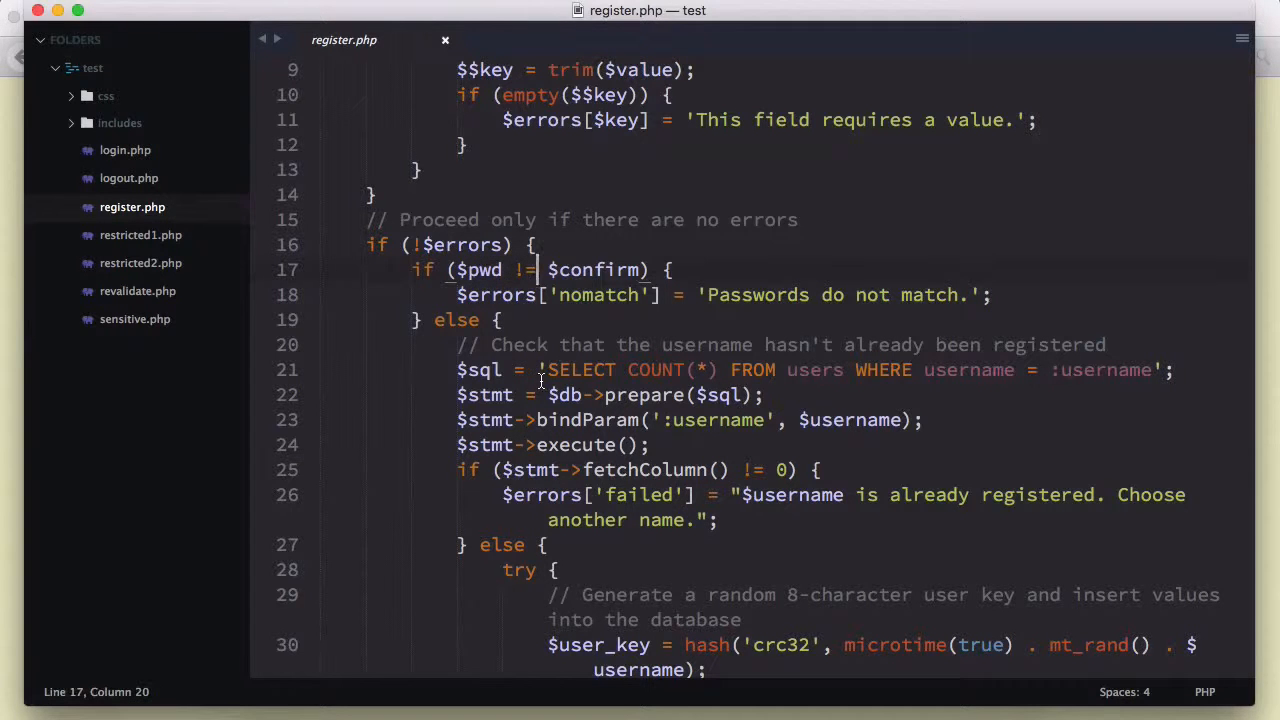
type("=")
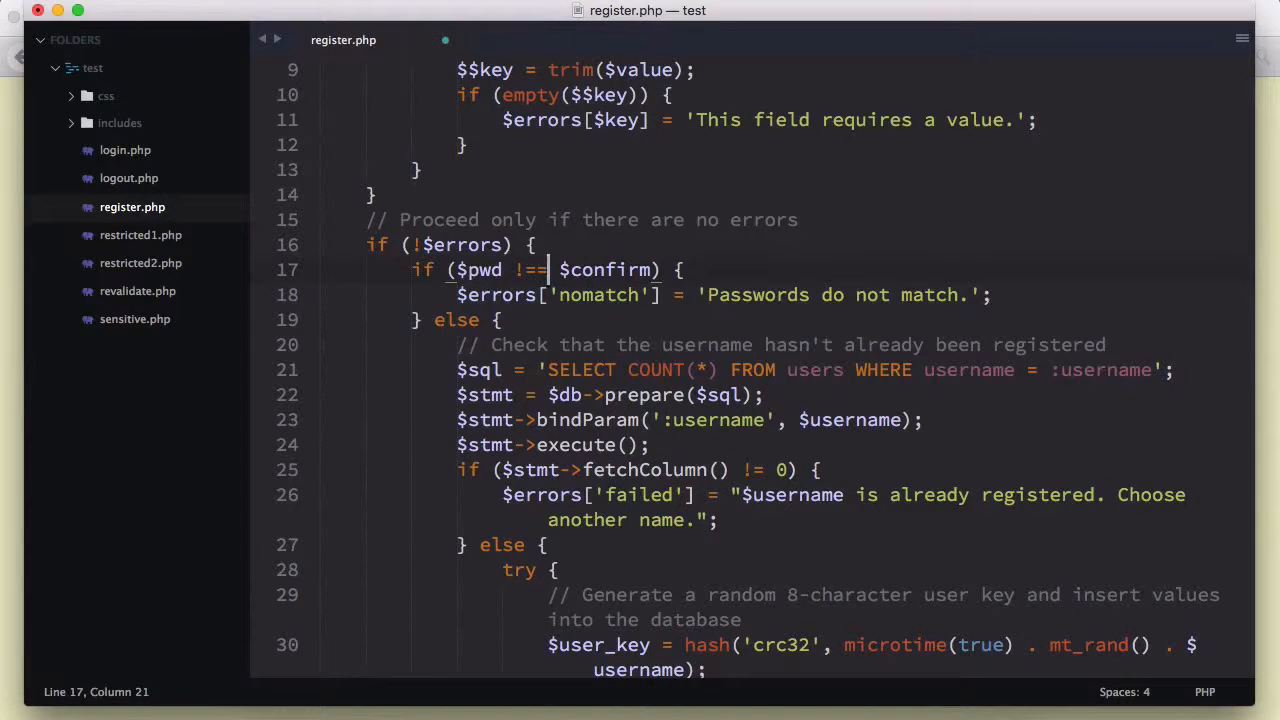
key("backspace")
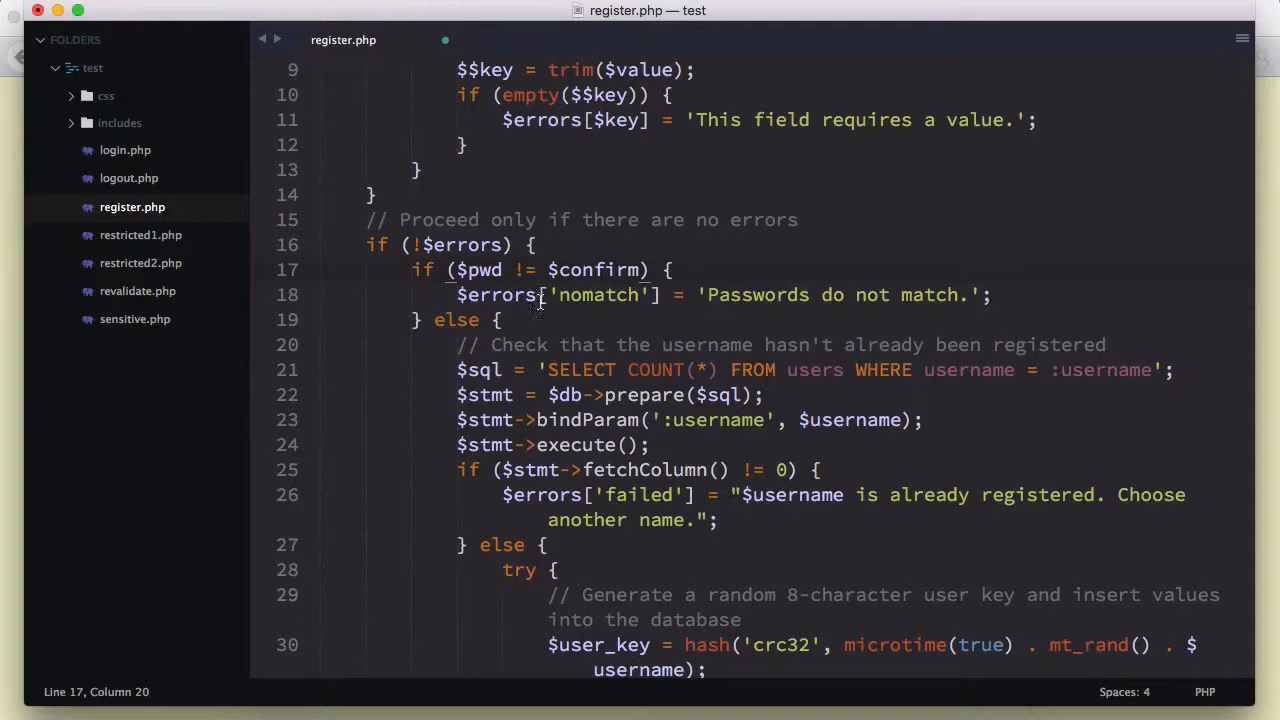
double_click(496, 294)
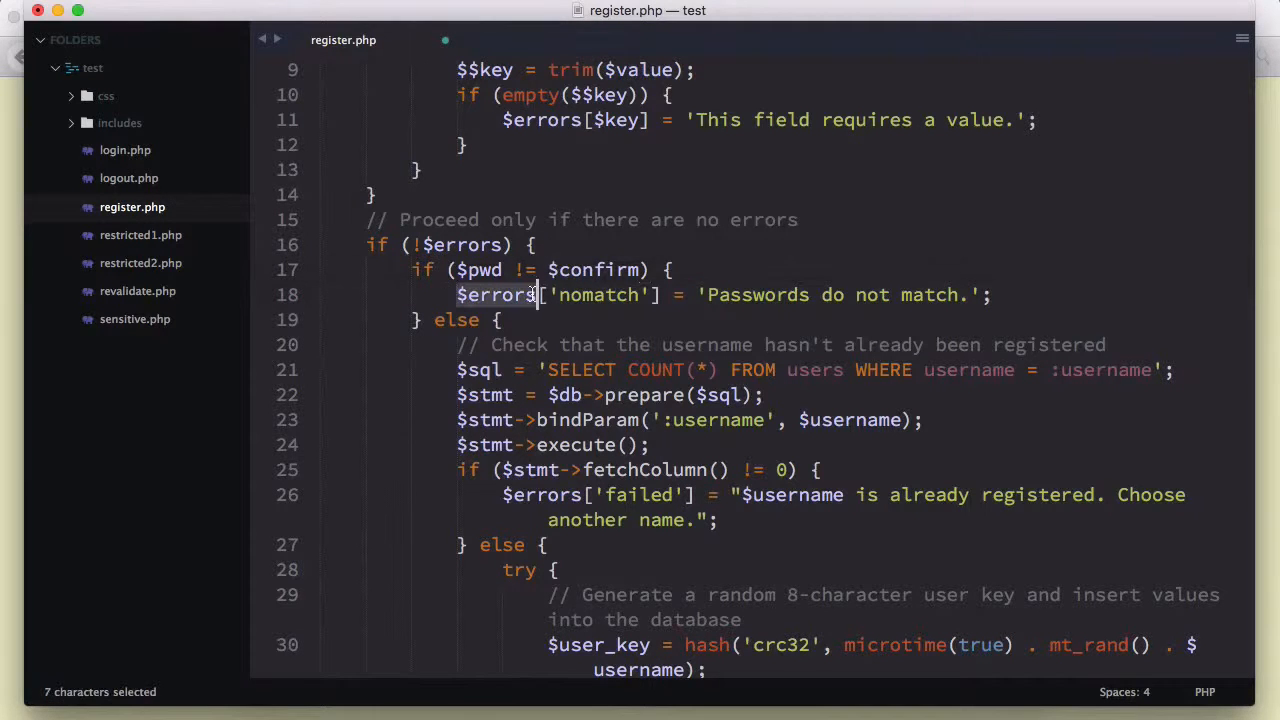
scroll("down", 3)
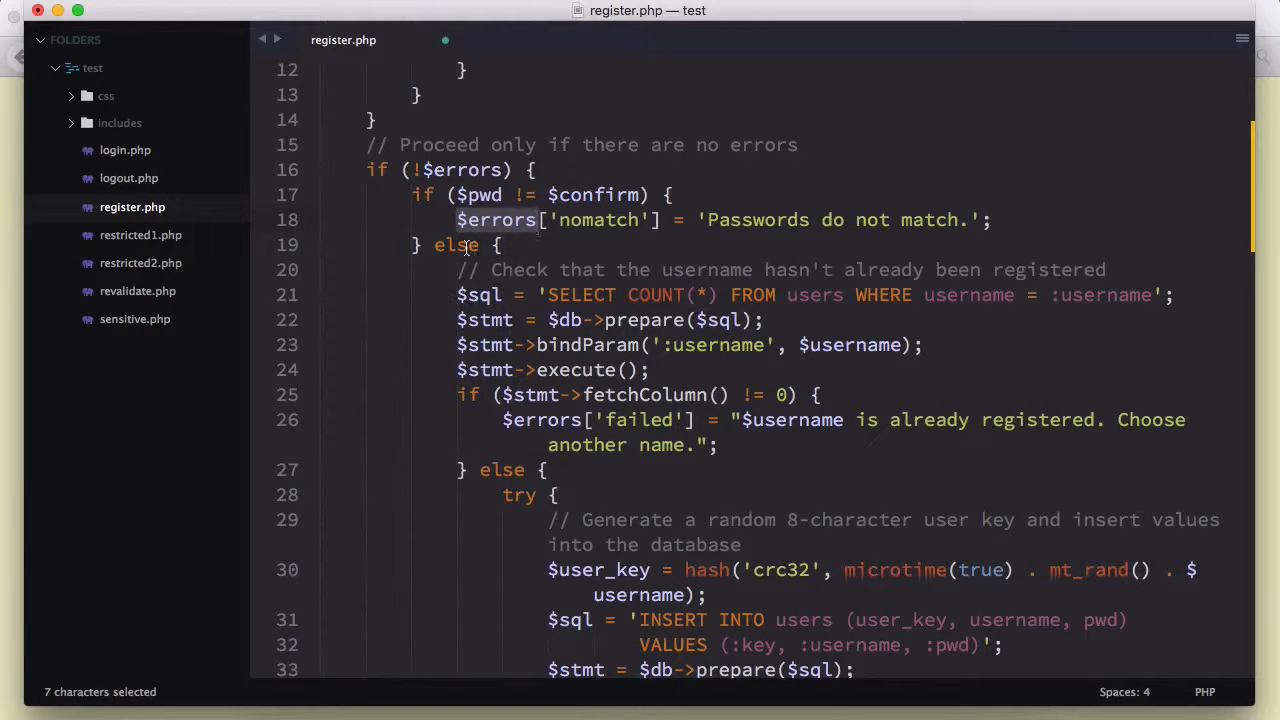
scroll("down", 3)
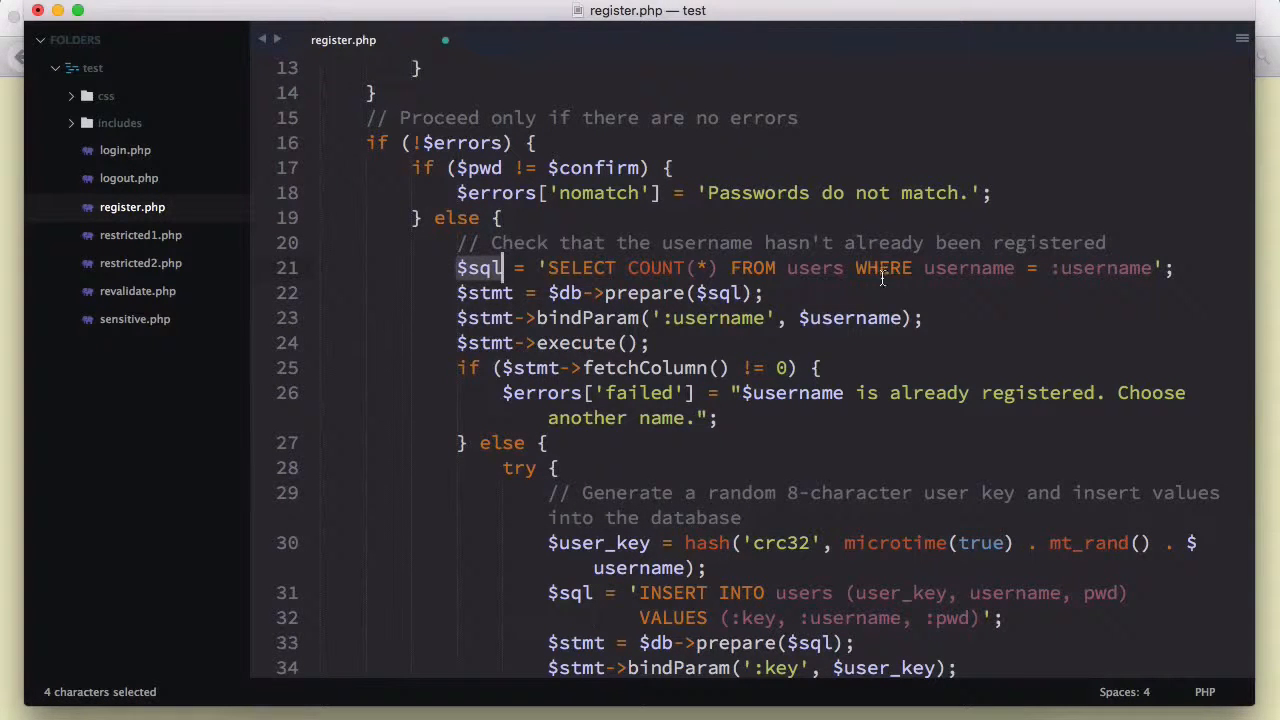
mouse_move(950, 304)
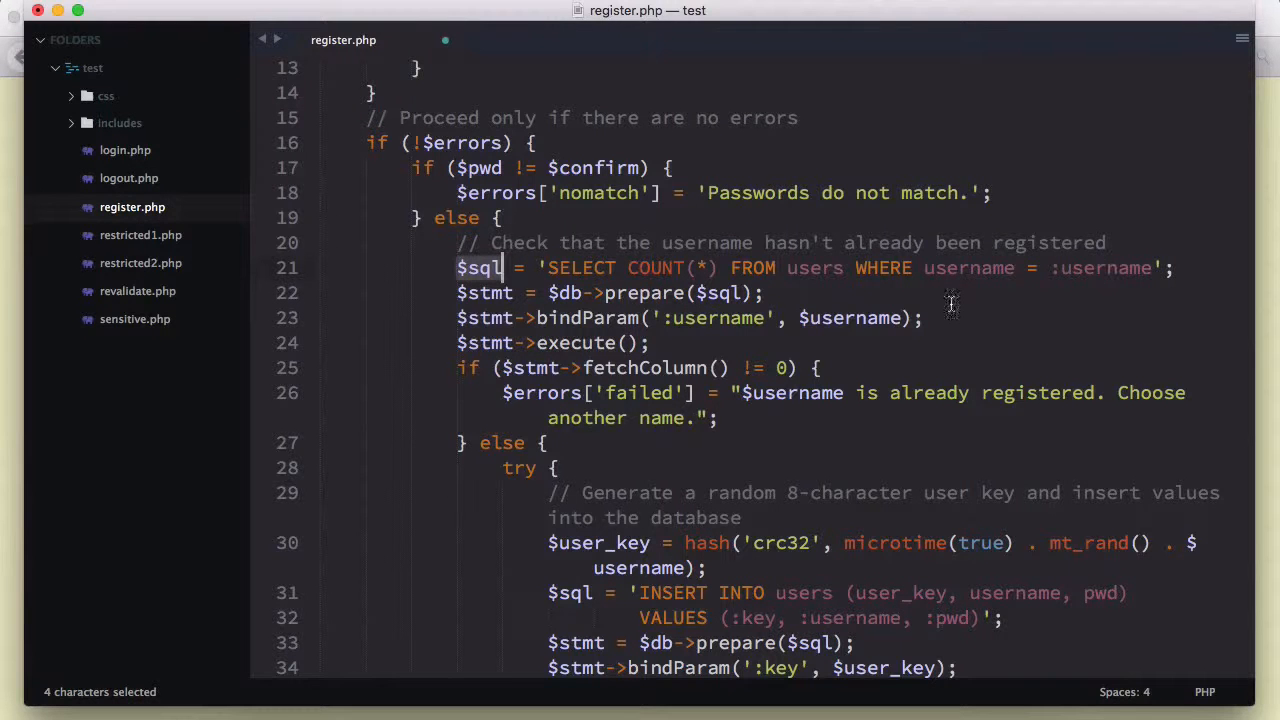
double_click(850, 318)
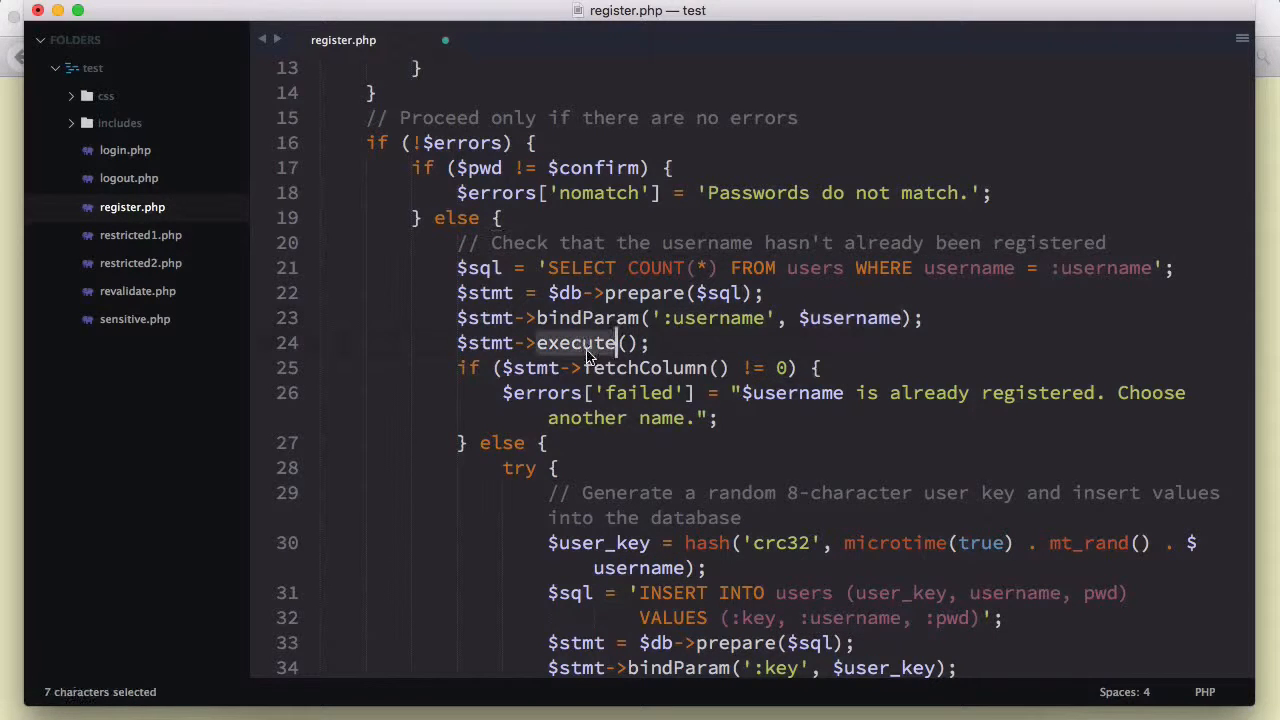
double_click(850, 318)
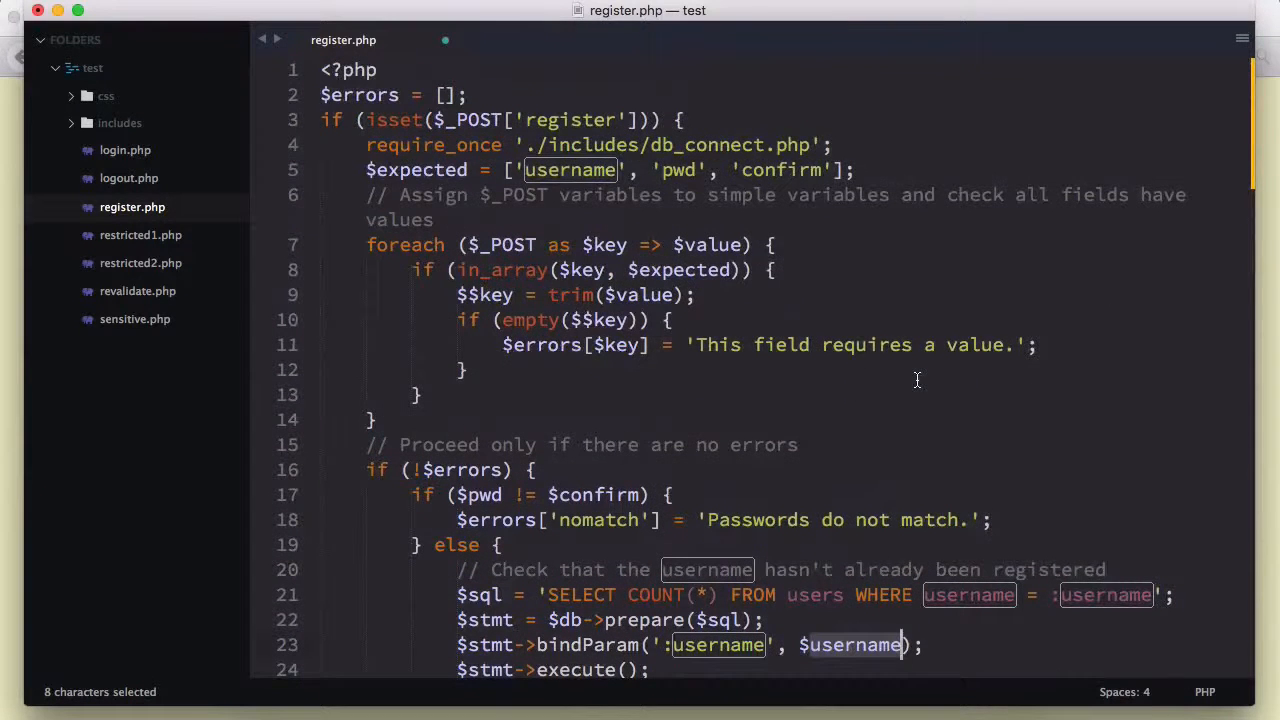
scroll("down", 3)
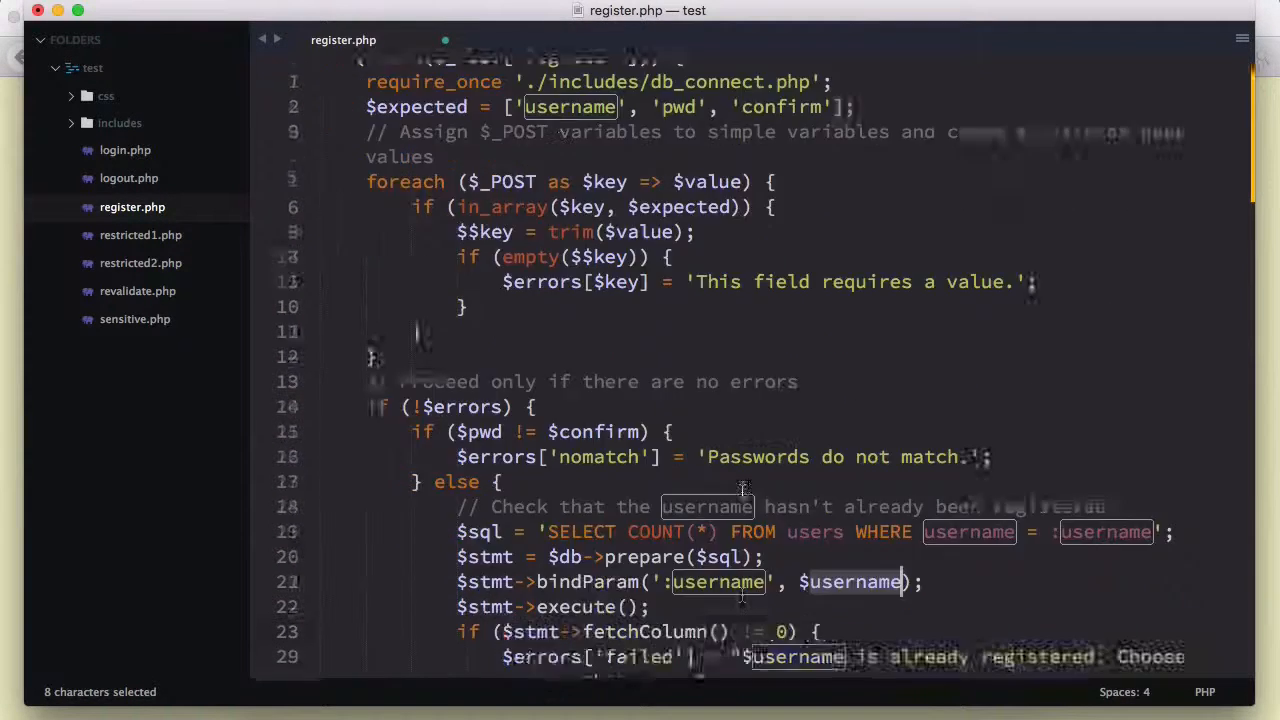
scroll("down", 3)
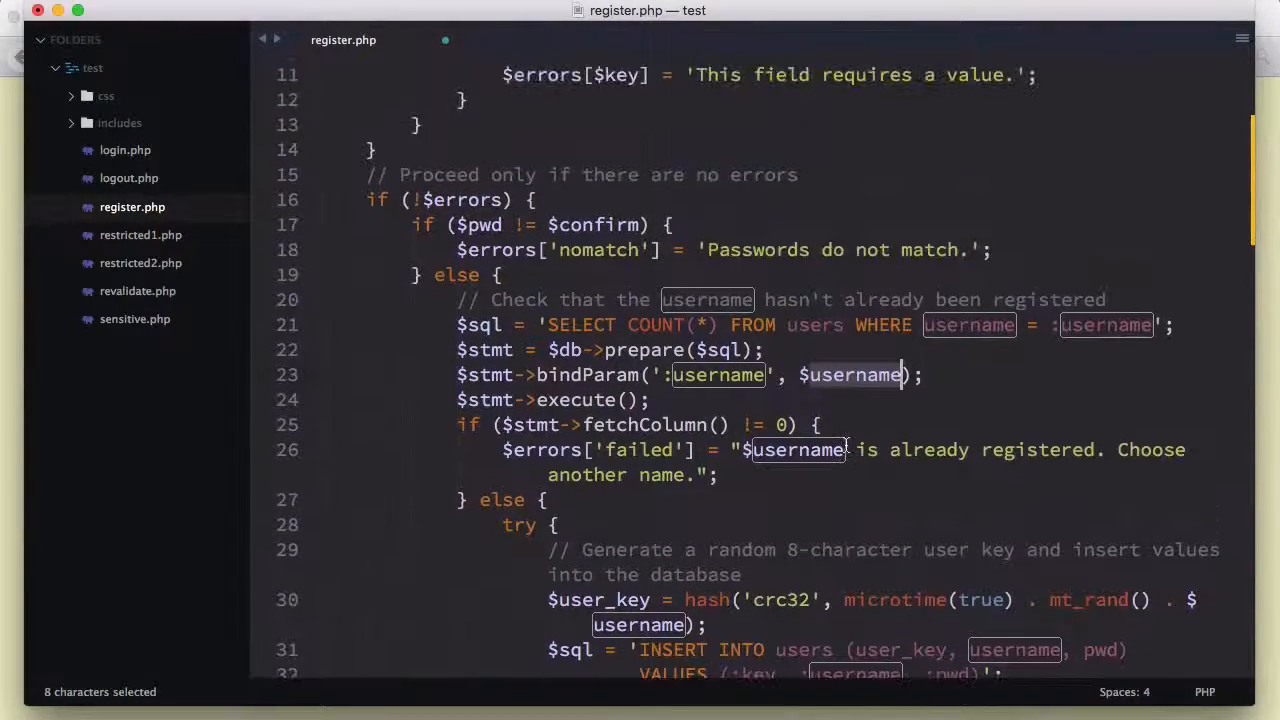
scroll("down", 3)
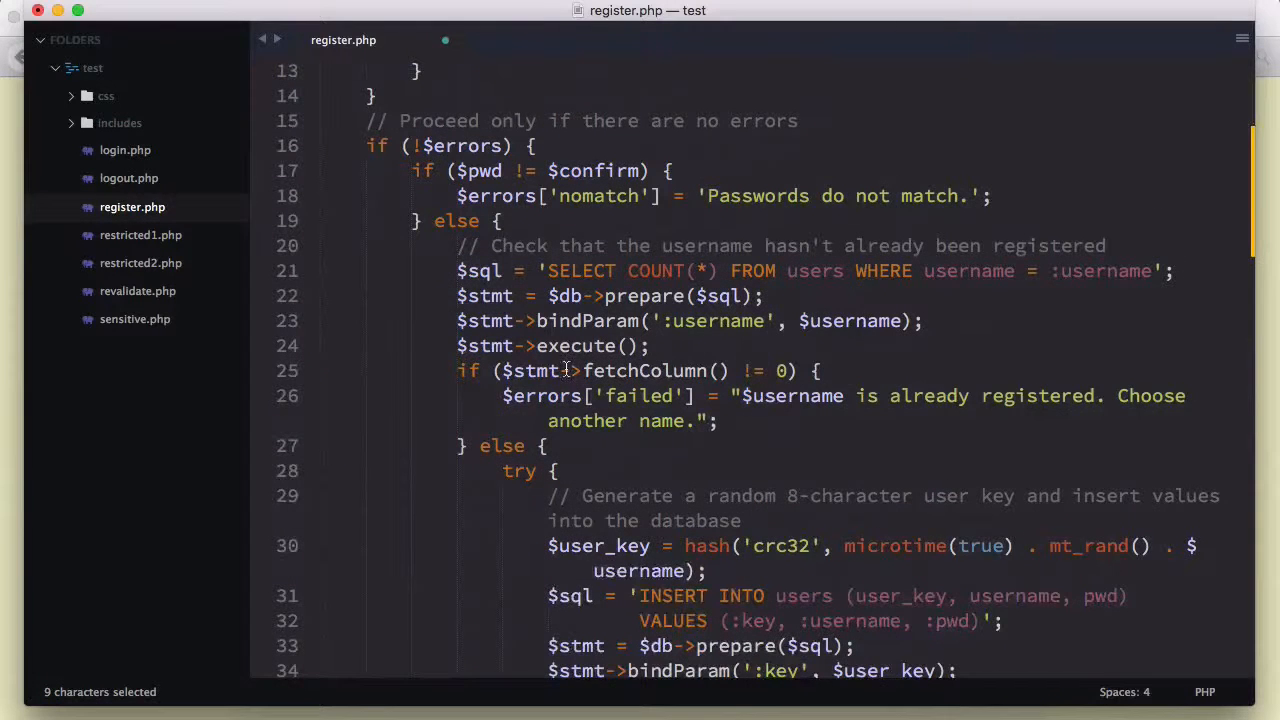
scroll("down", 3)
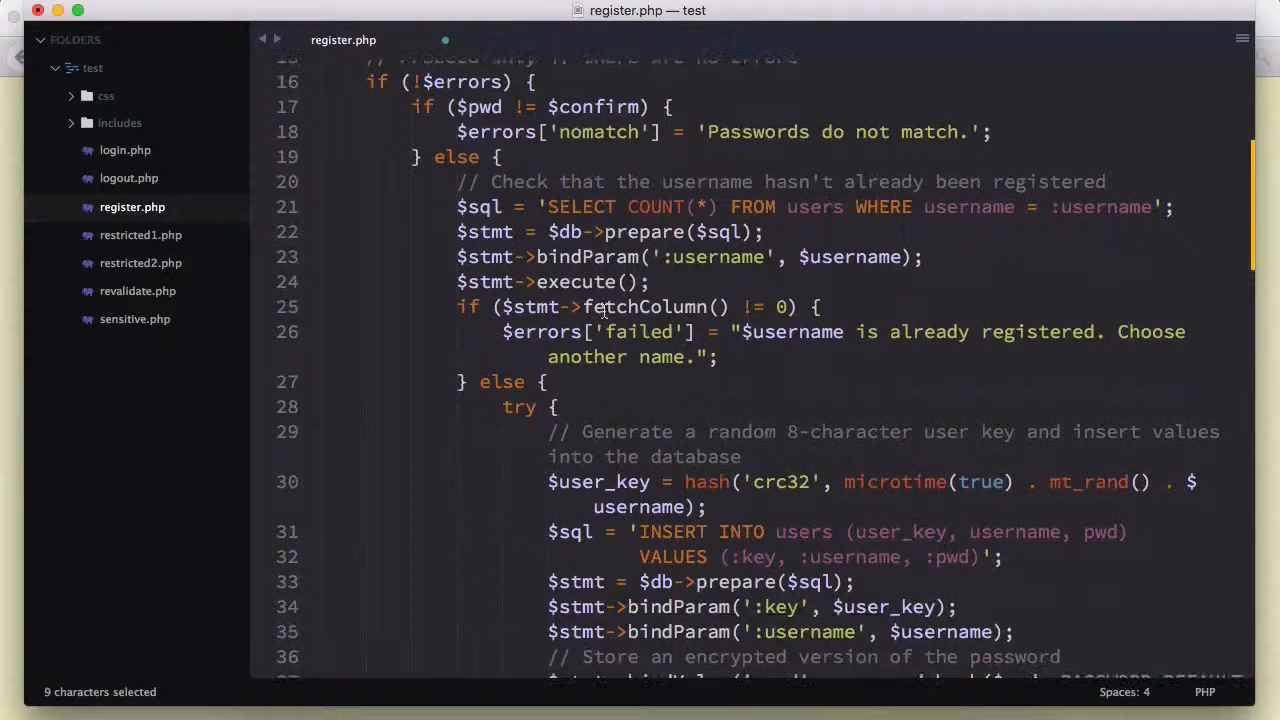
mouse_move(756, 308)
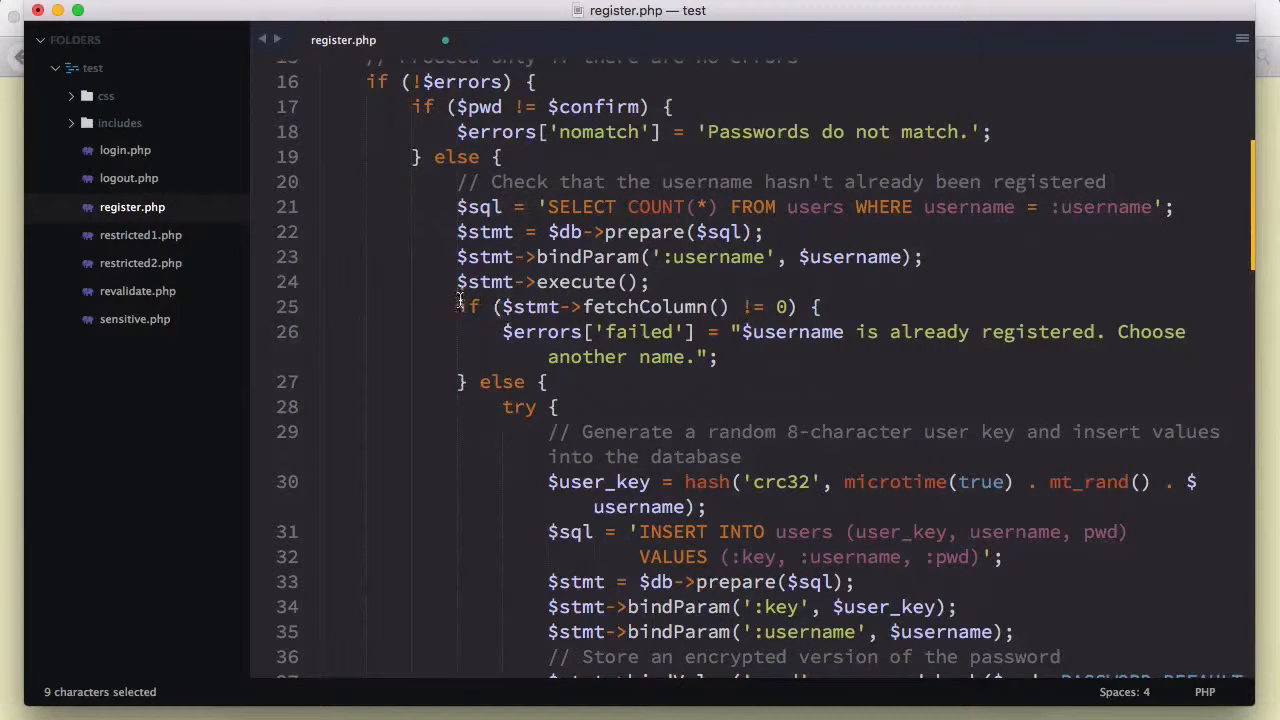
left_click_drag(458, 306, 718, 356)
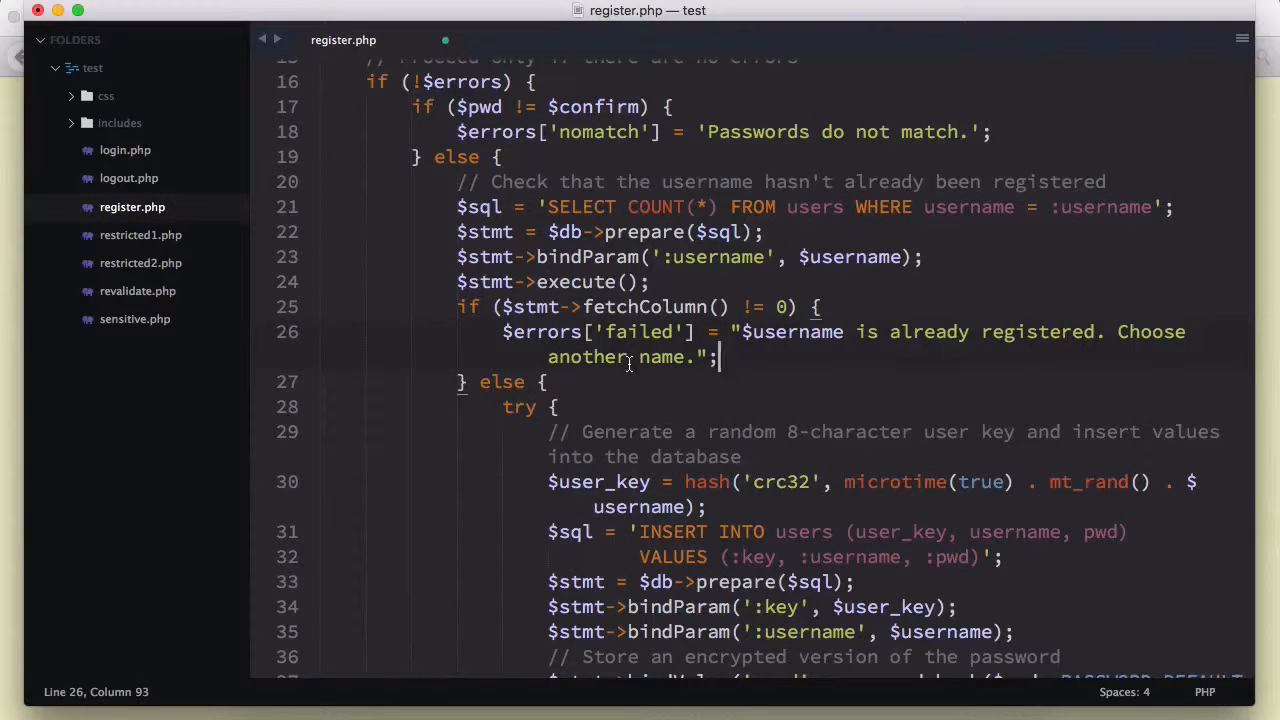
Save register.php with the duplicate-user message ending 'Choose another username.'.
scroll("down", 3)
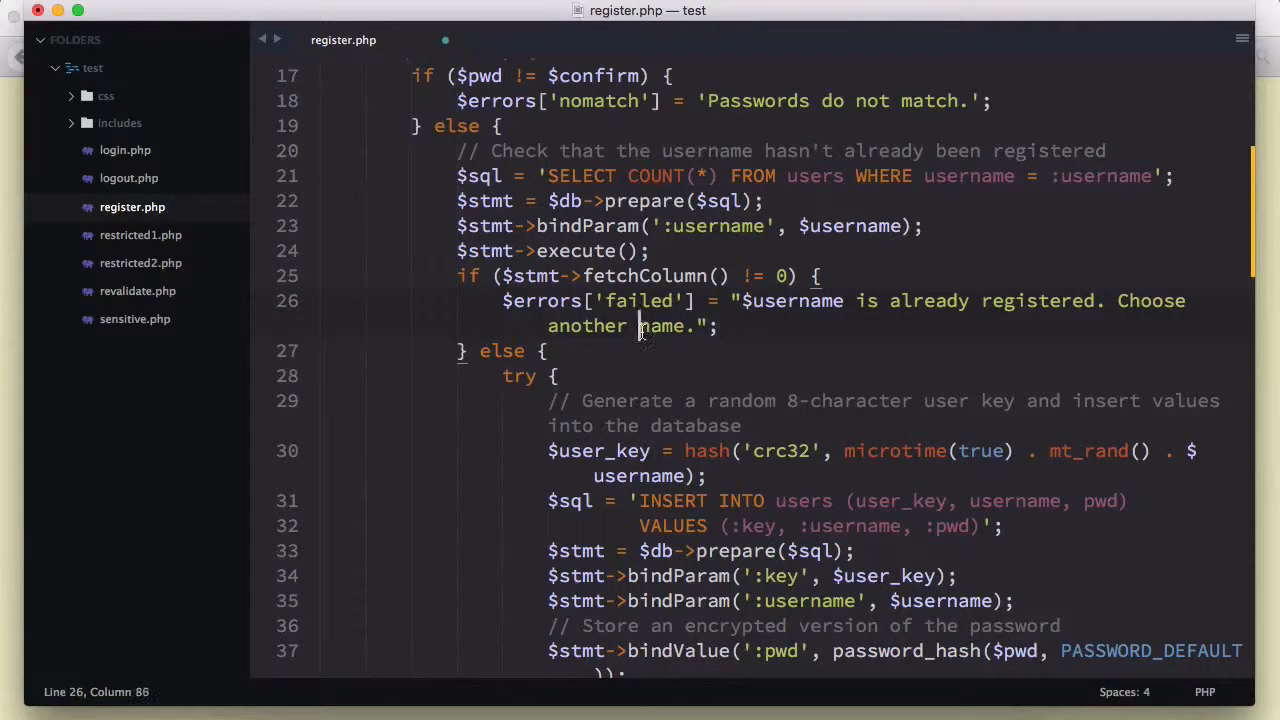
key("cmd+s")
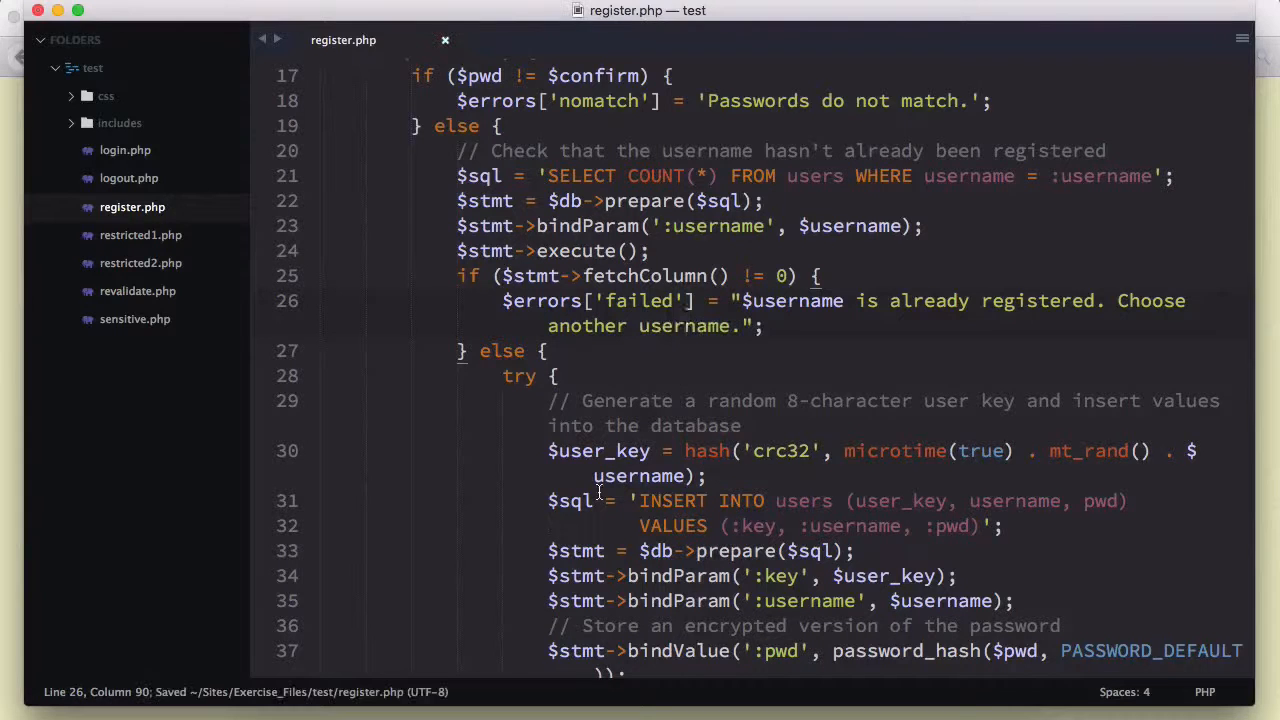
scroll("down", 3)
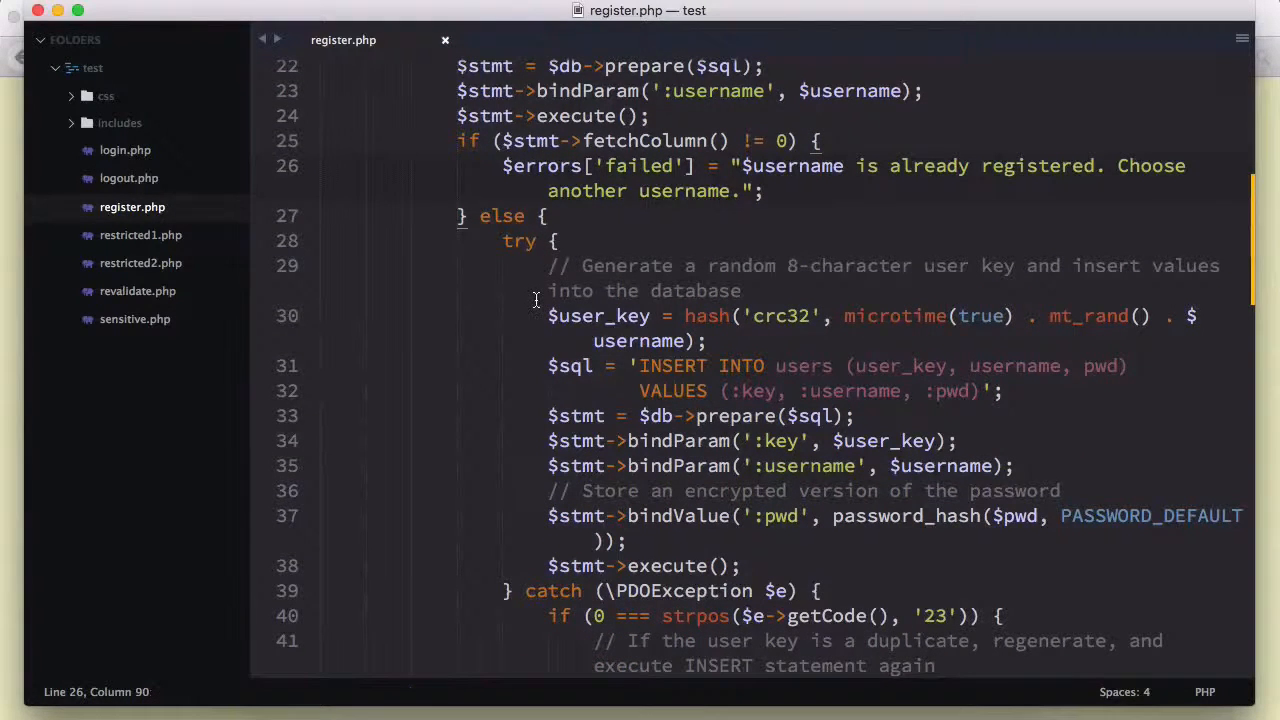
scroll("down", 3)
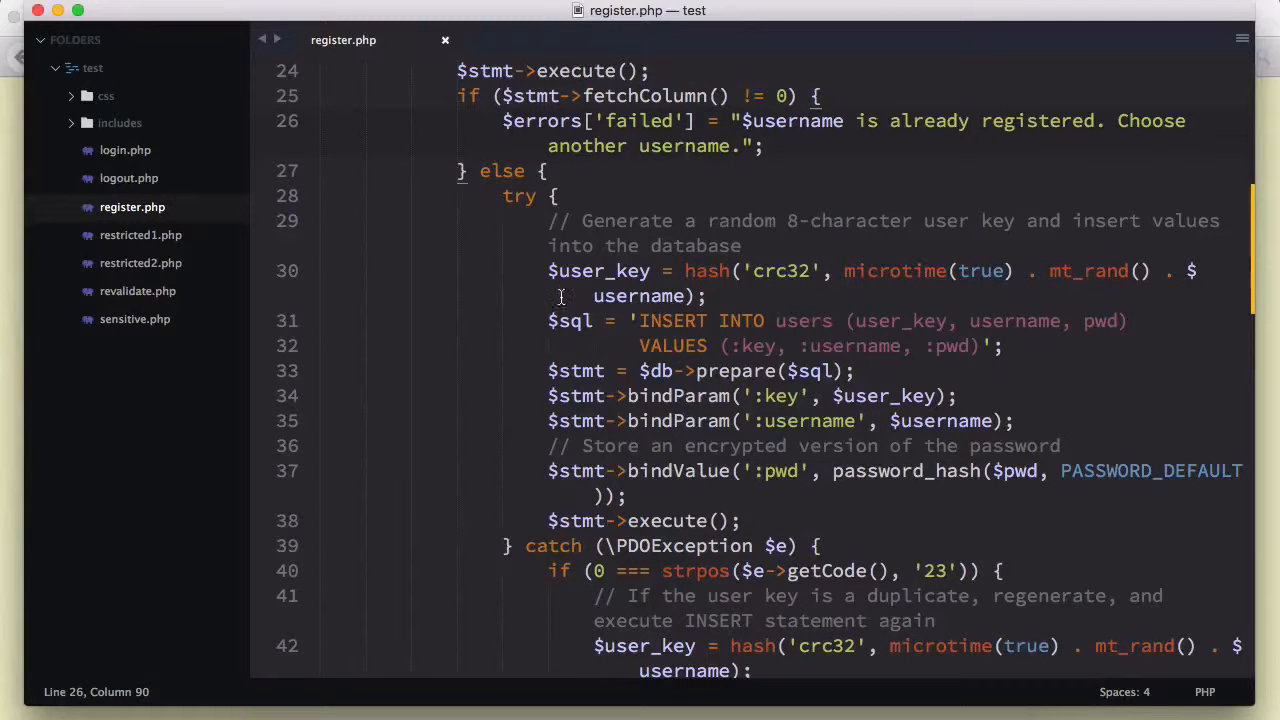
double_click(598, 270)
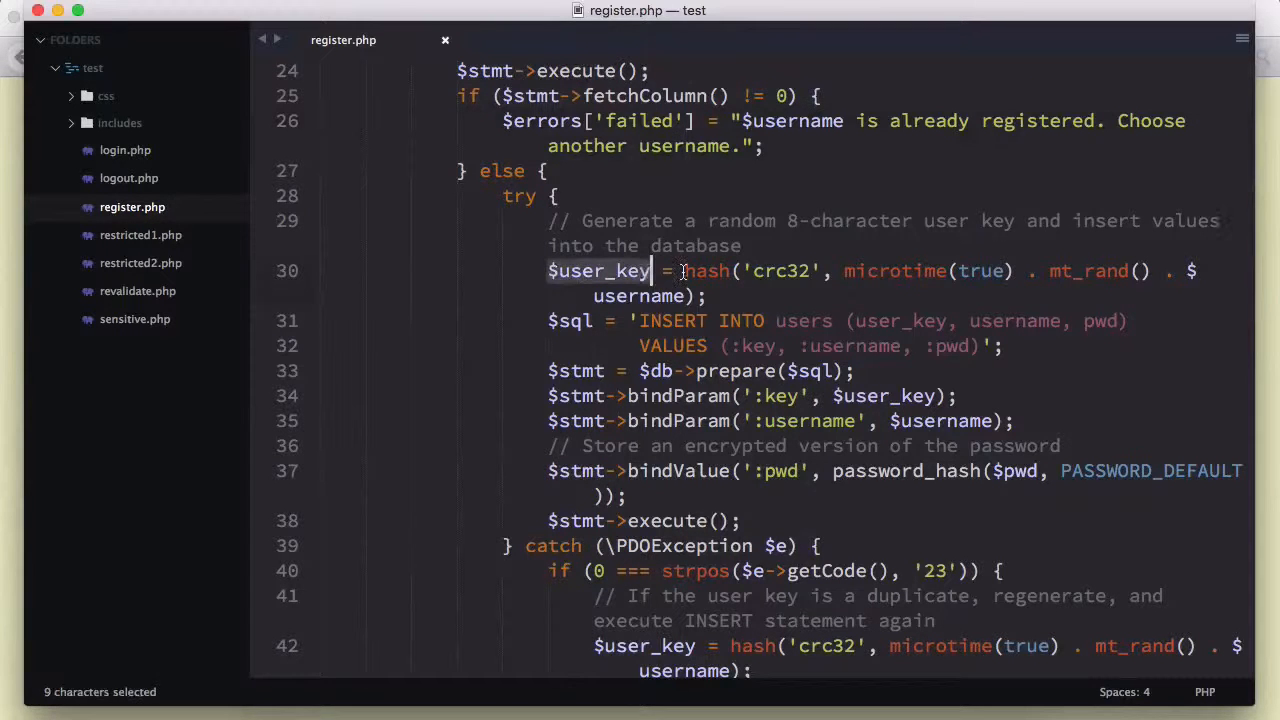
double_click(706, 272)
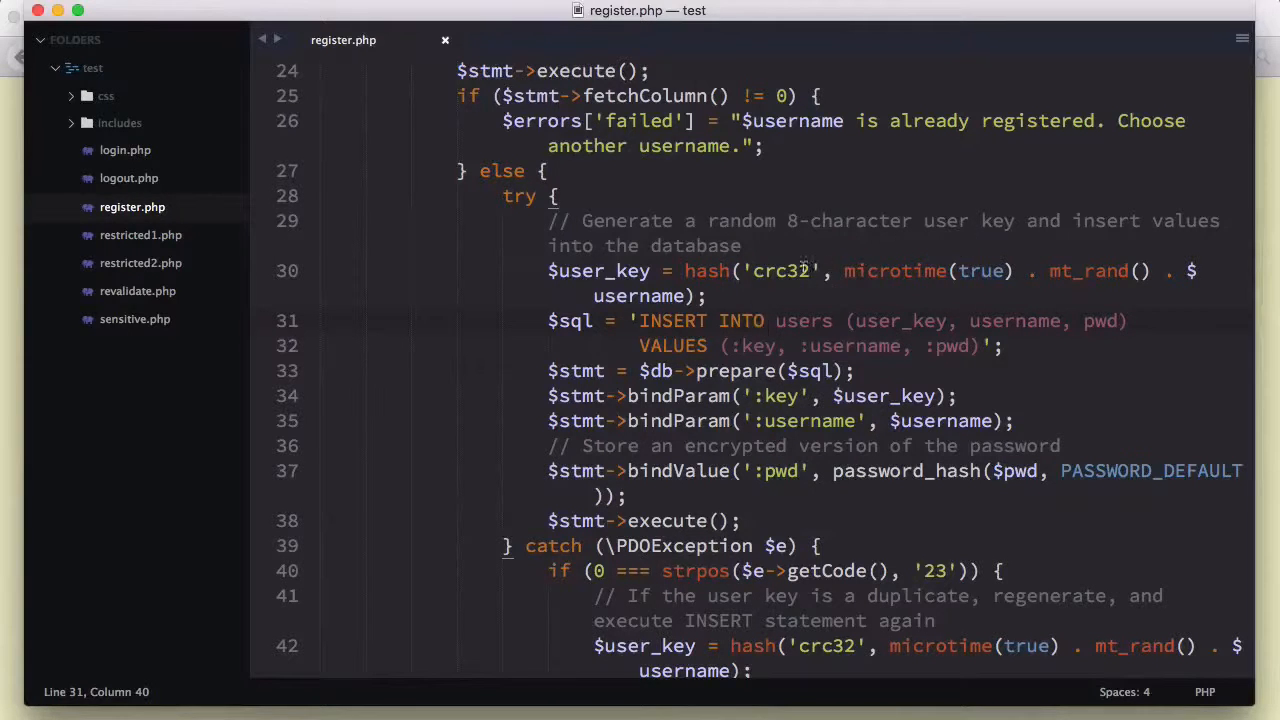
double_click(776, 270)
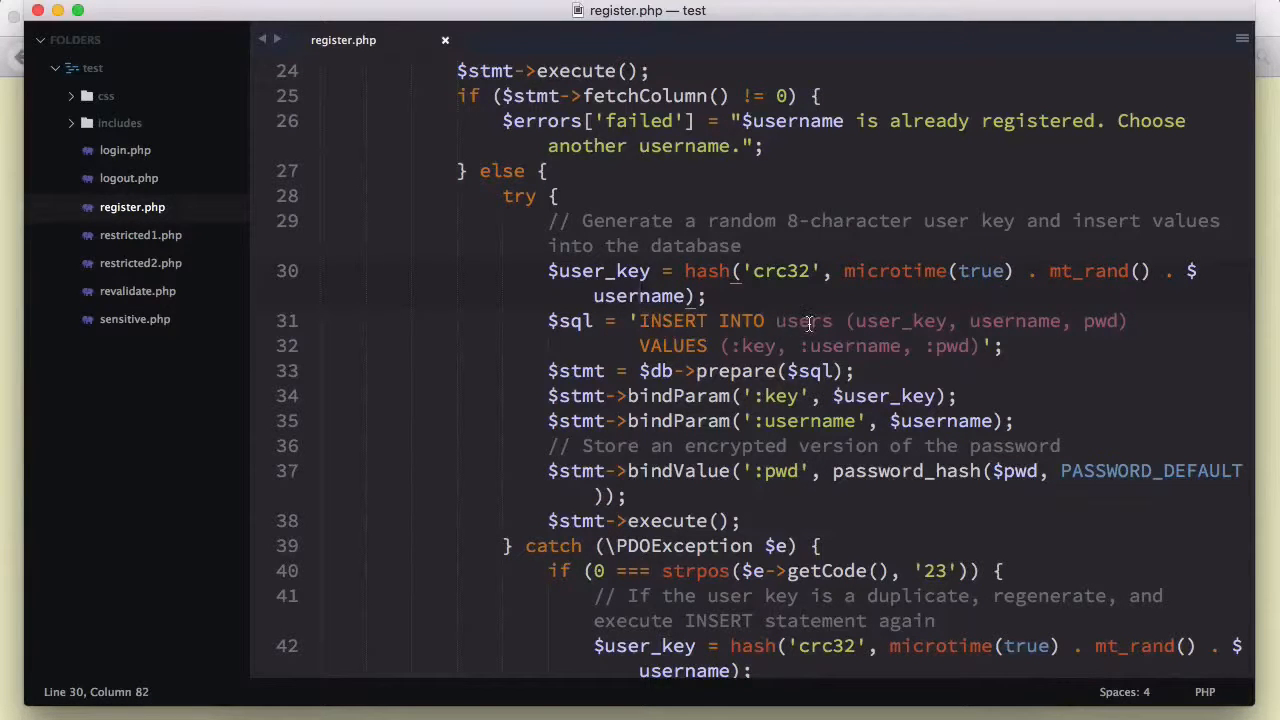
double_click(804, 320)
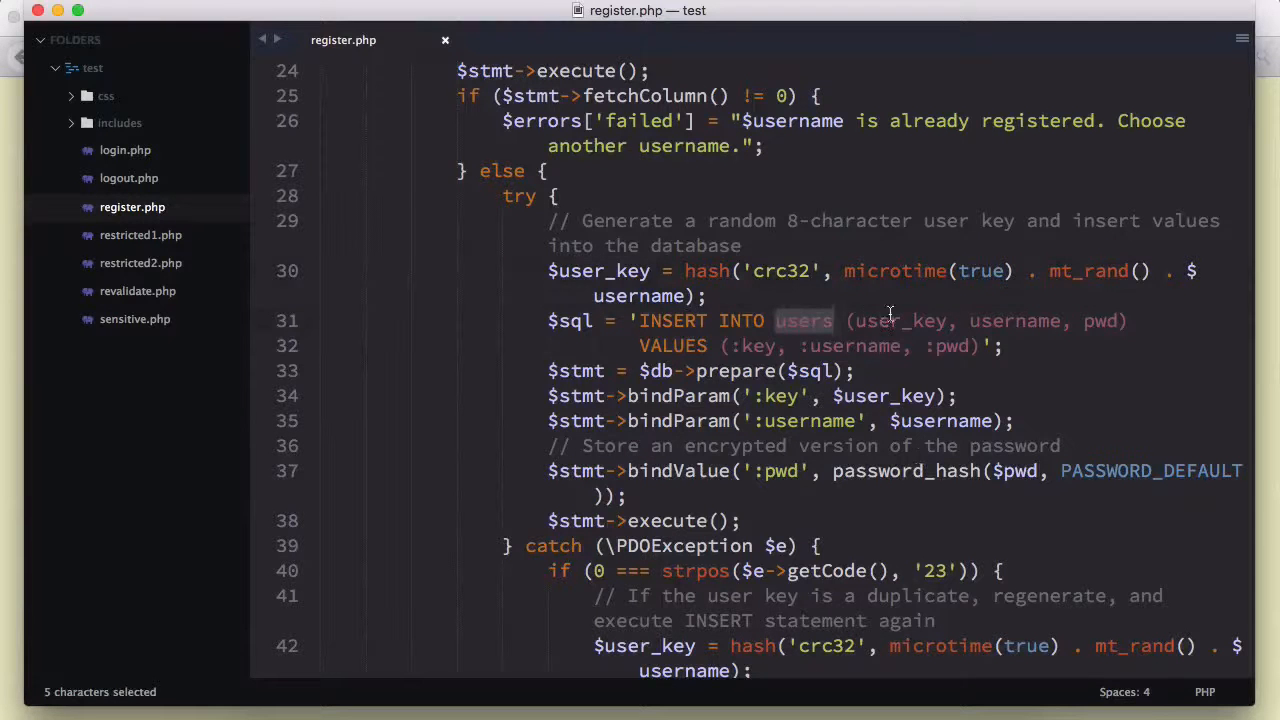
double_click(898, 320)
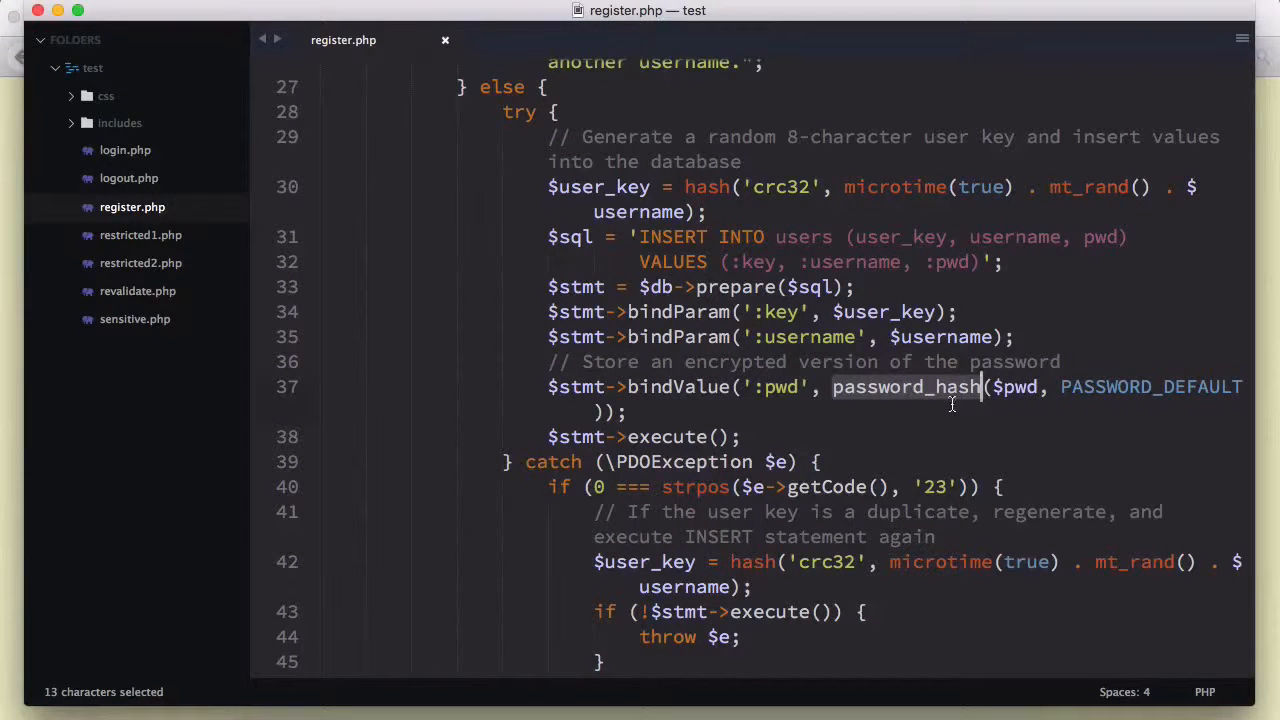
mouse_move(940, 420)
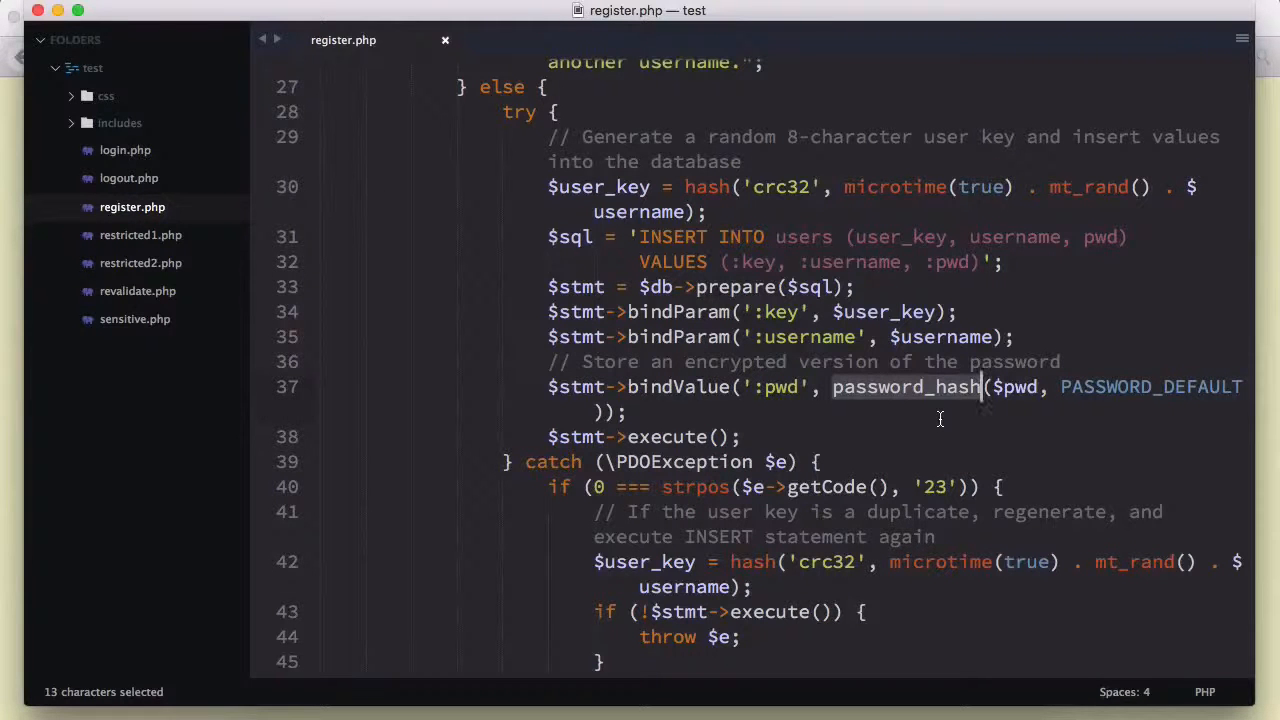
mouse_move(988, 436)
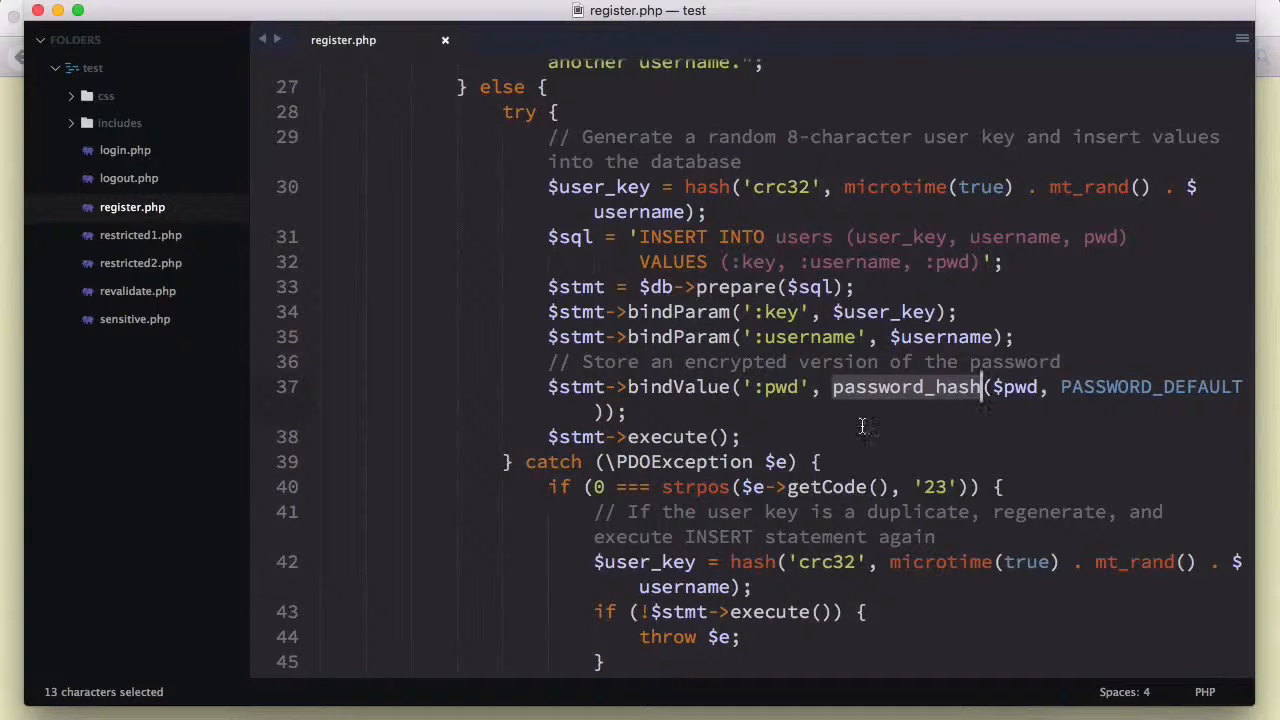
mouse_move(956, 412)
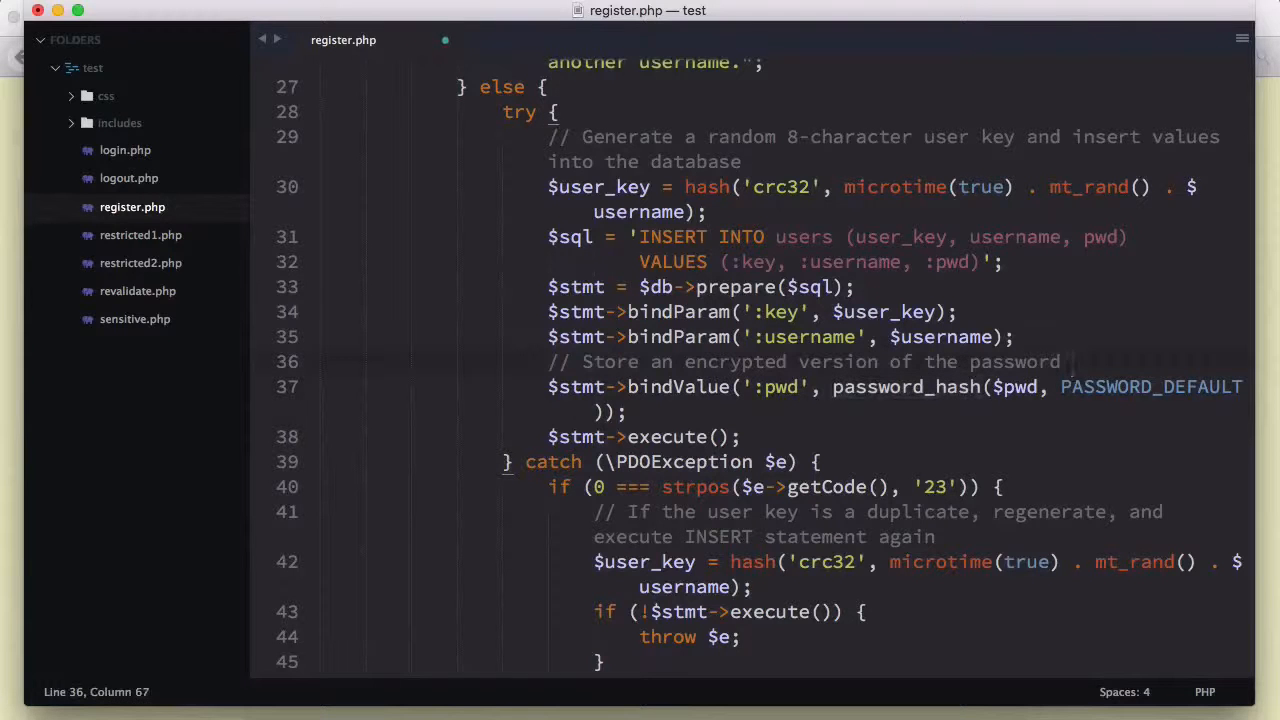
Append '5.5+' to the encrypted-password comment in register.php.
type("5.5+")
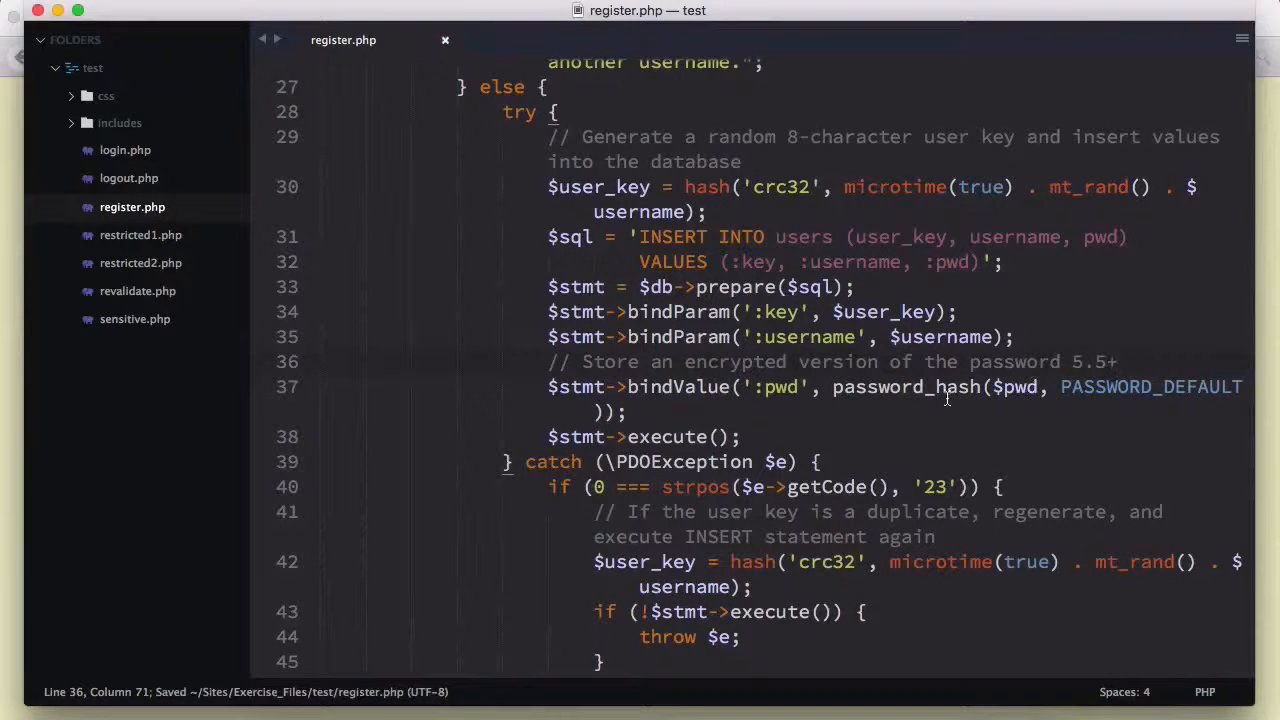
Remove the 5.5+ note, save register.php and highlight the catch keyword.
key("backspace")
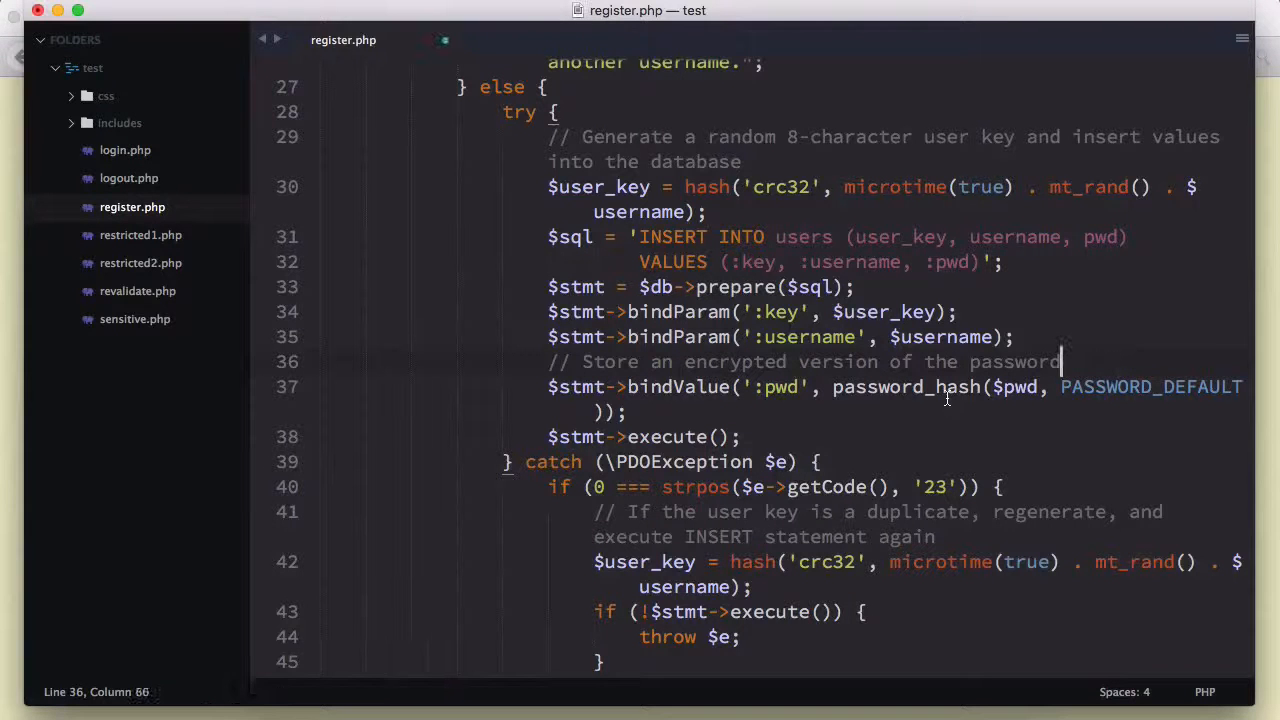
key("cmd+s")
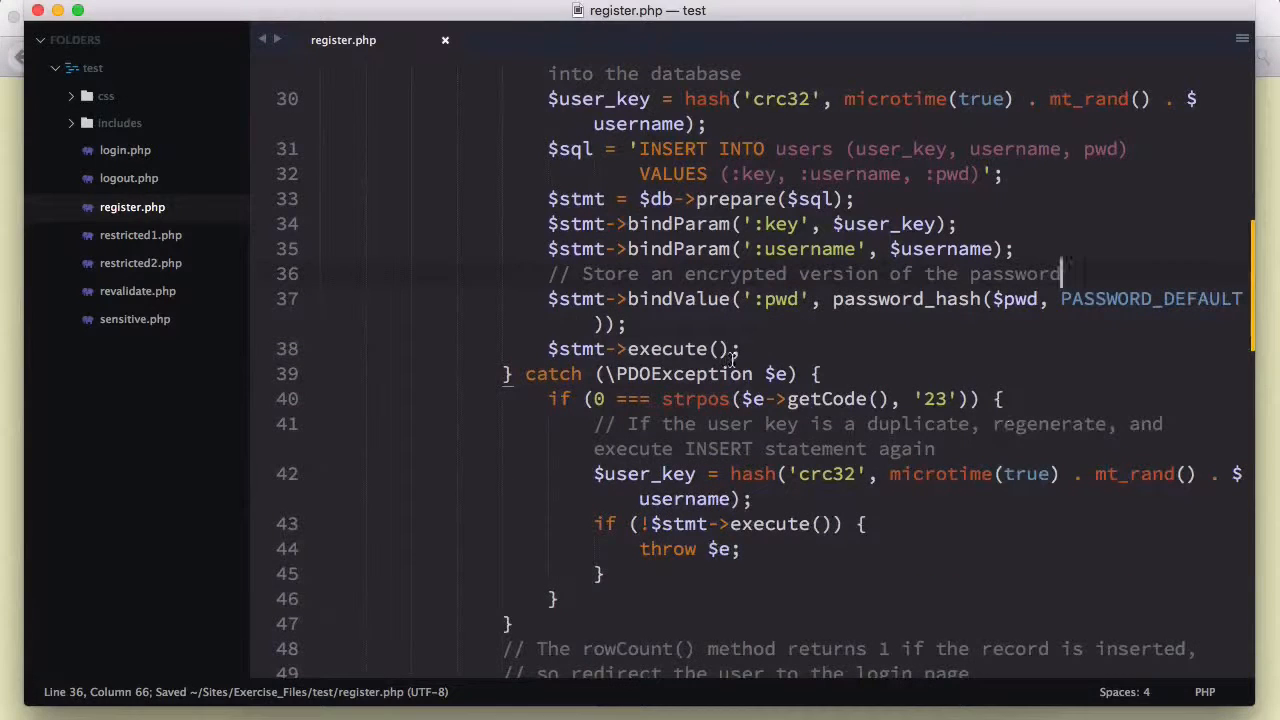
double_click(552, 374)
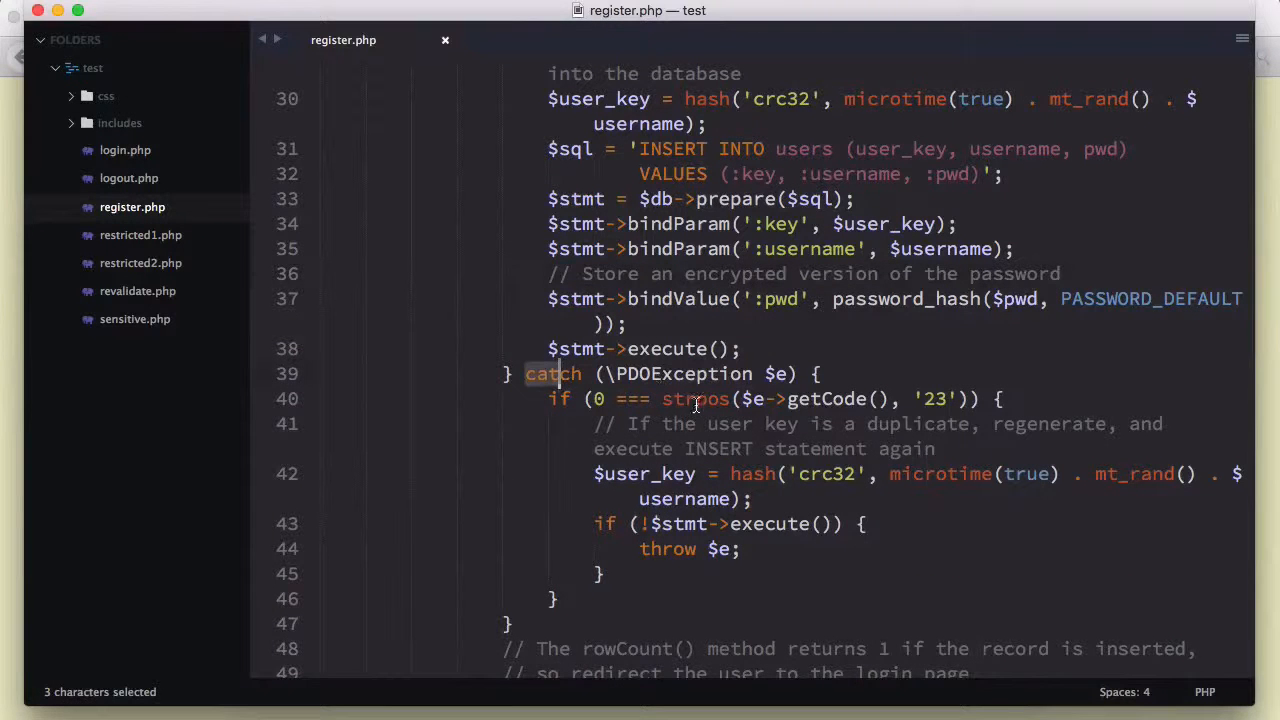
scroll("down", 3)
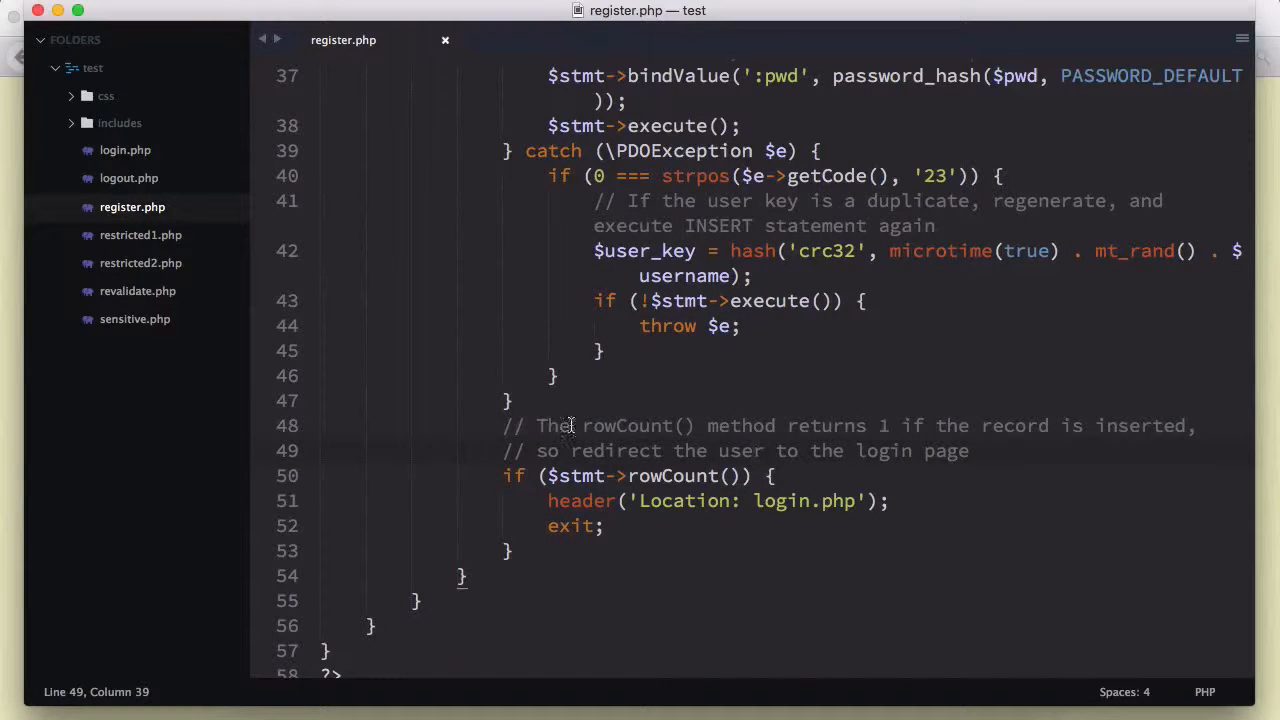
mouse_move(804, 432)
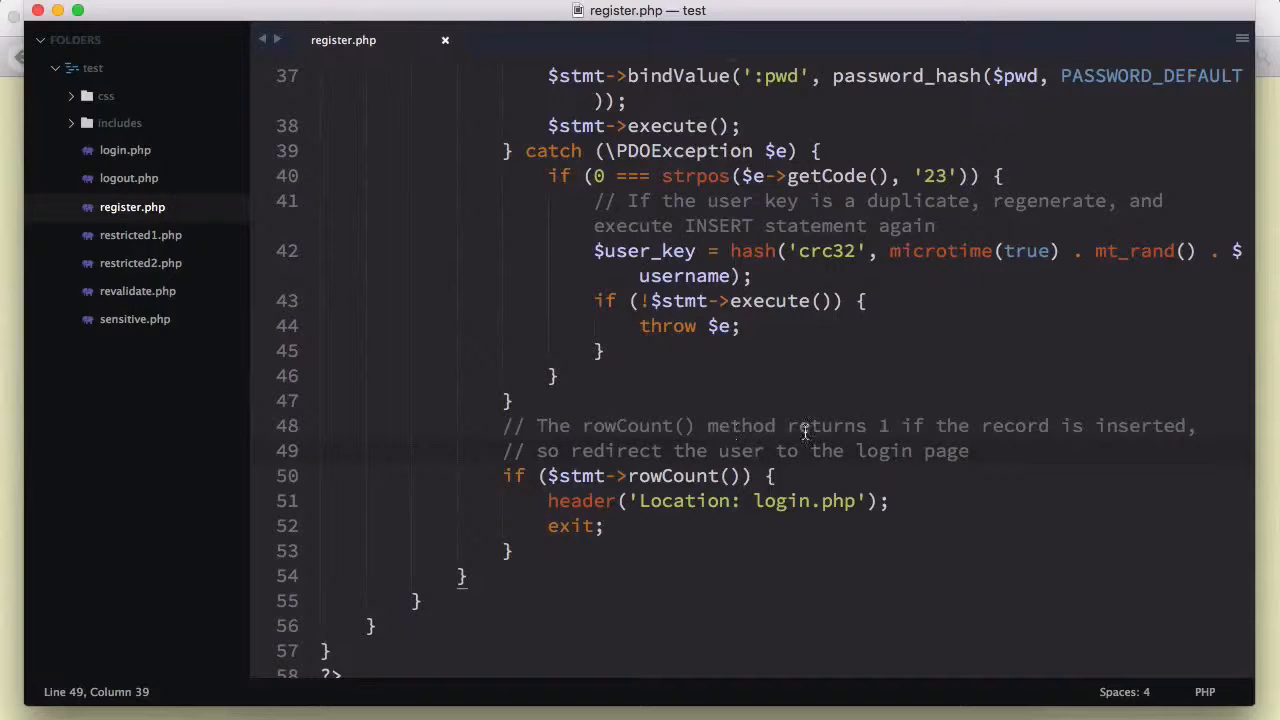
mouse_move(1188, 438)
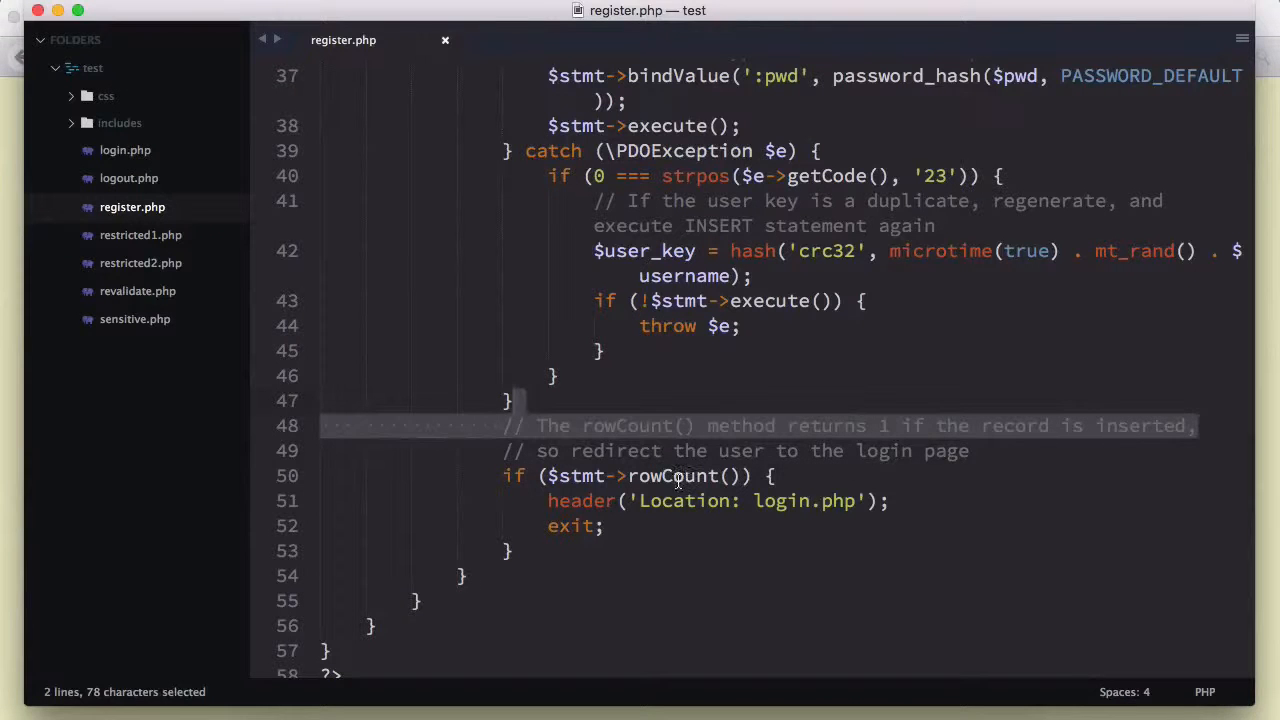
Highlight the $stmt->rowCount() call while explaining the redirect.
left_click(964, 450)
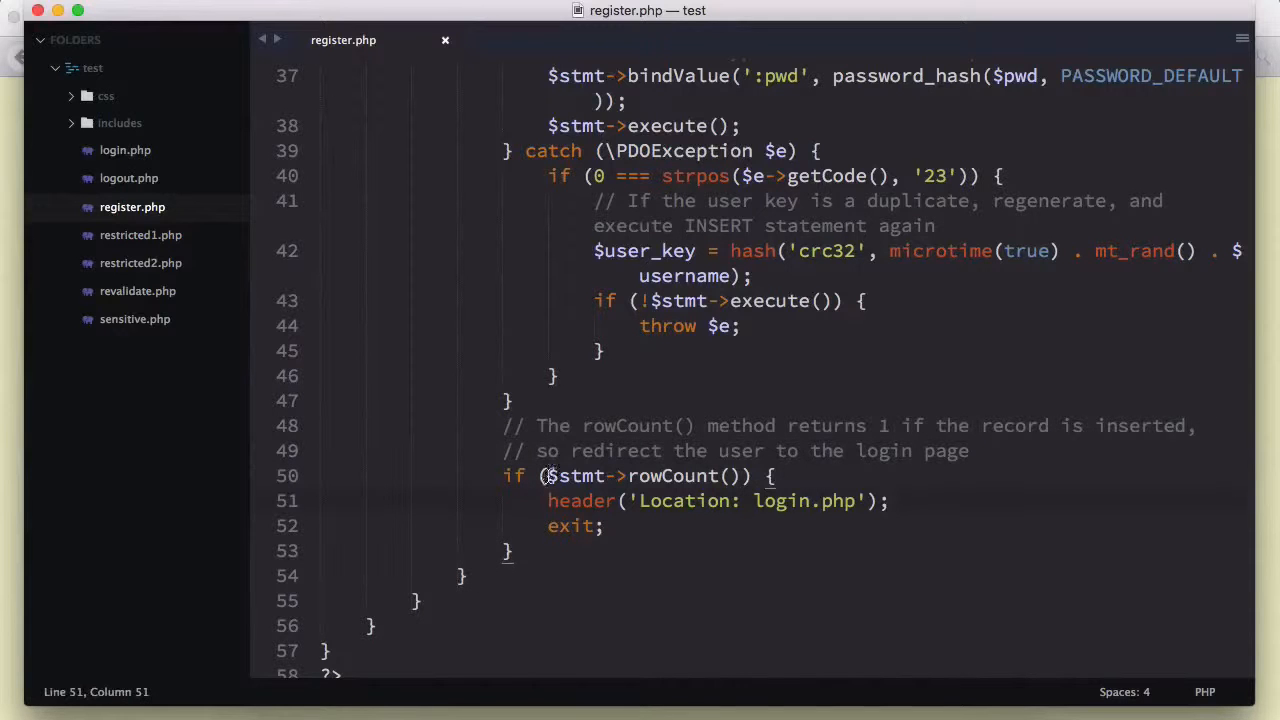
left_click_drag(548, 476, 670, 476)
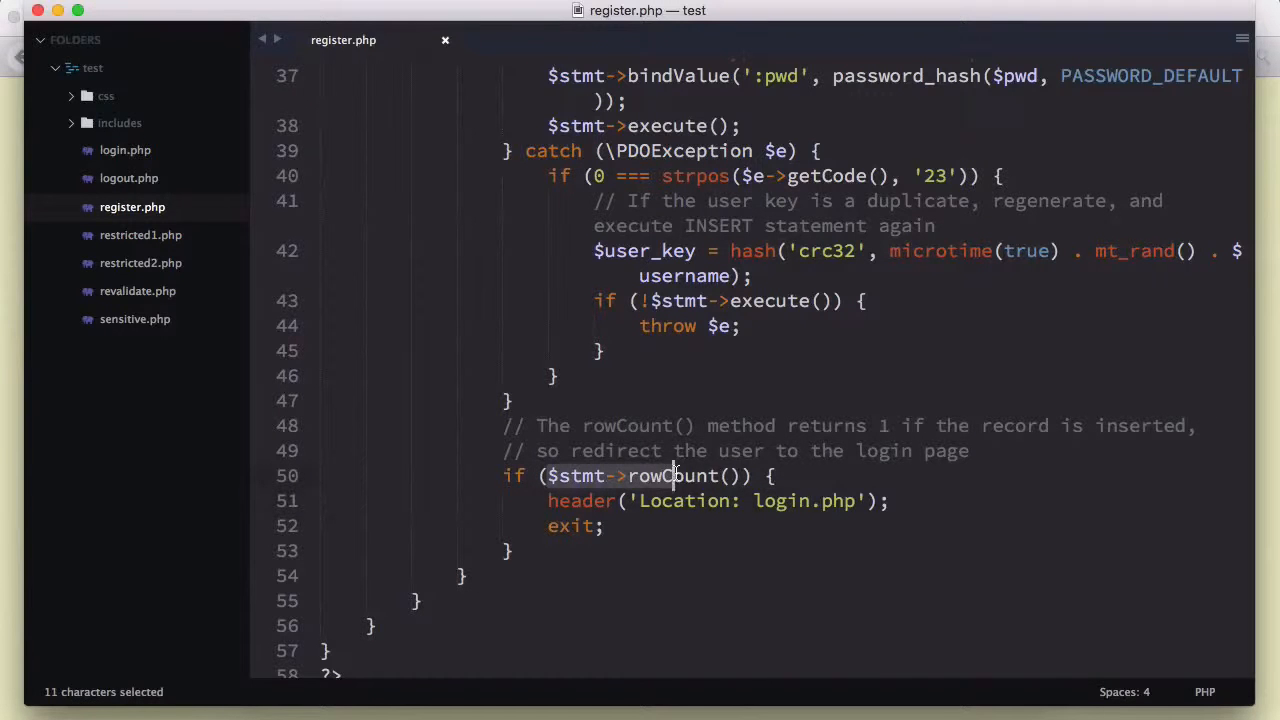
left_click(670, 476)
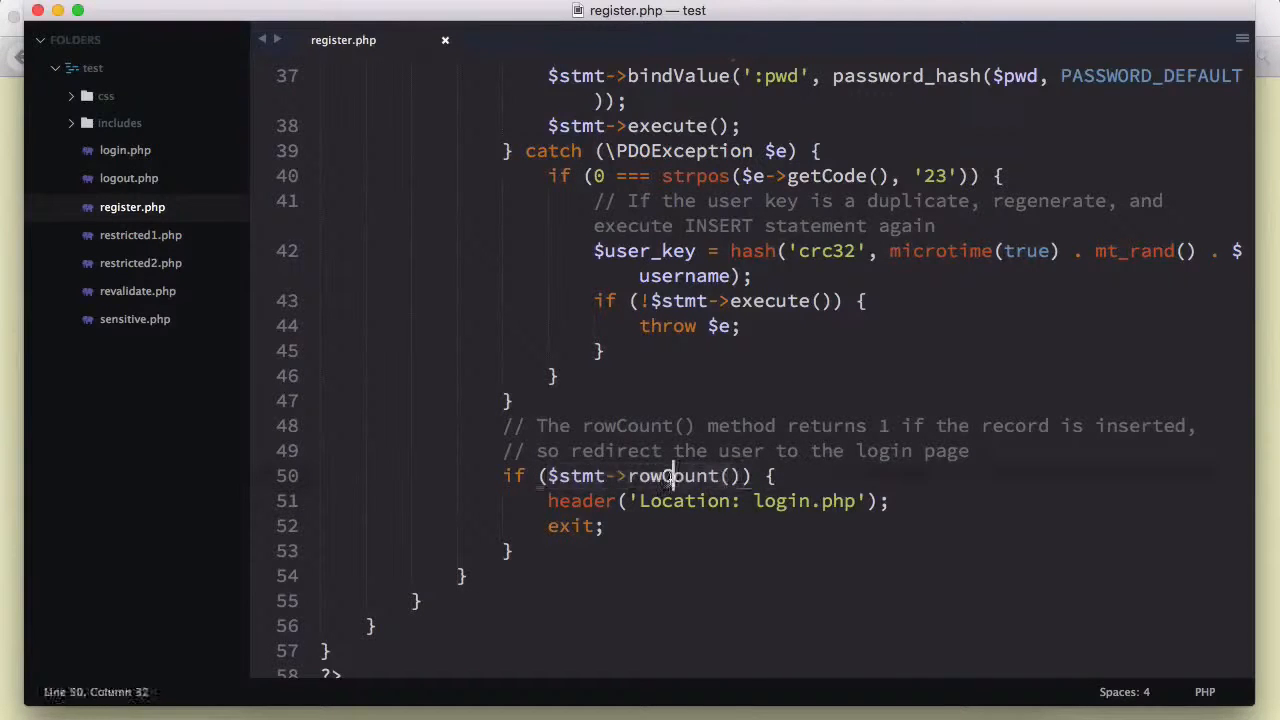
double_click(672, 476)
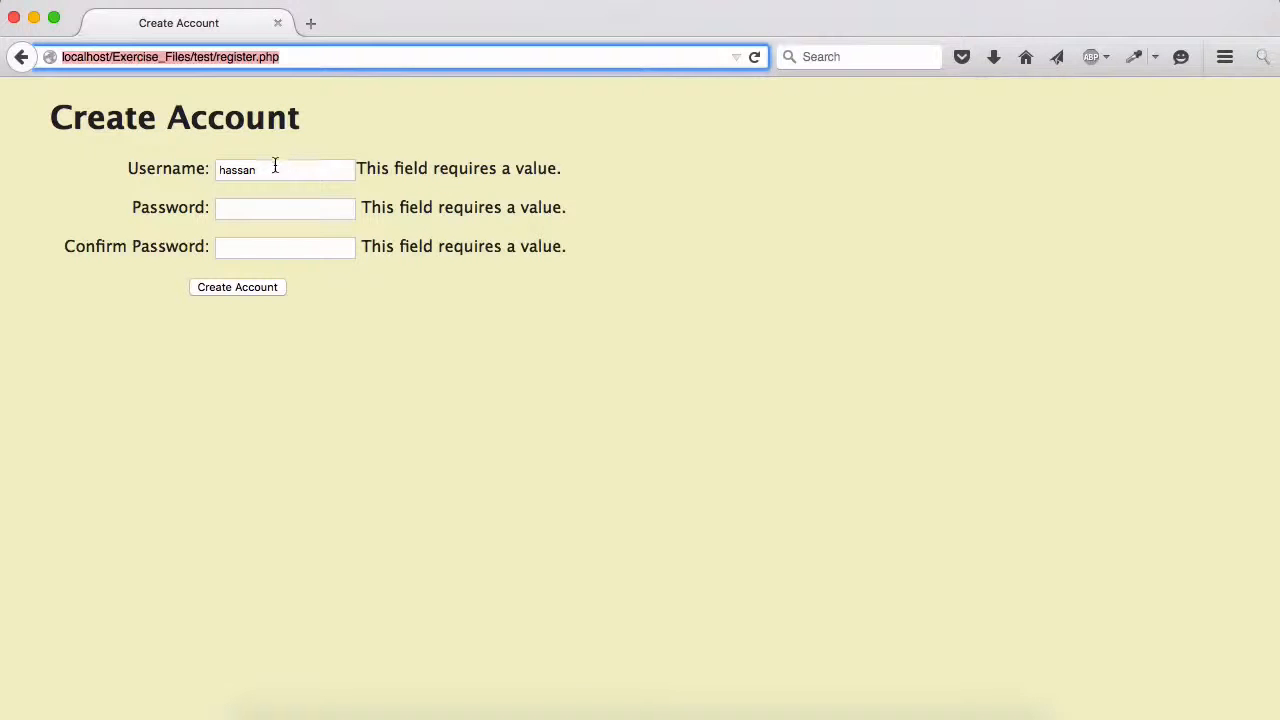
mouse_move(200, 218)
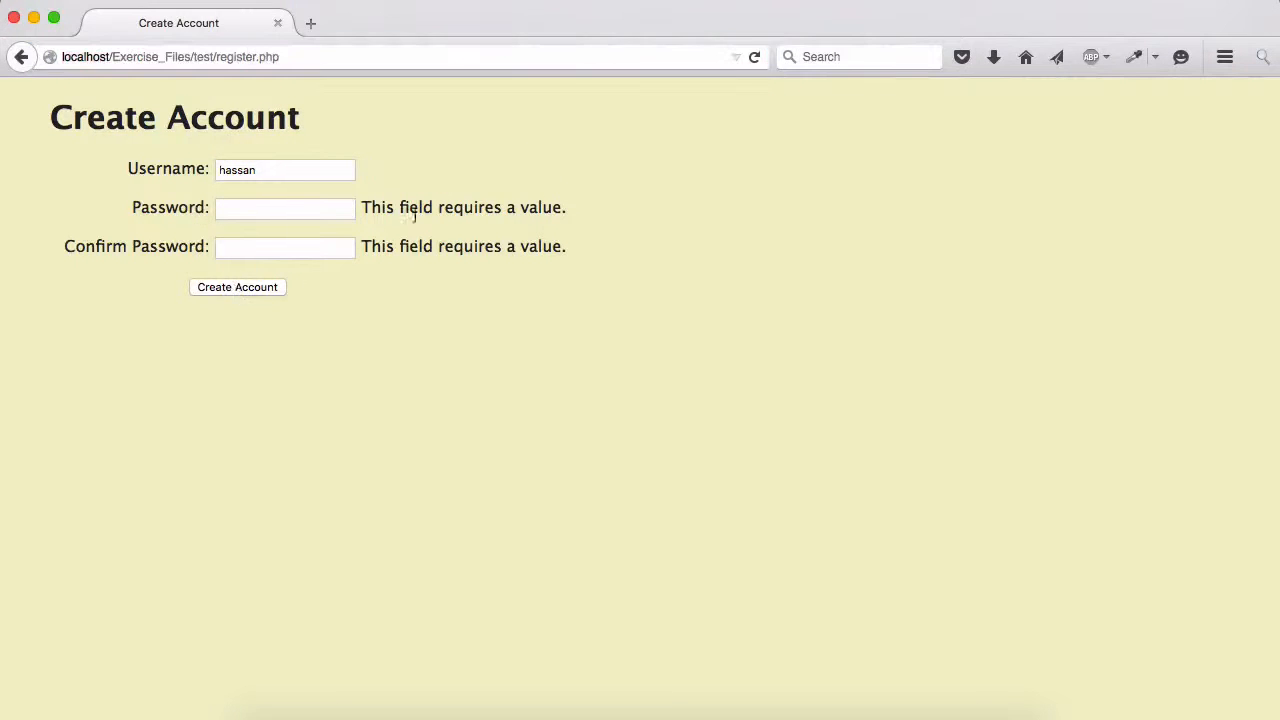
Submit mismatched passwords to get 'Passwords do not match.' and dismiss Remember Password.
left_click(284, 208)
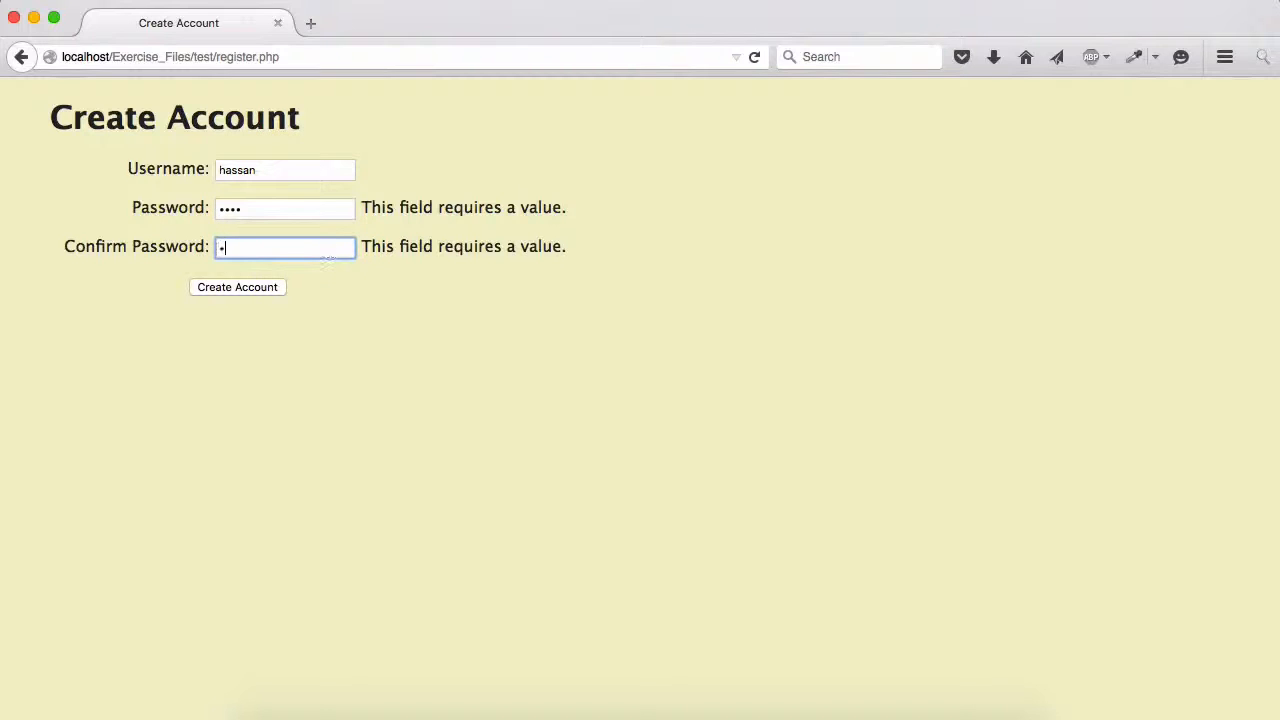
left_click(236, 288)
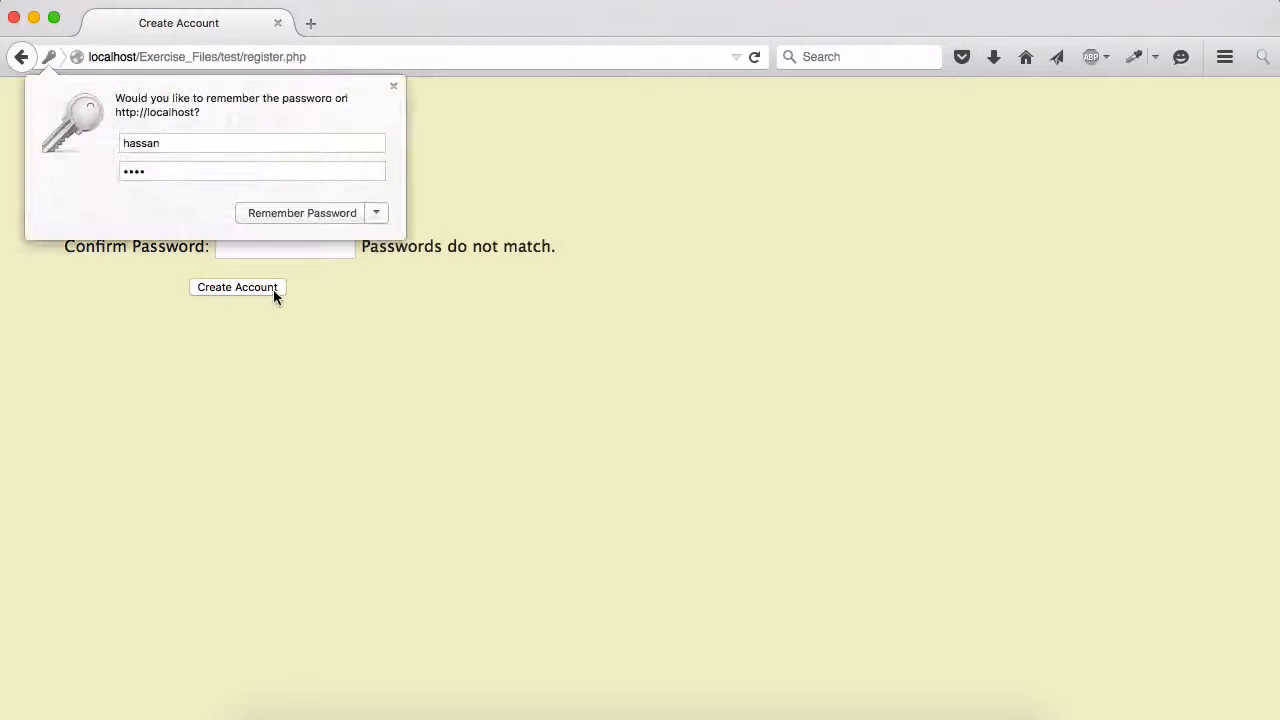
left_click(394, 84)
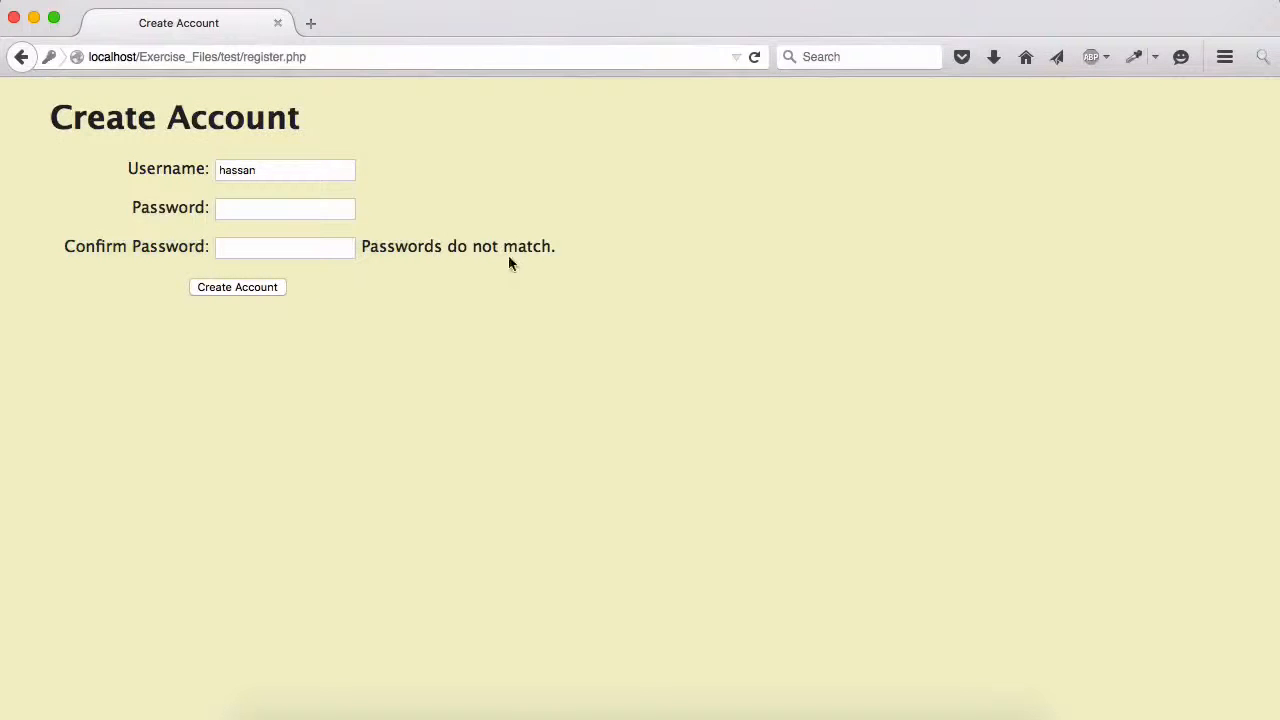
mouse_move(276, 168)
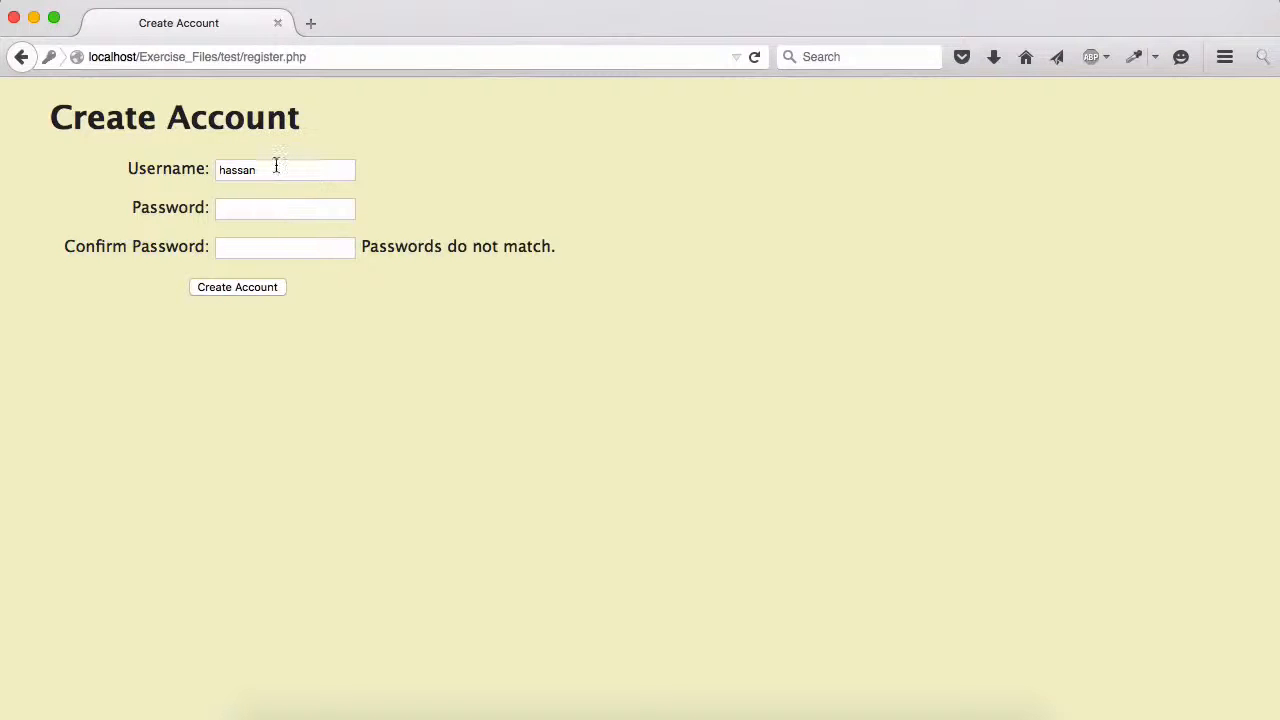
Log in to localhost/phpmyadmin, view the empty users table under persistent, and return to Create Account.
left_click(310, 24)
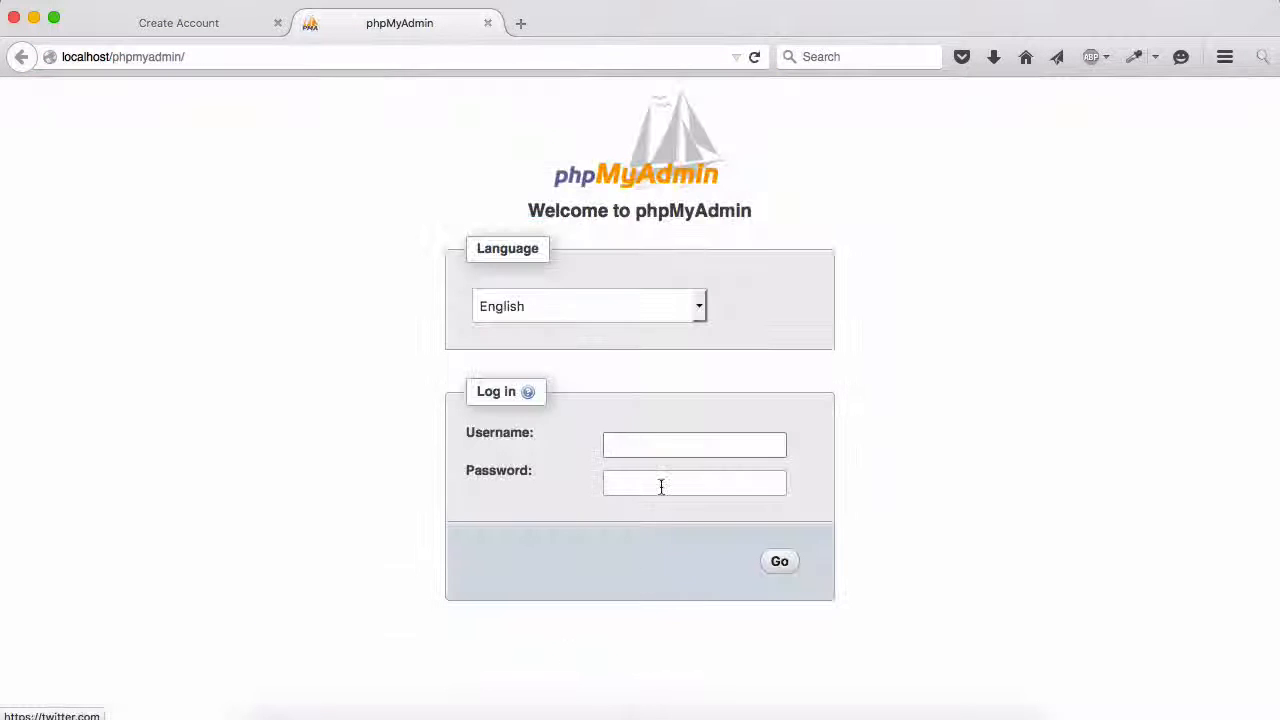
type("sess_admin")
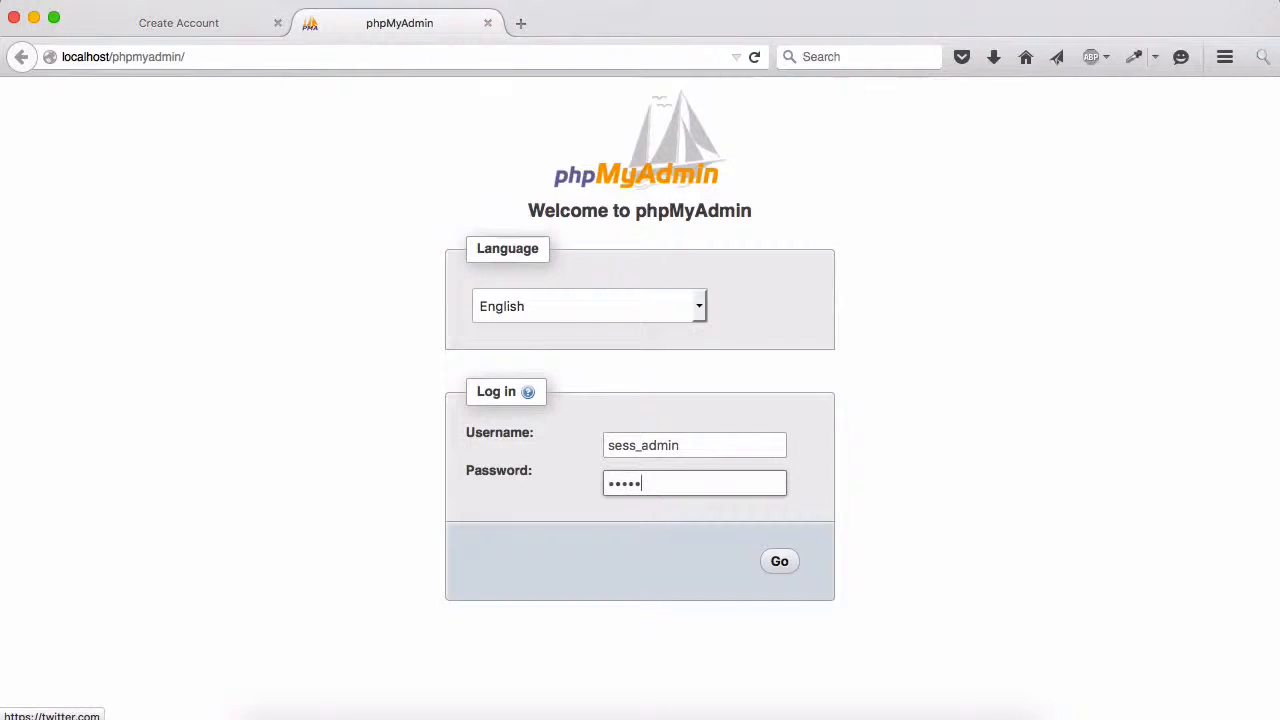
left_click(780, 560)
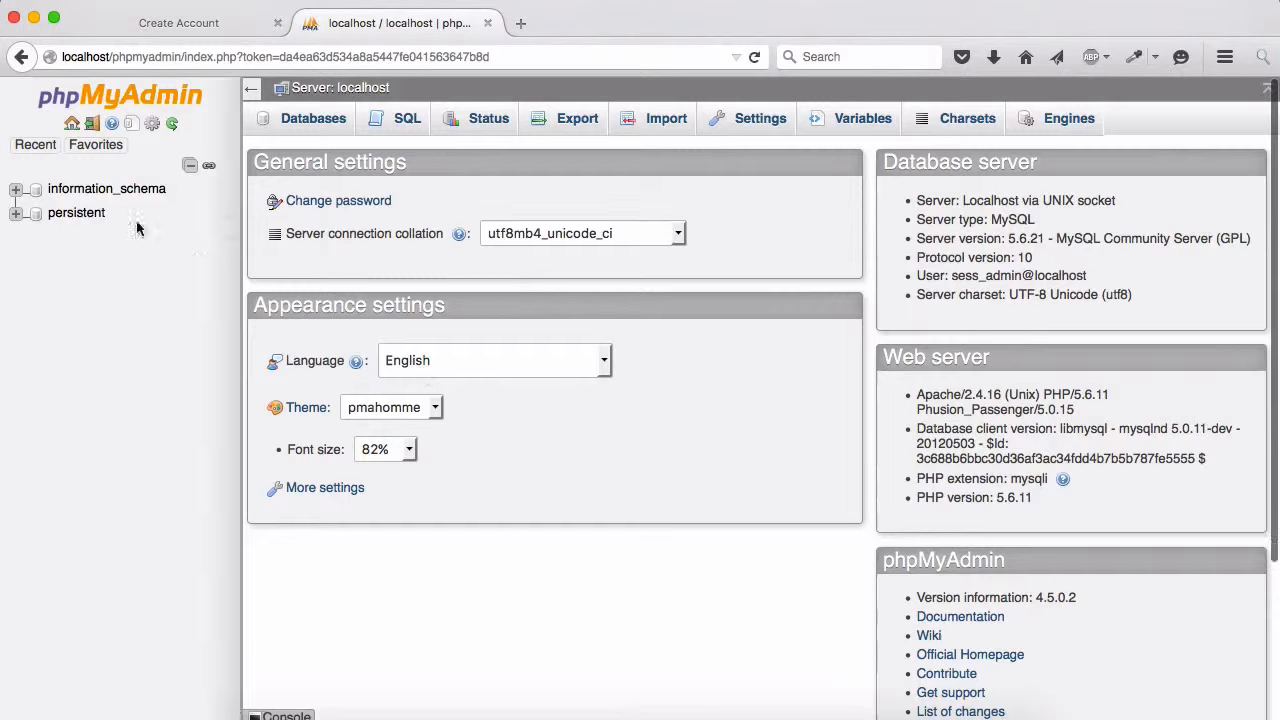
left_click(76, 212)
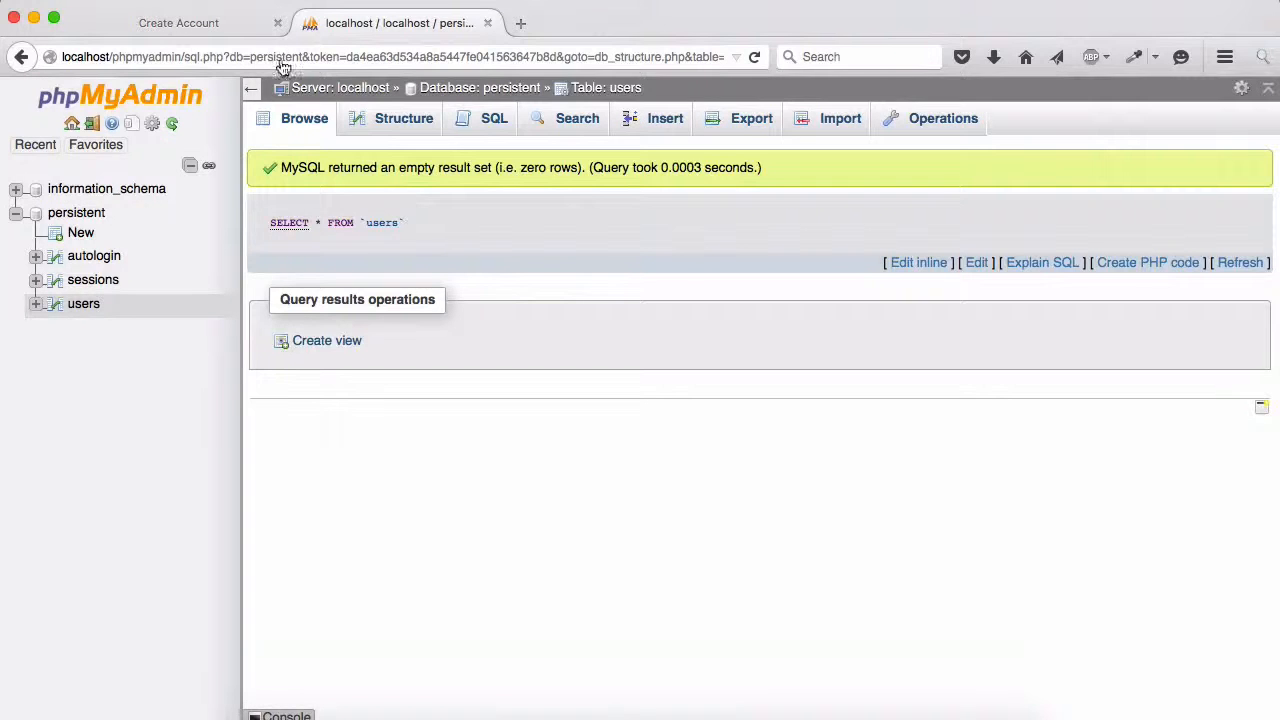
left_click(178, 22)
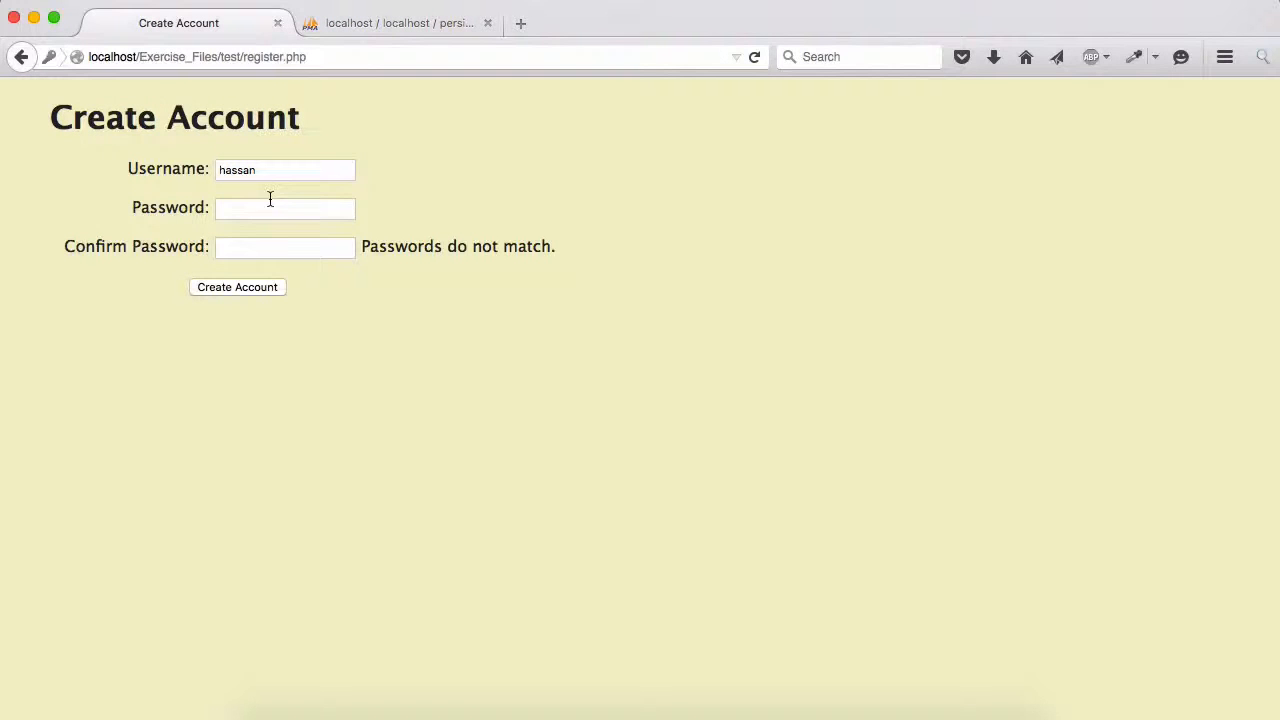
Submit the form with matching passwords to reach Persistent Login, then refresh the users table.
left_click(284, 208)
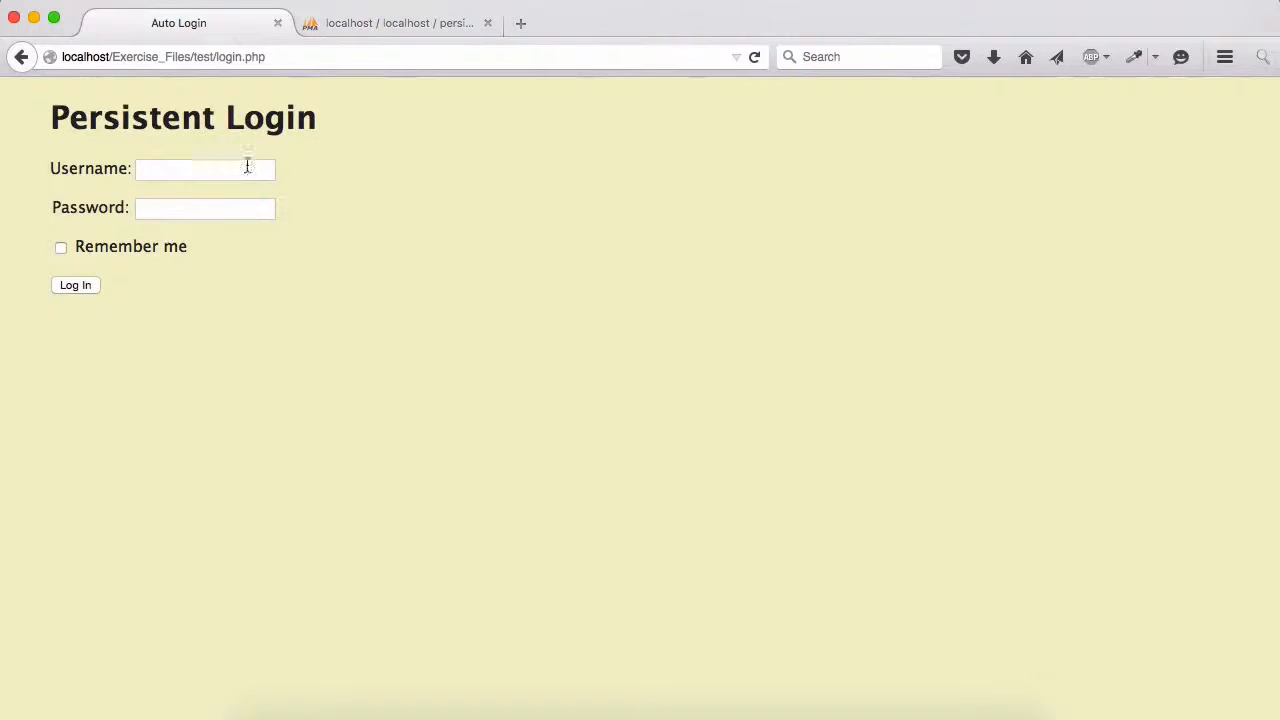
left_click(398, 24)
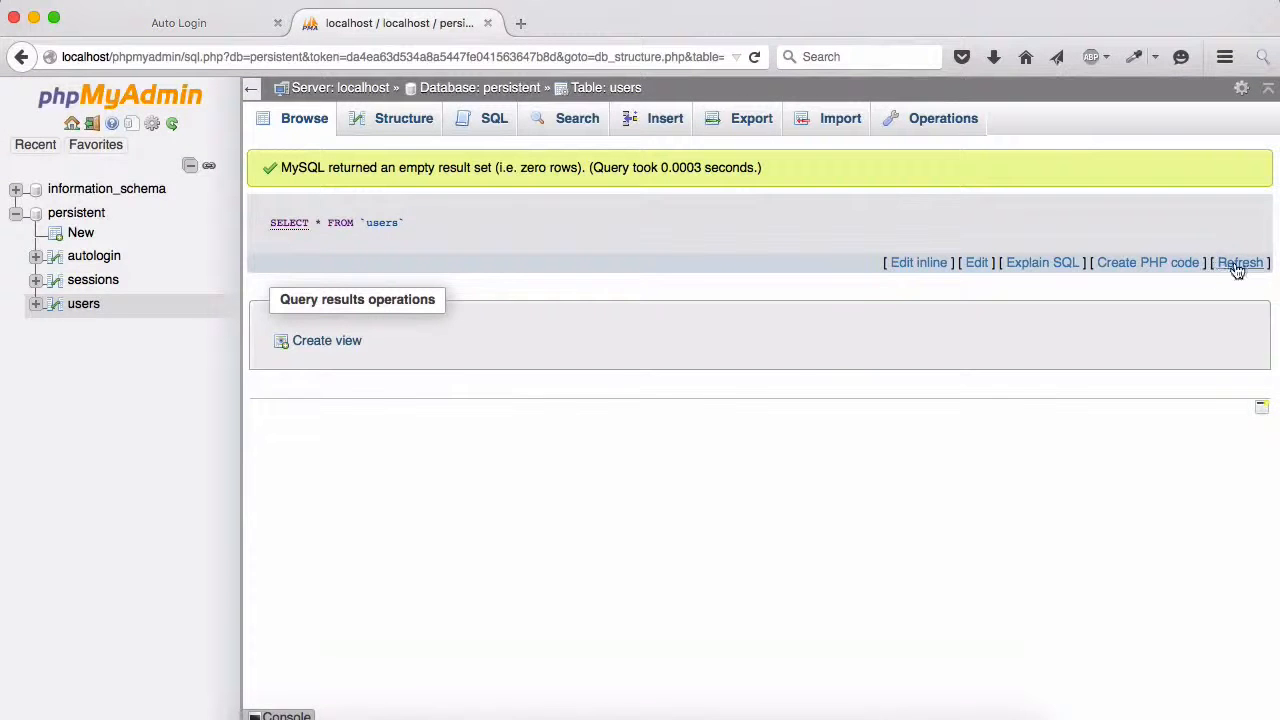
left_click(1240, 262)
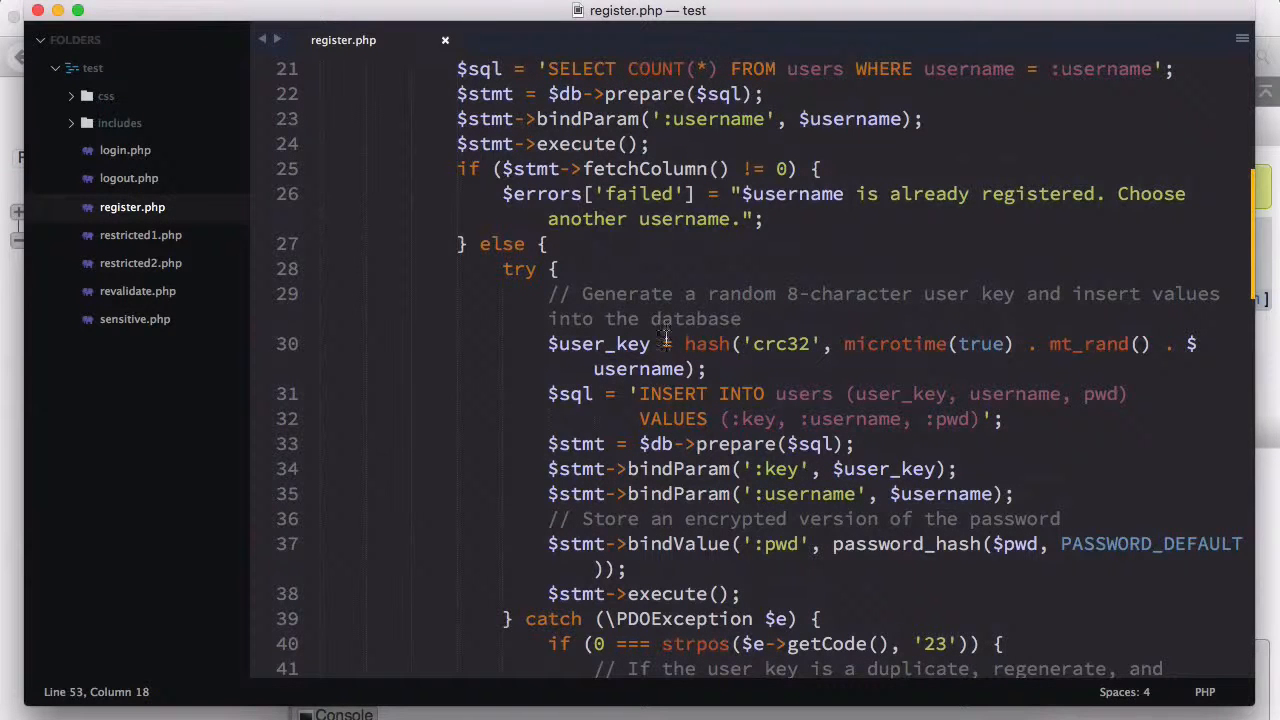
double_click(780, 344)
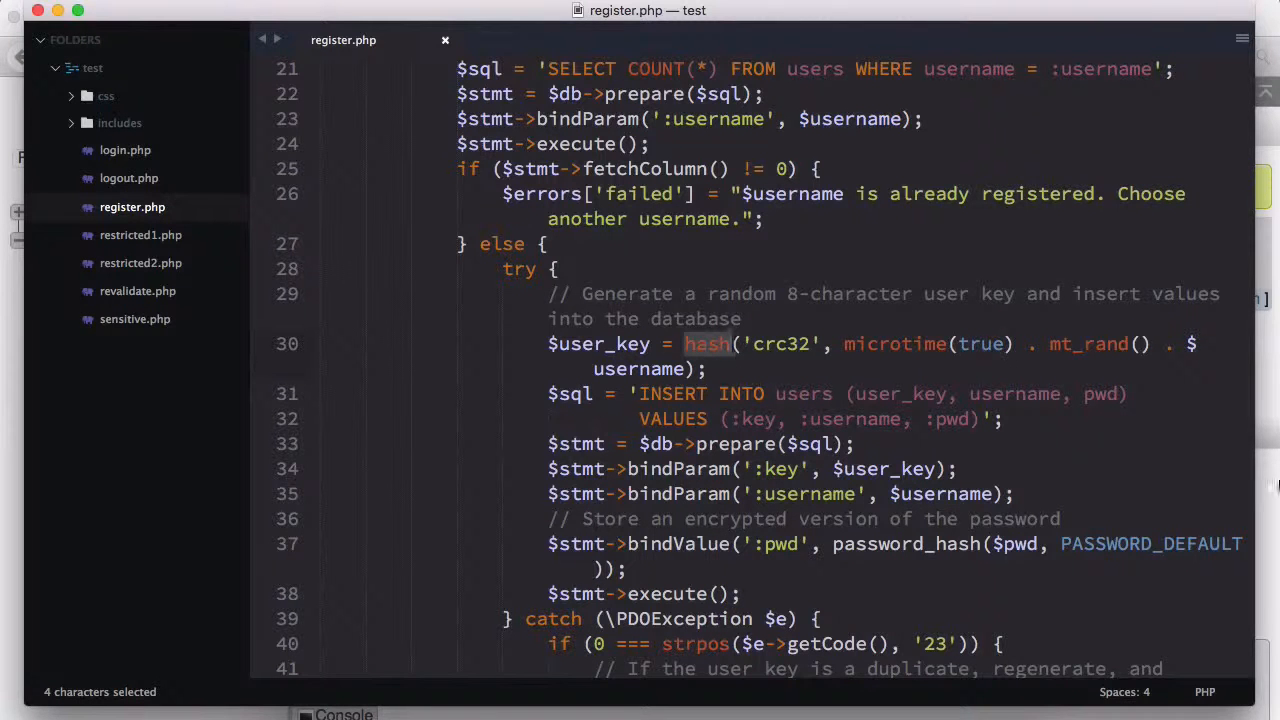
type("SH")
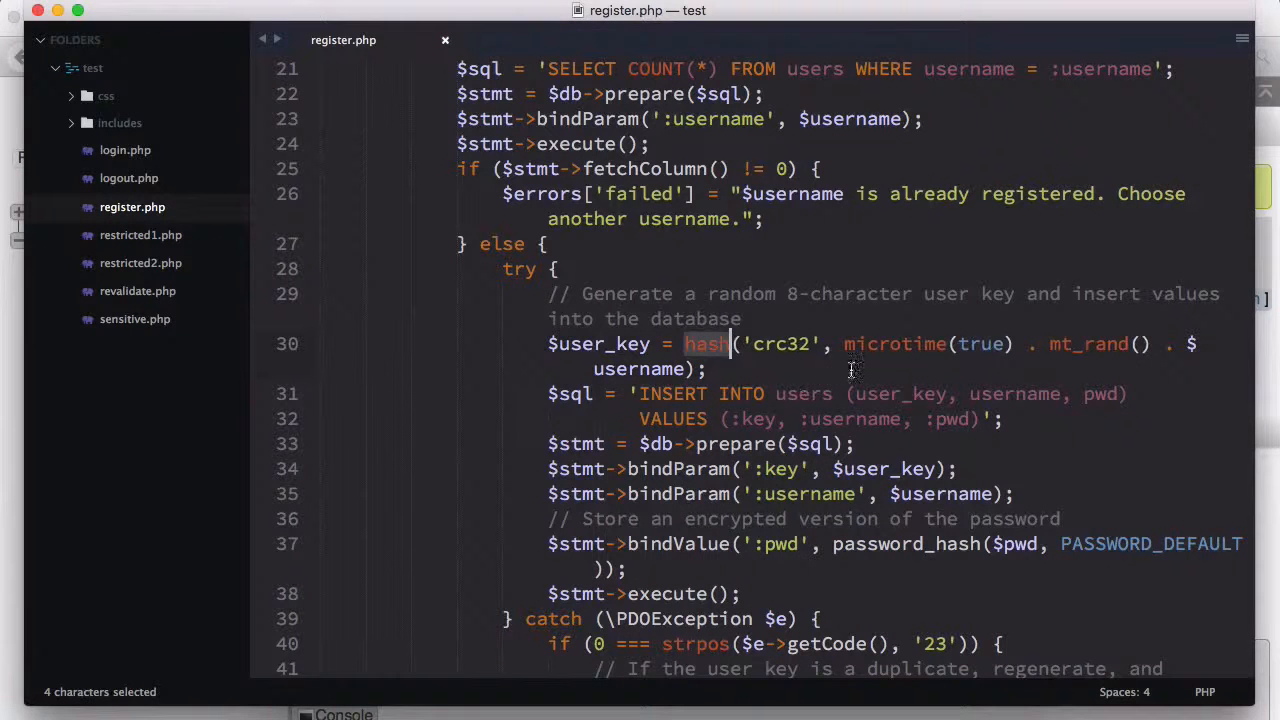
double_click(780, 344)
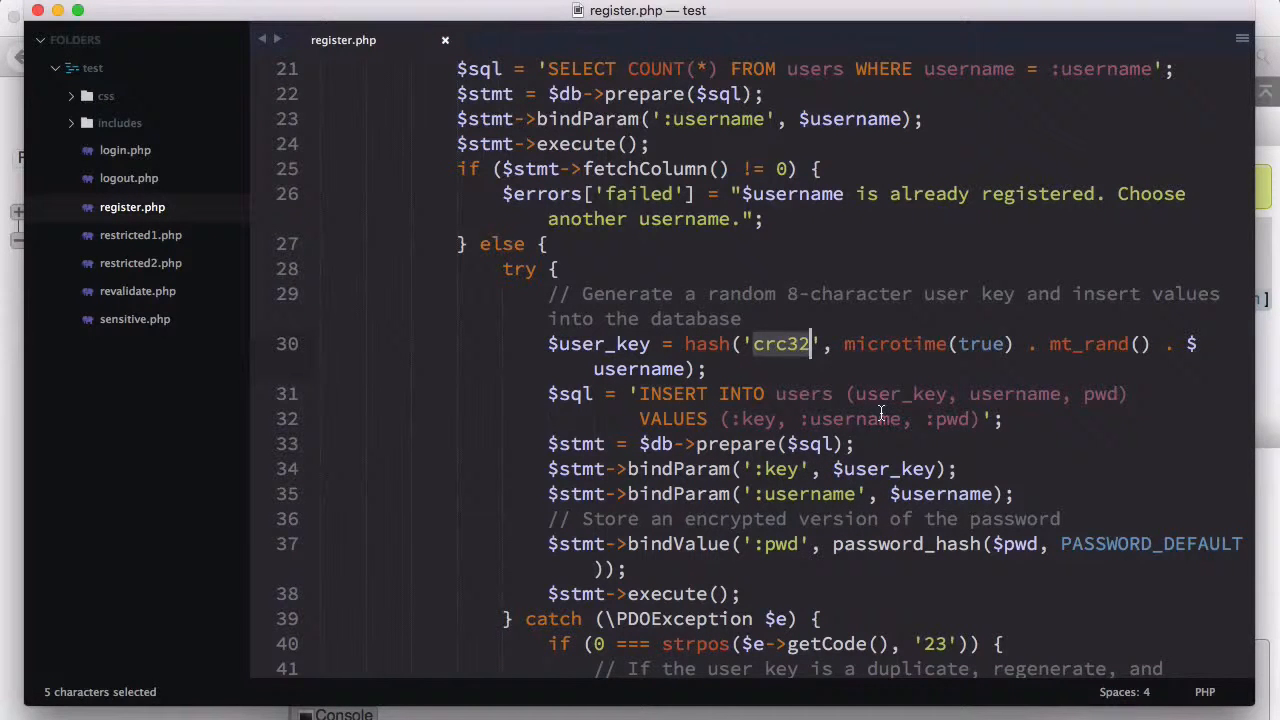
type("s")
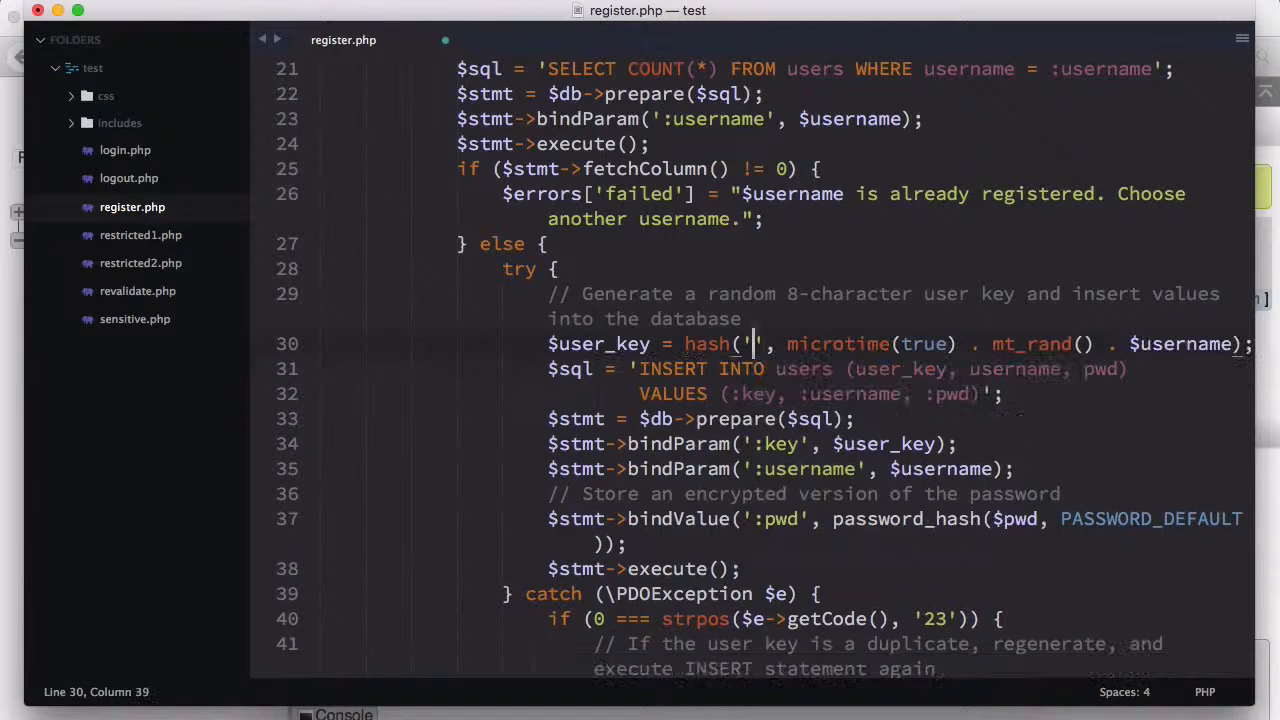
type("md5")
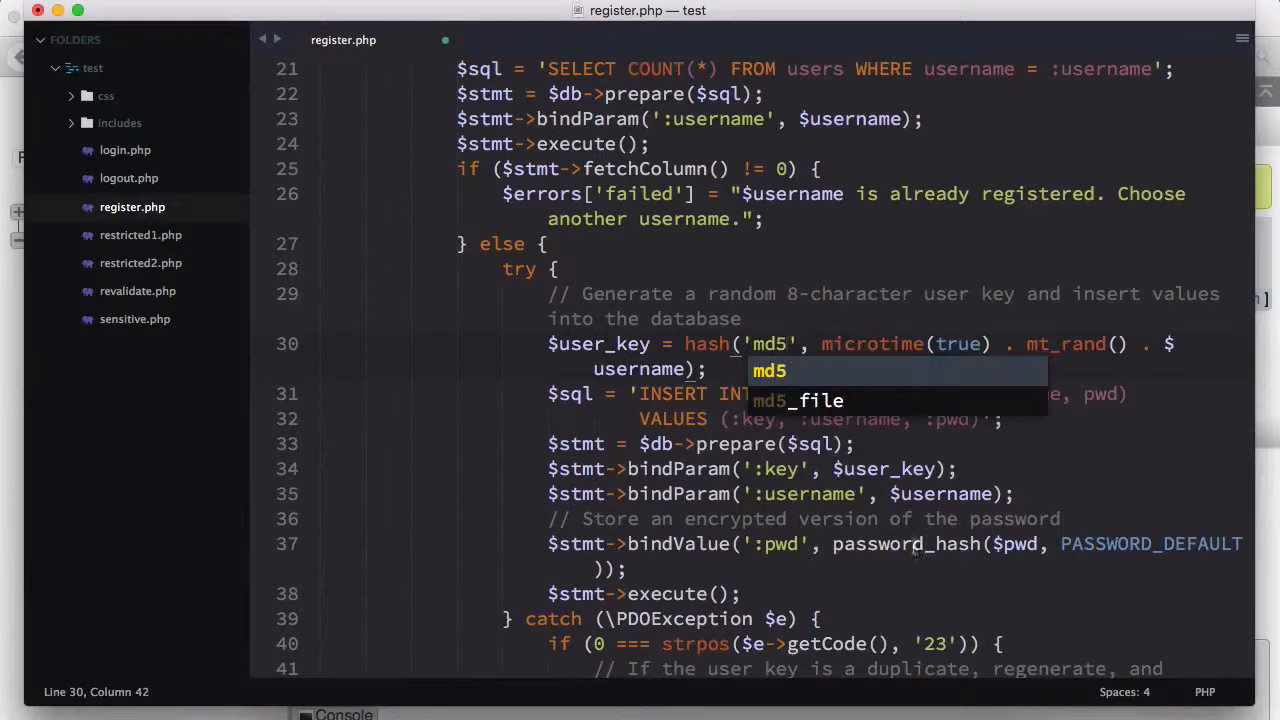
type("crc32")
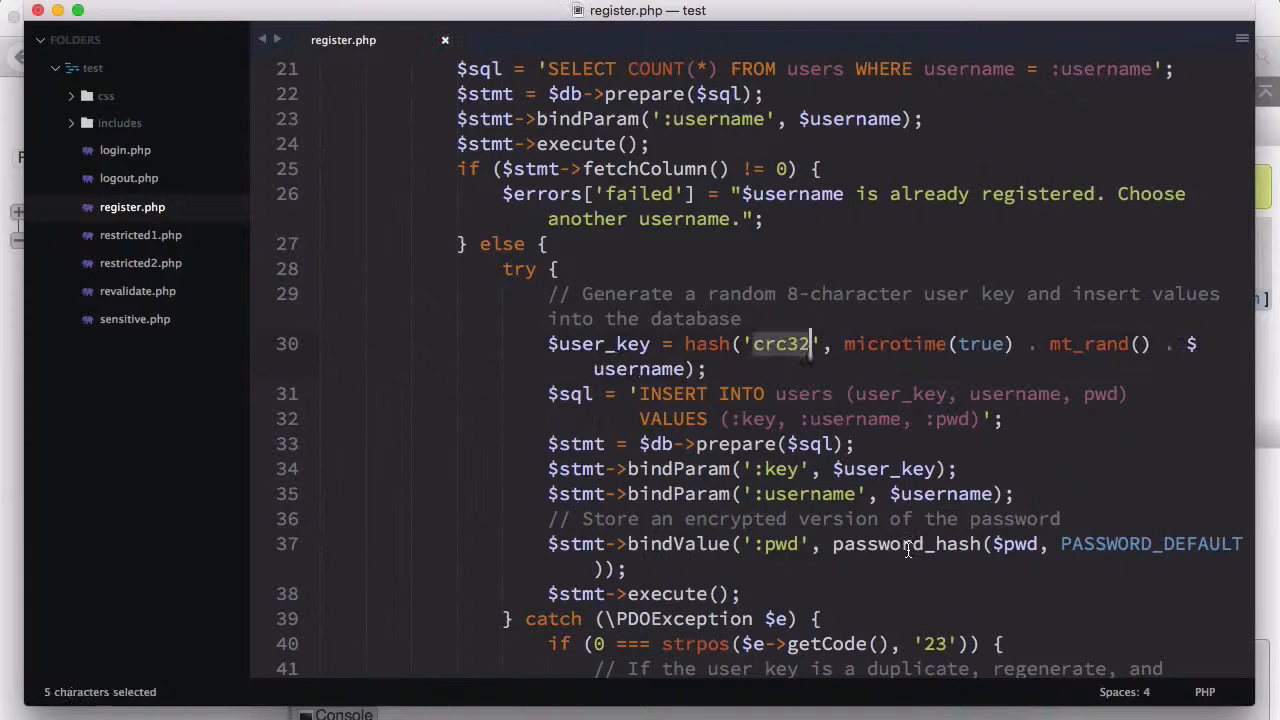
key("cmd+s")
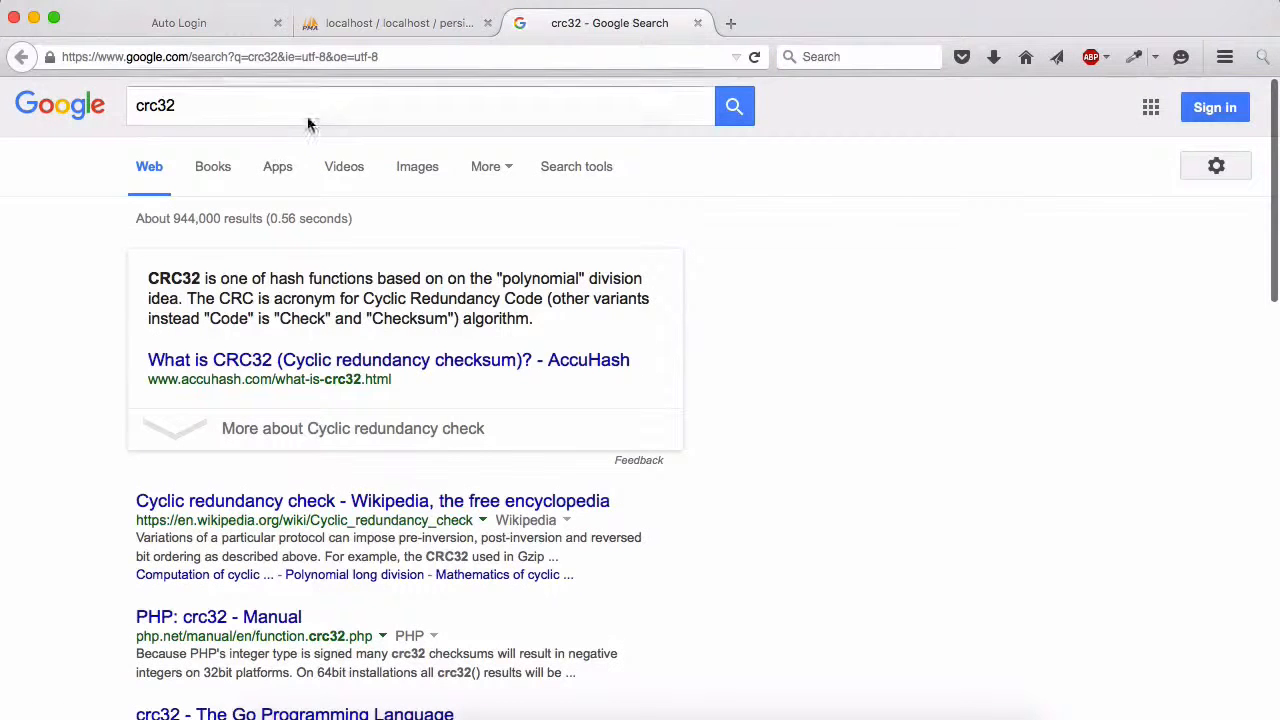
mouse_move(308, 378)
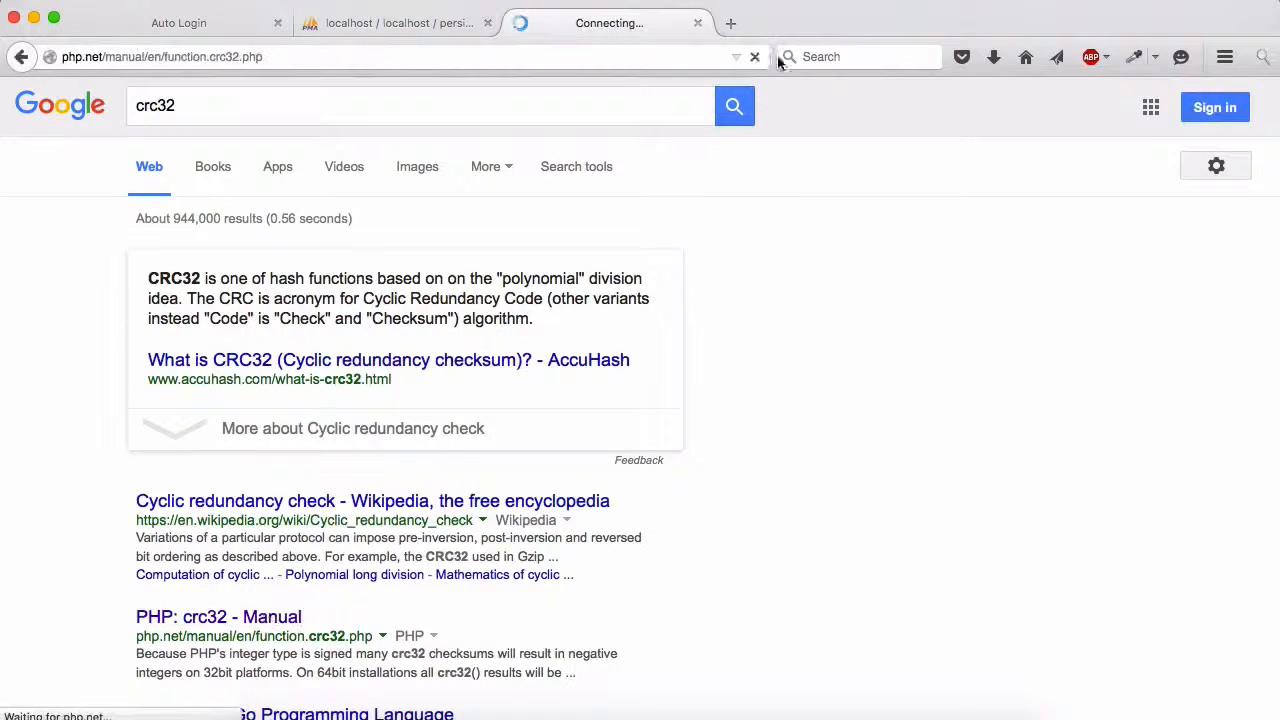
Read the 'PHP: crc32 - Manual' page from the Google results for crc32.
left_click(218, 616)
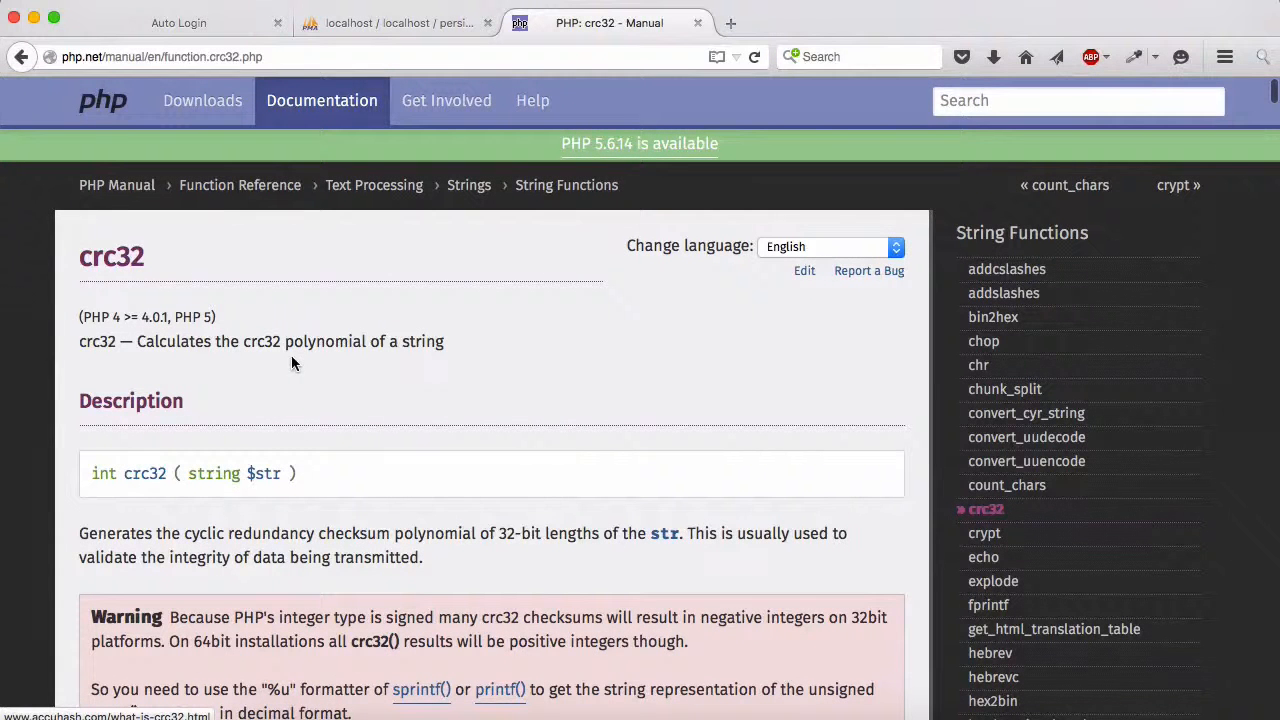
mouse_move(456, 368)
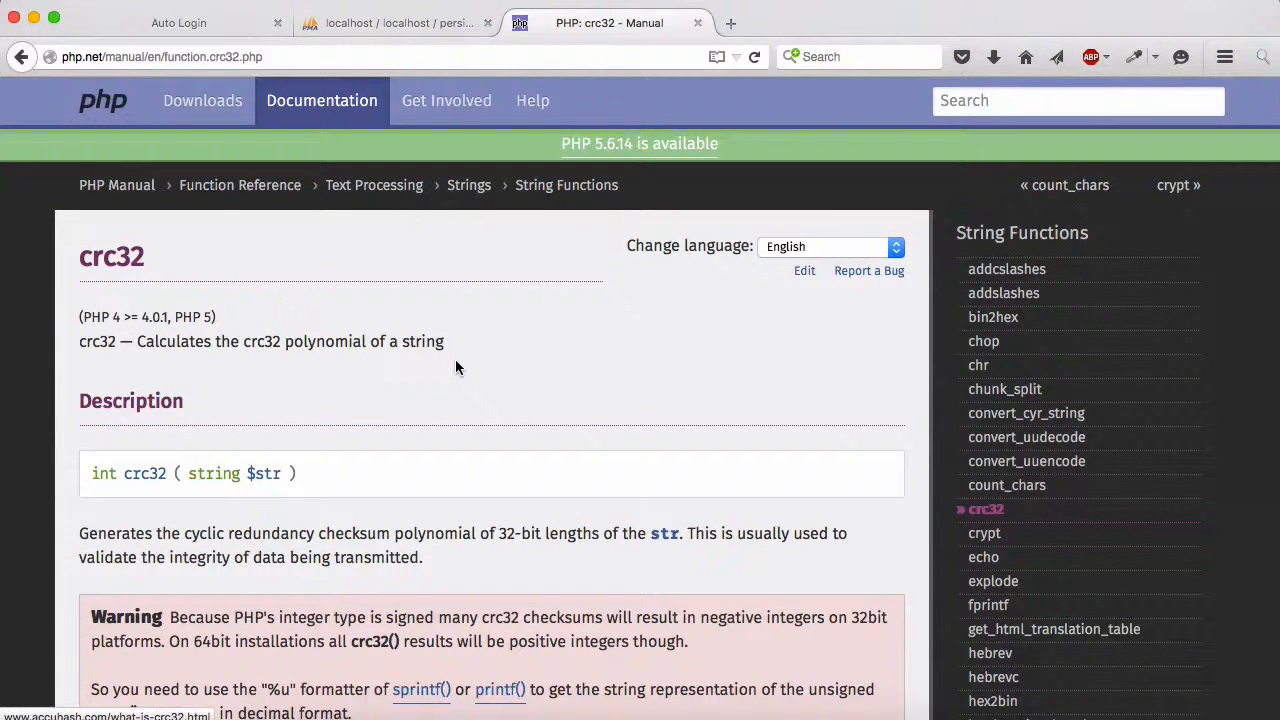
scroll("down", 3)
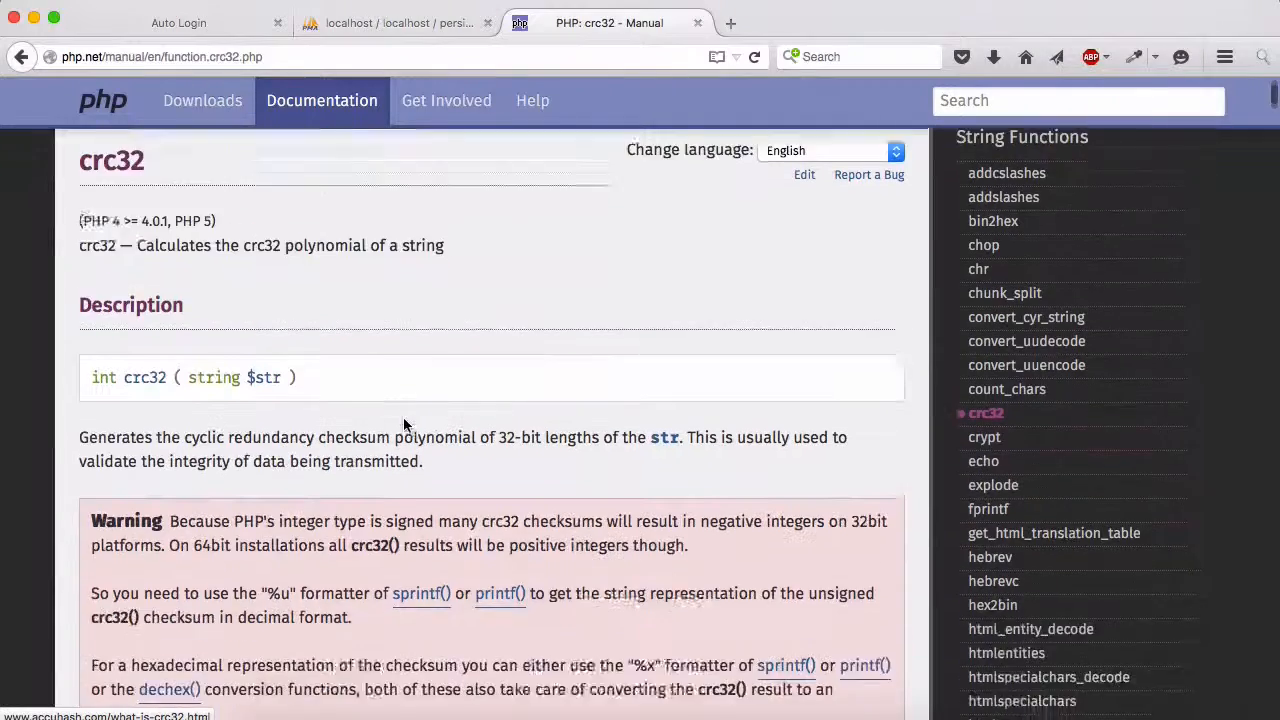
scroll("down", 3)
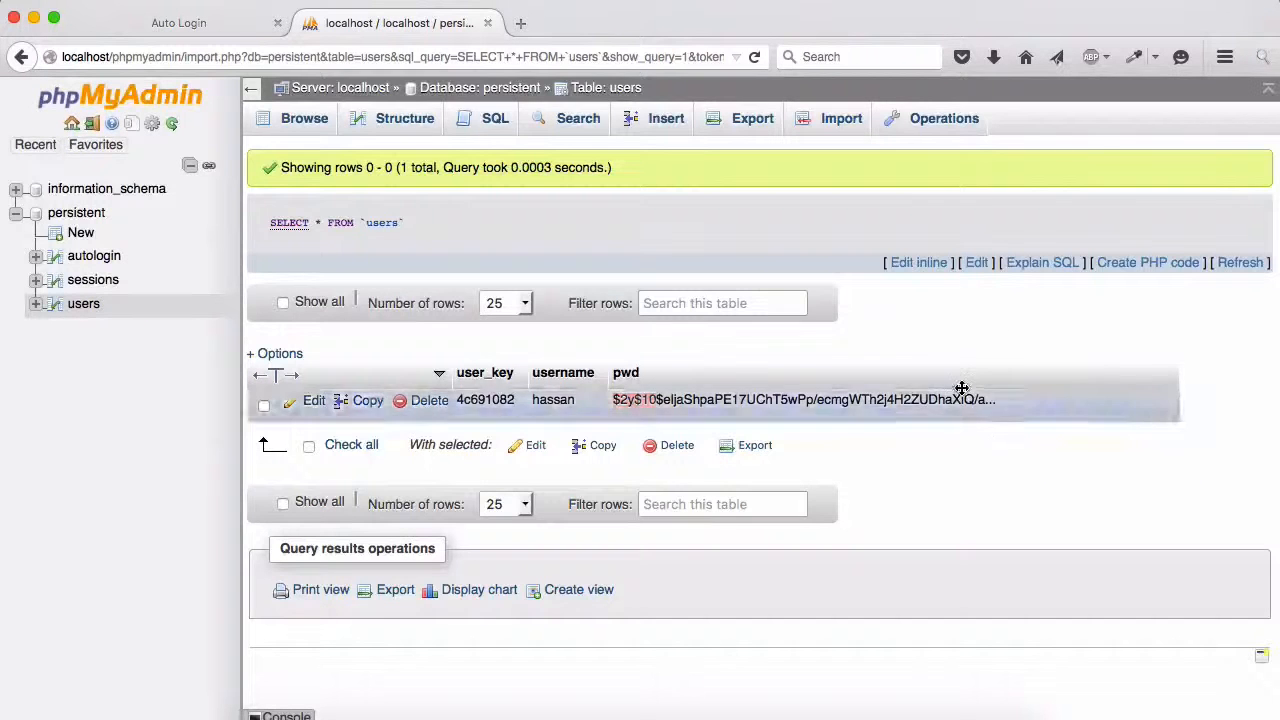
double_click(800, 400)
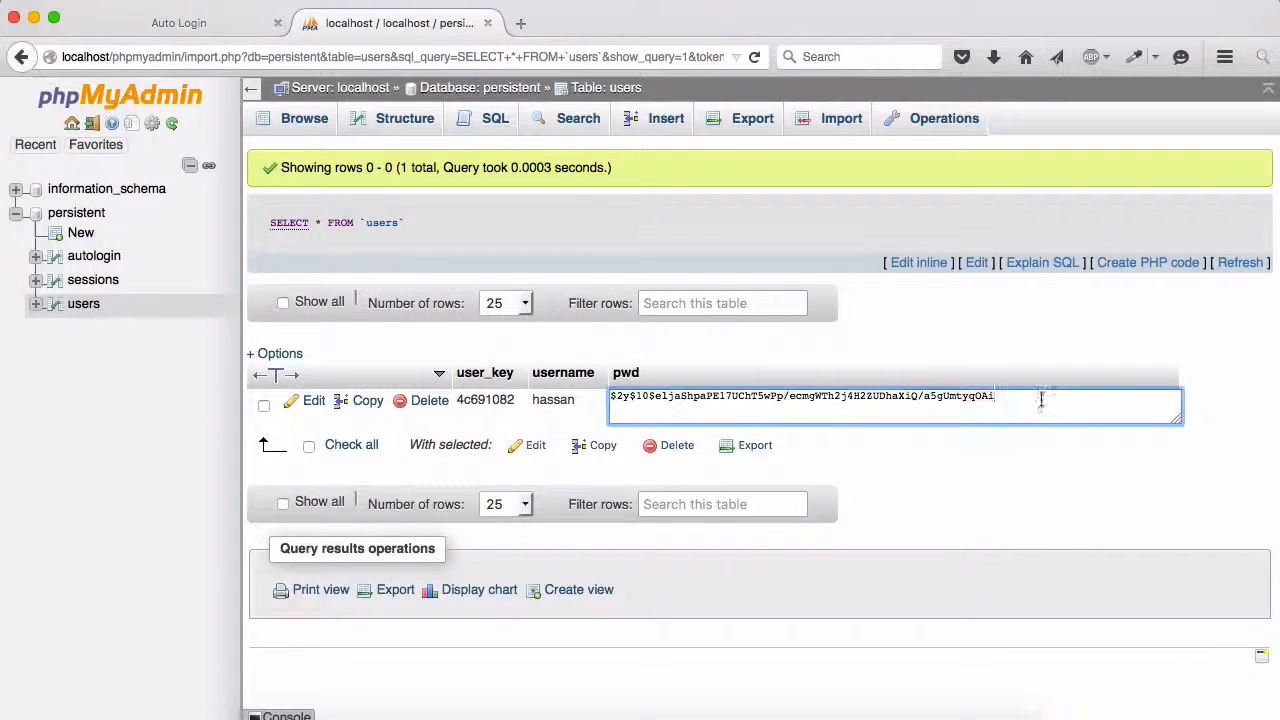
left_click(1104, 552)
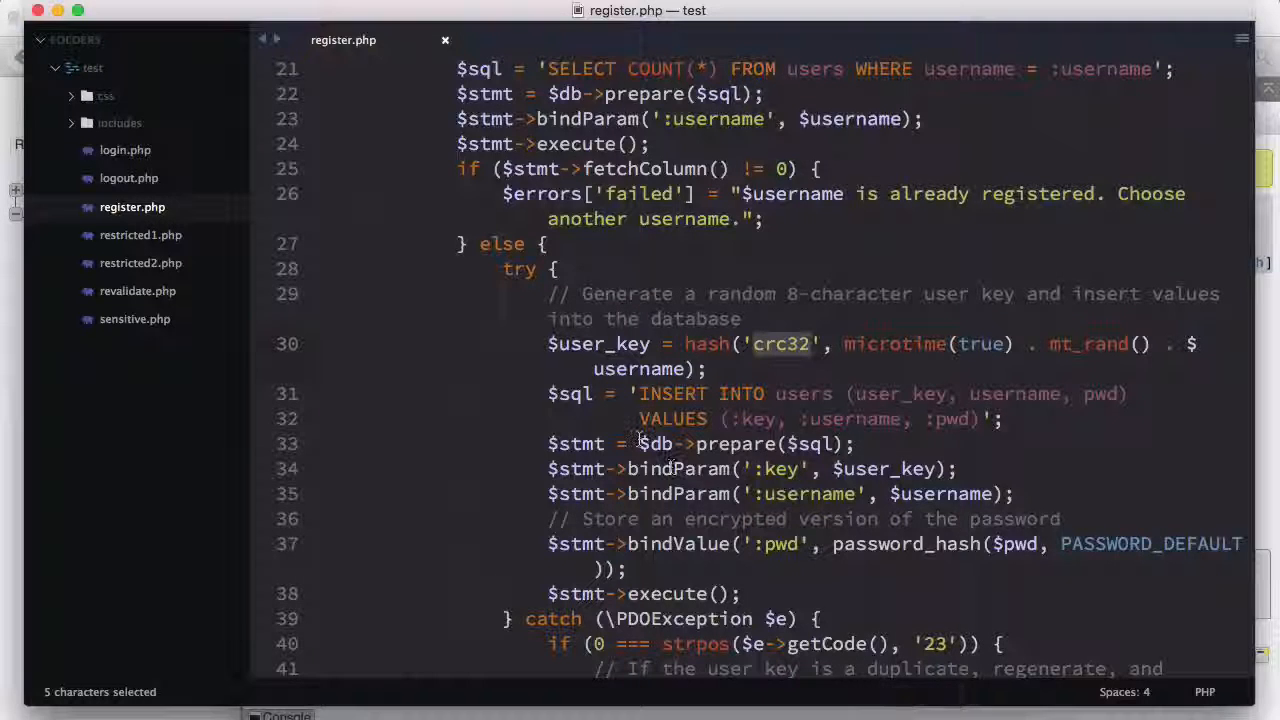
scroll("up", 3)
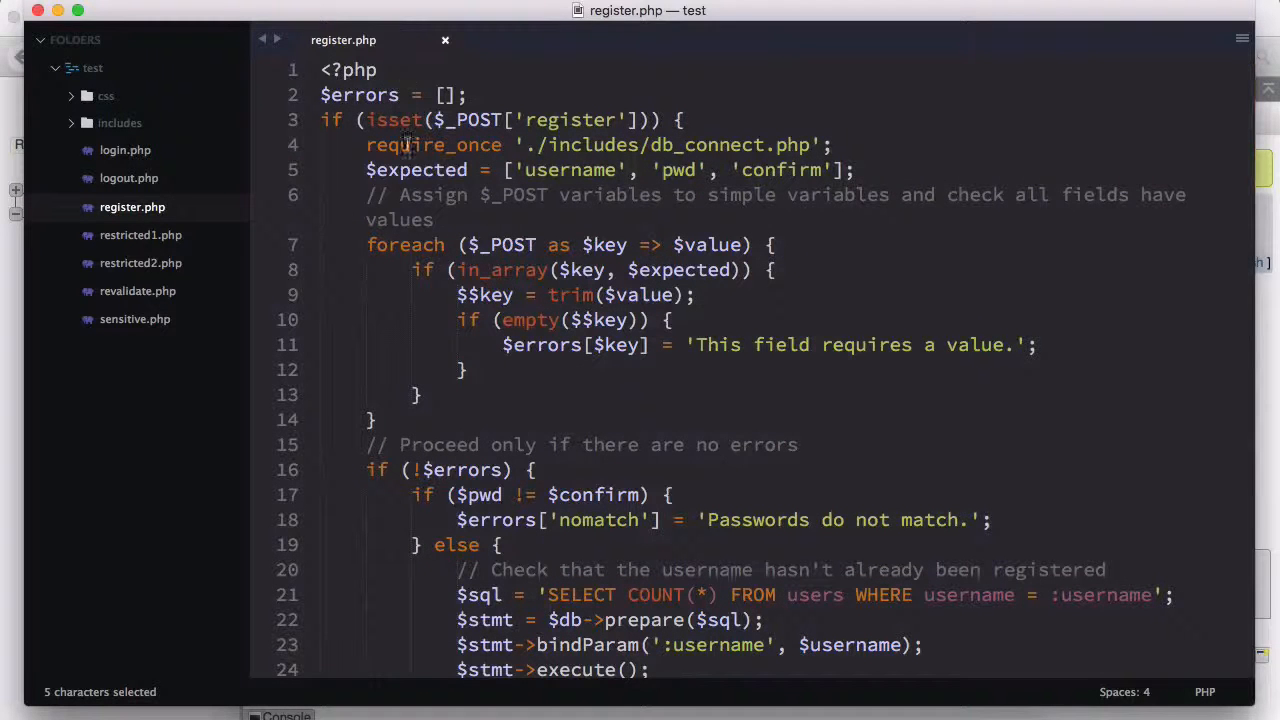